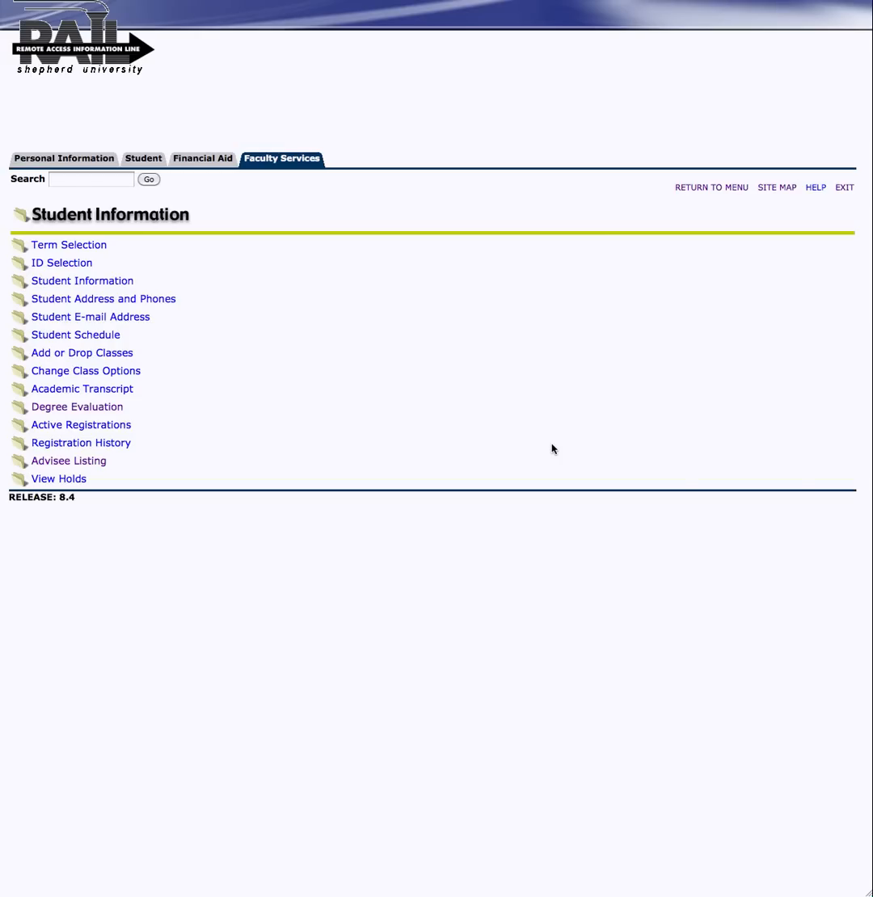
mouse_move(105, 410)
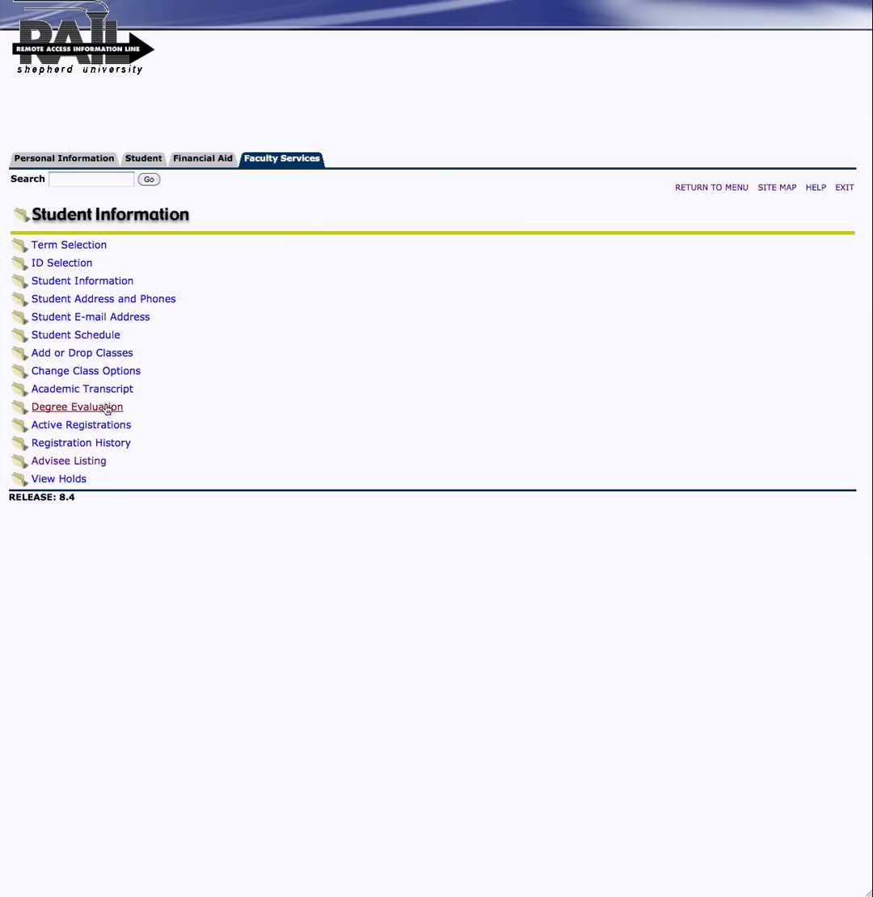
- Open the Degree Evaluation page for the test student from Student Information
click(77, 406)
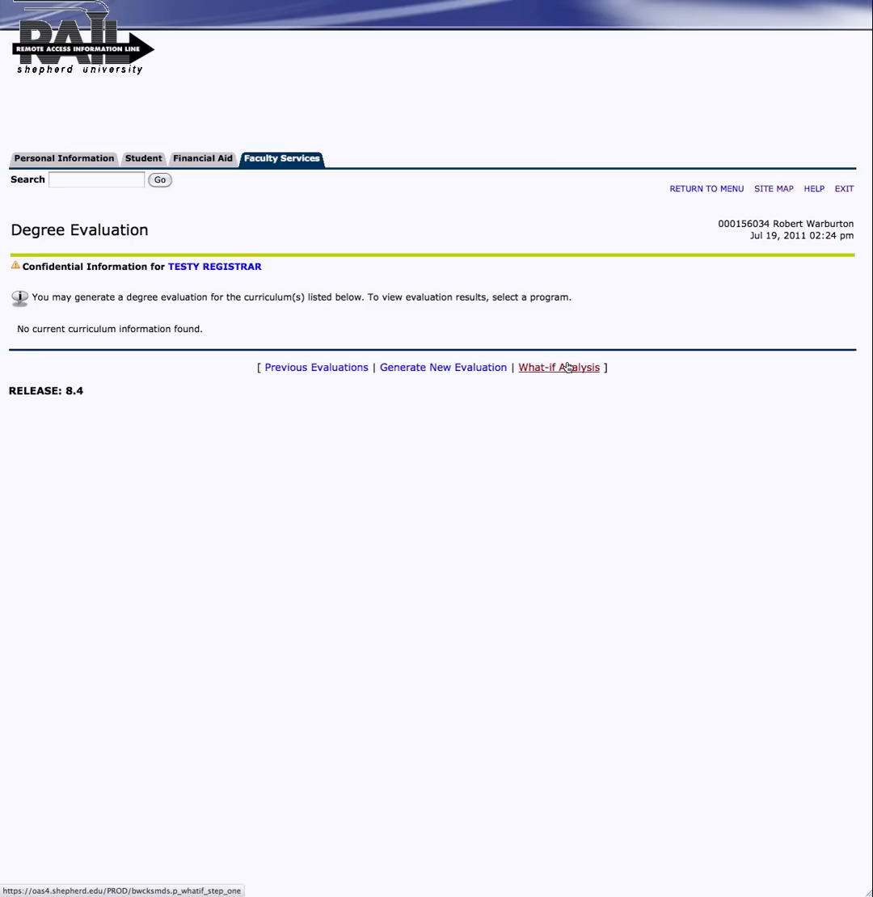
- Begin a What-if Analysis with entry term Fall 2011-2012 and program English: Creative Writing
click(559, 367)
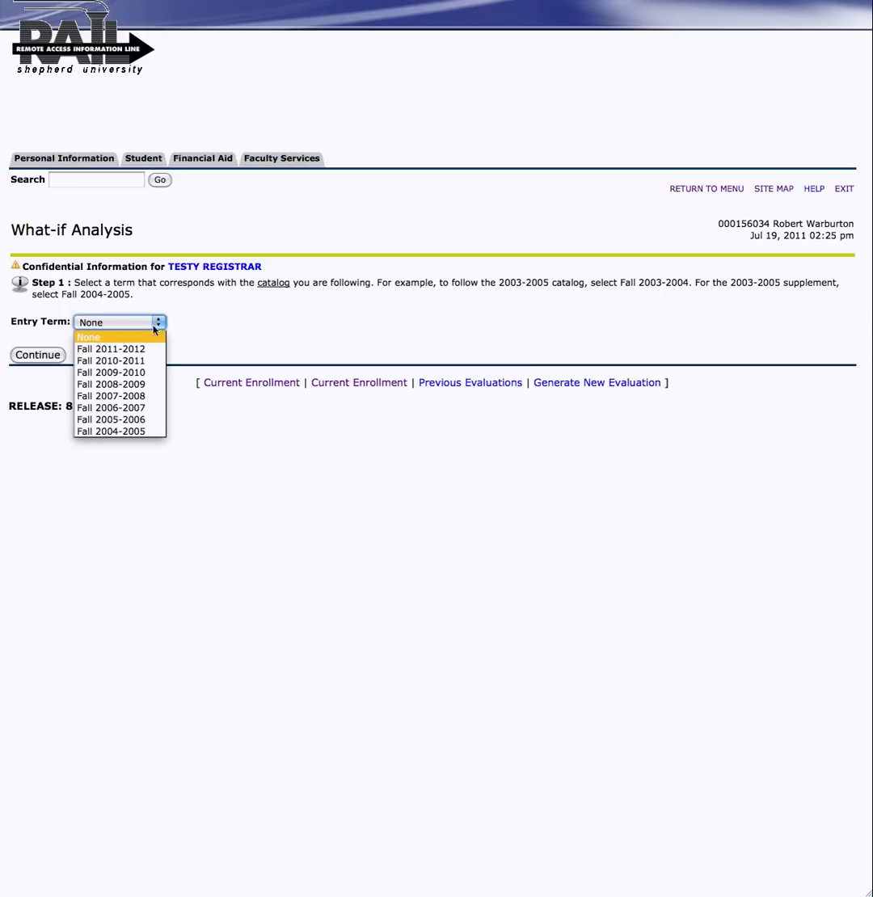
click(111, 348)
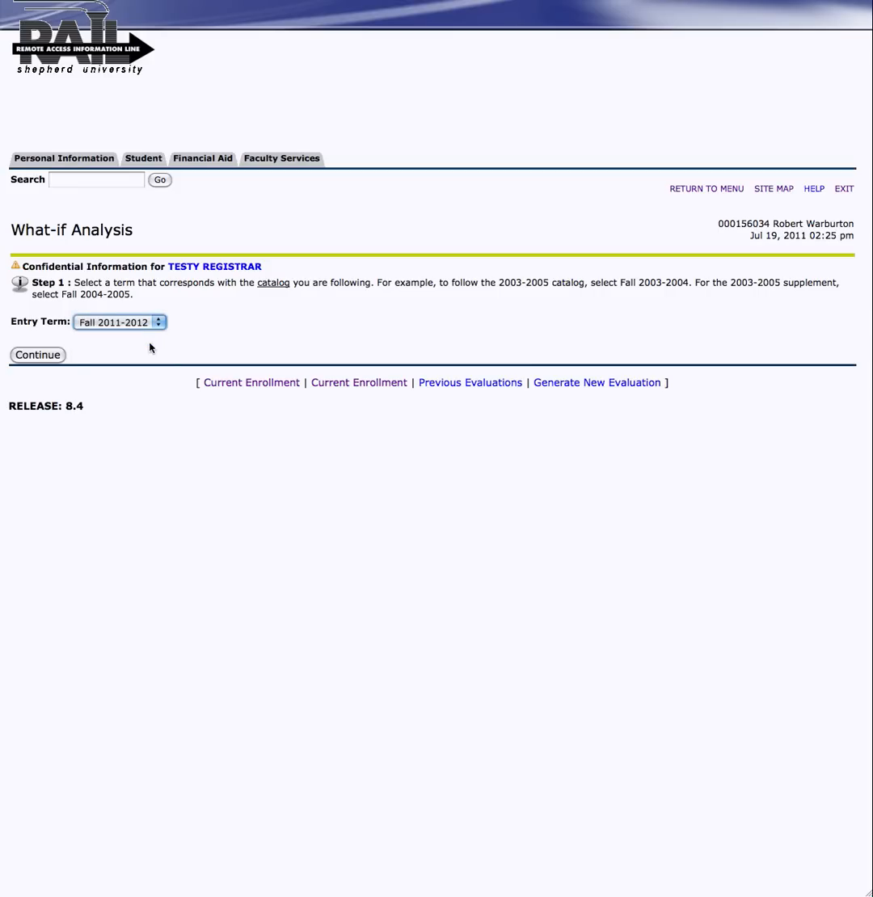
click(37, 355)
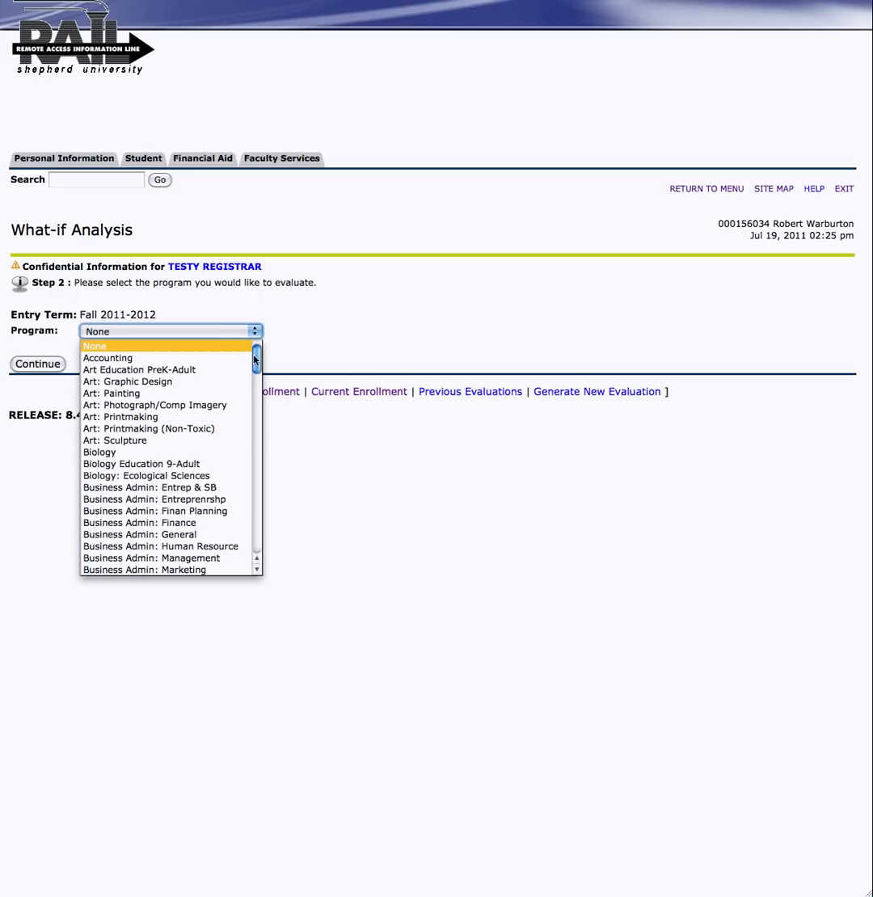
scroll(down, 3)
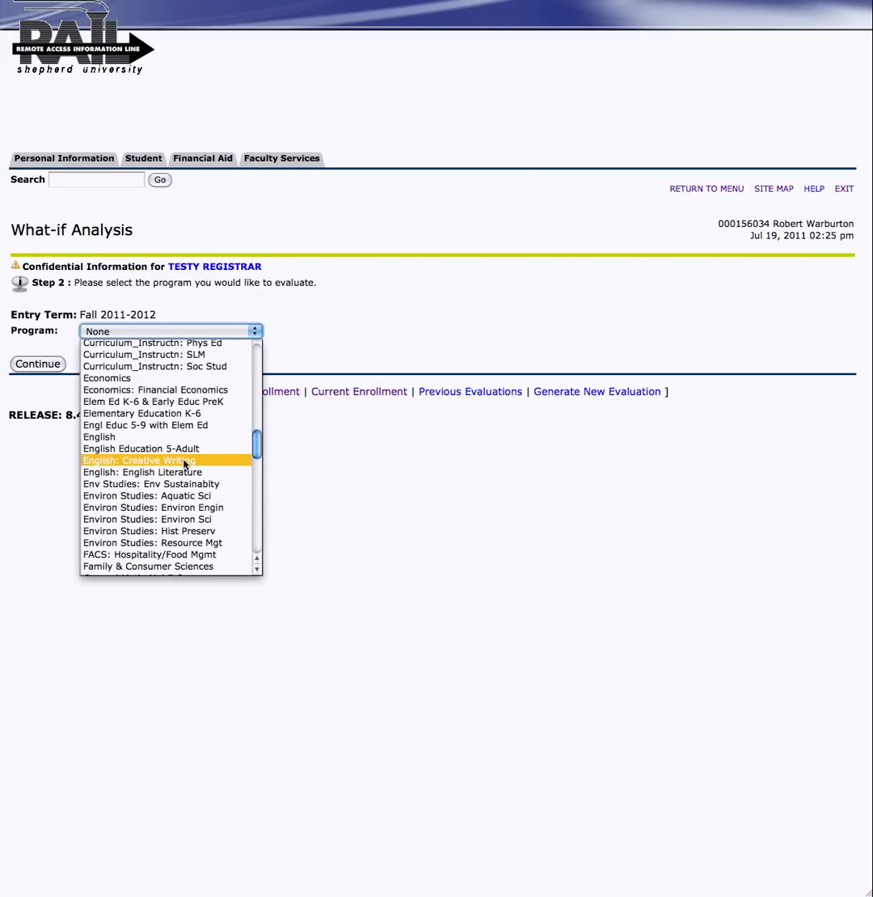
click(139, 460)
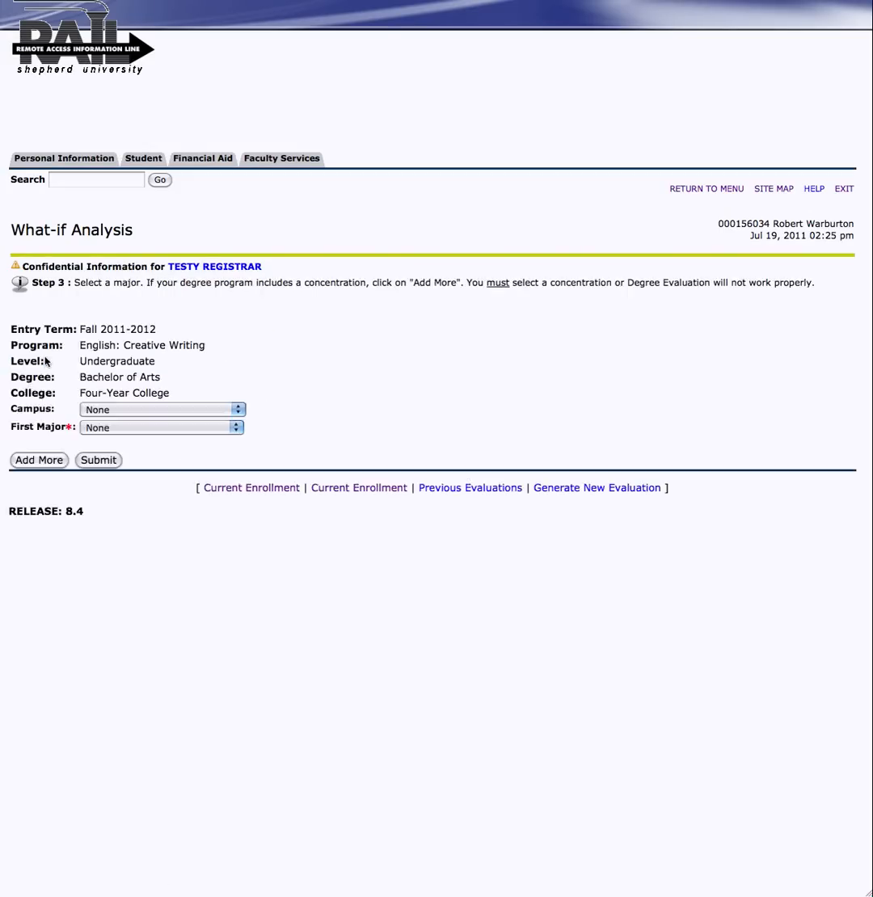
- Choose the Main (Shepherdstown) Campus and English as the first major
click(237, 409)
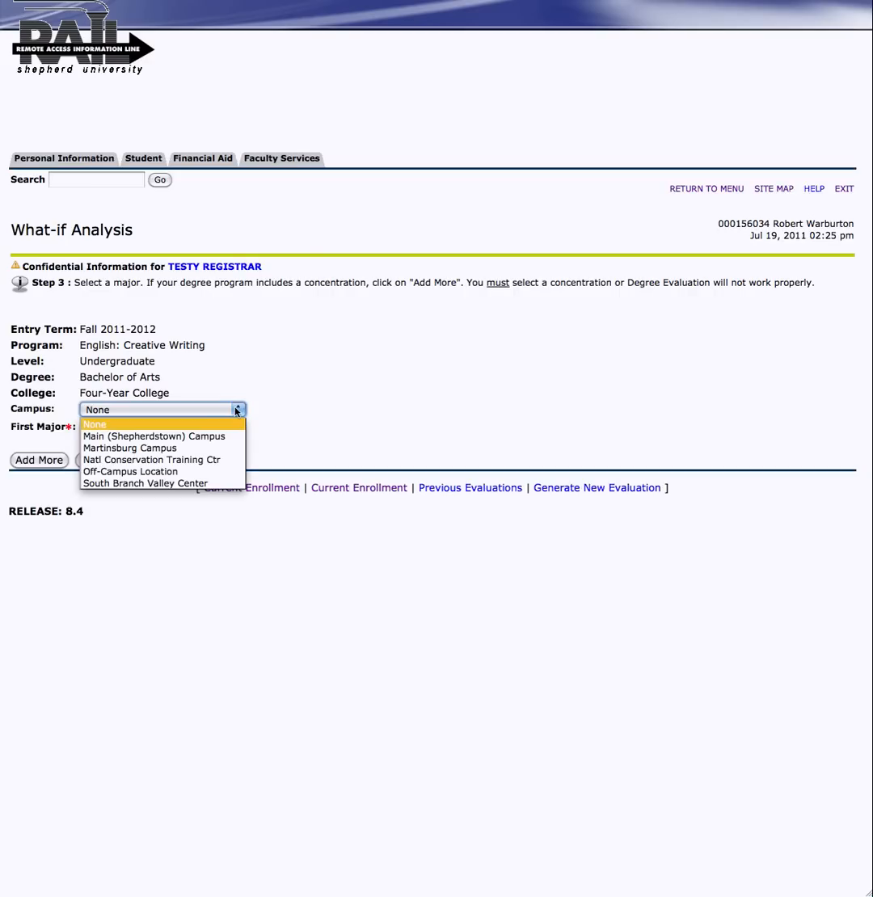
click(155, 436)
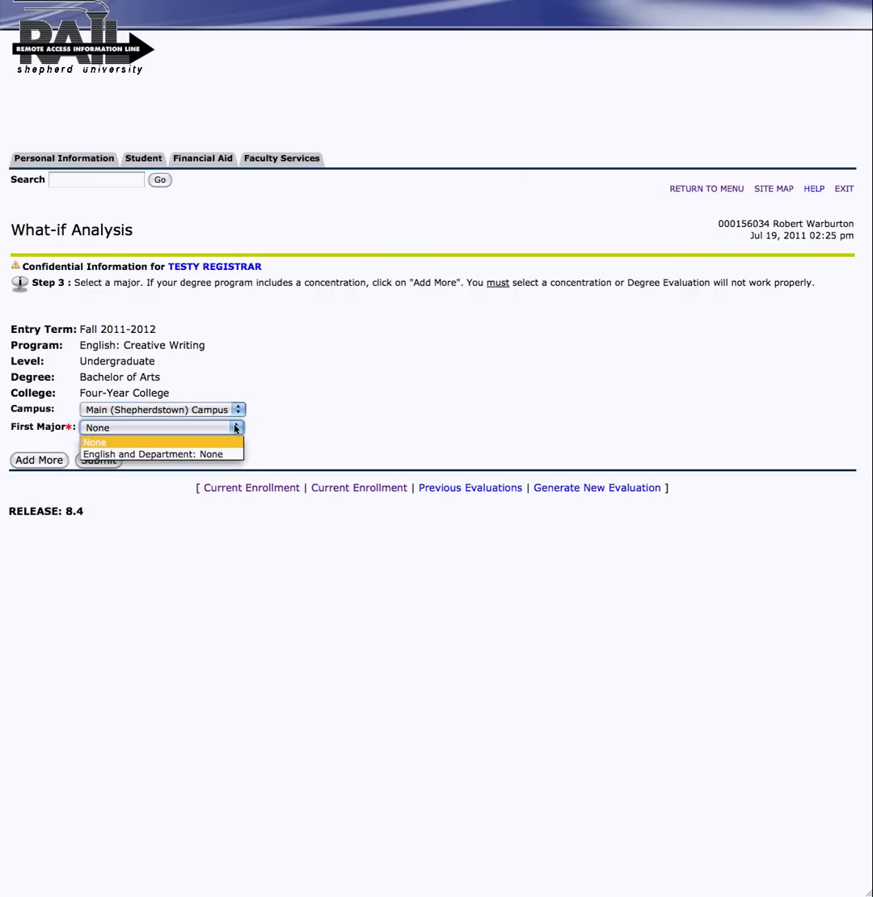
click(158, 454)
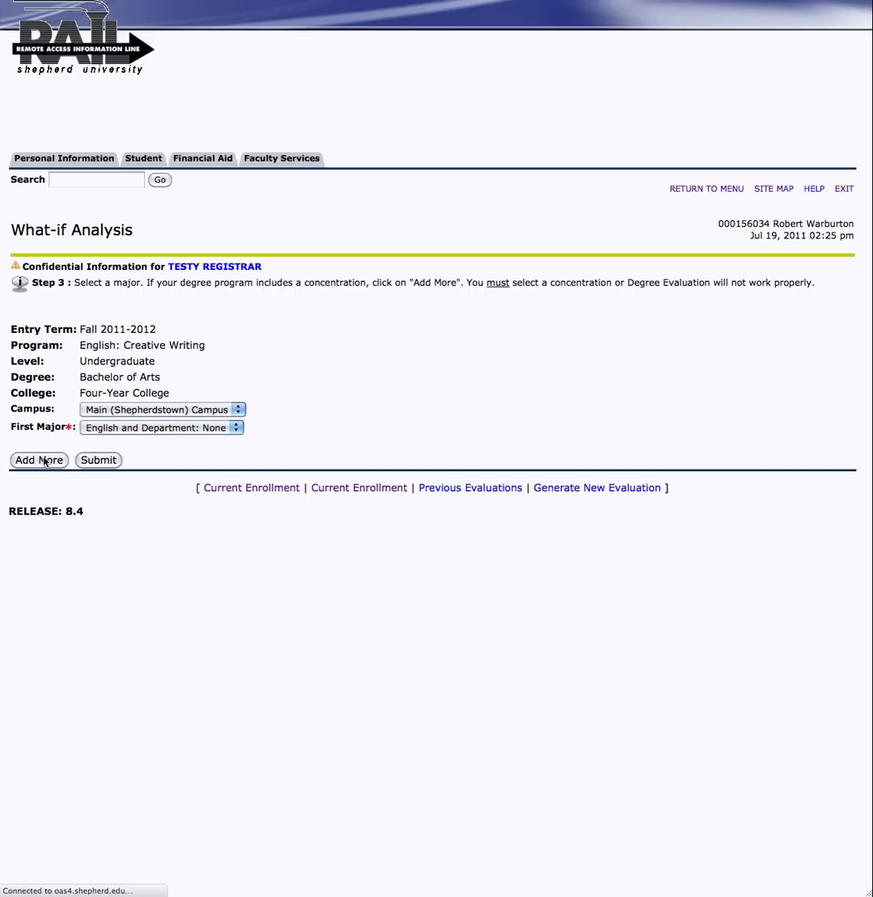
- Keep the Creative Writing concentration, add Psychology as first minor, and submit
click(39, 460)
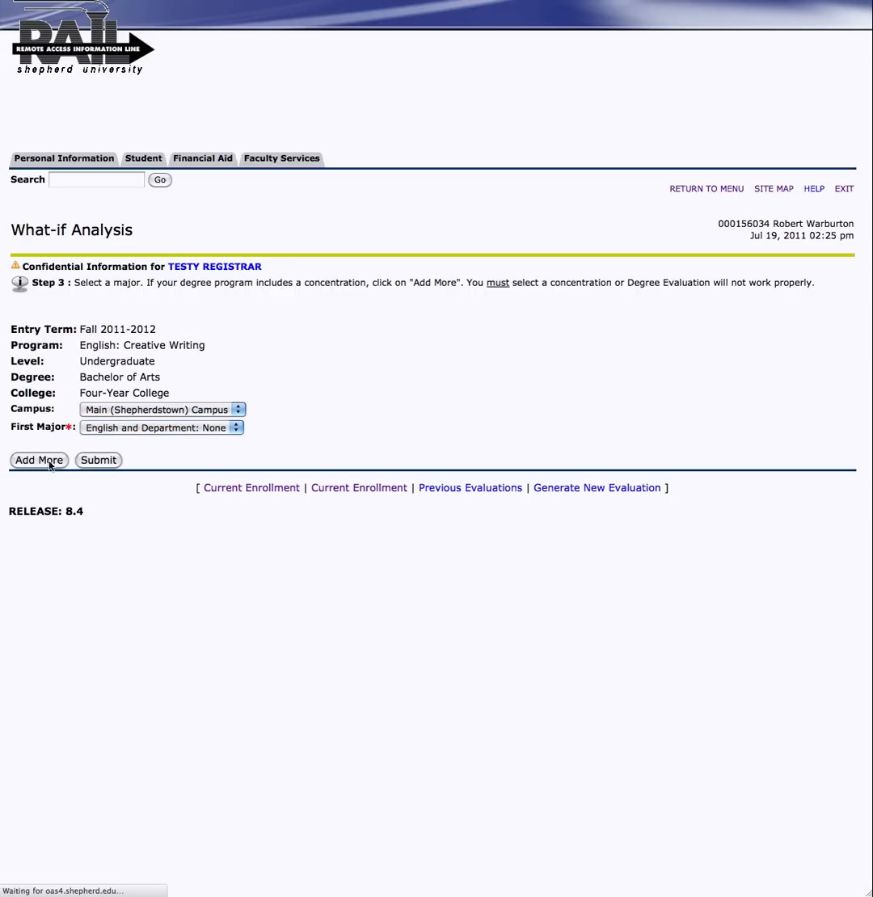
click(39, 460)
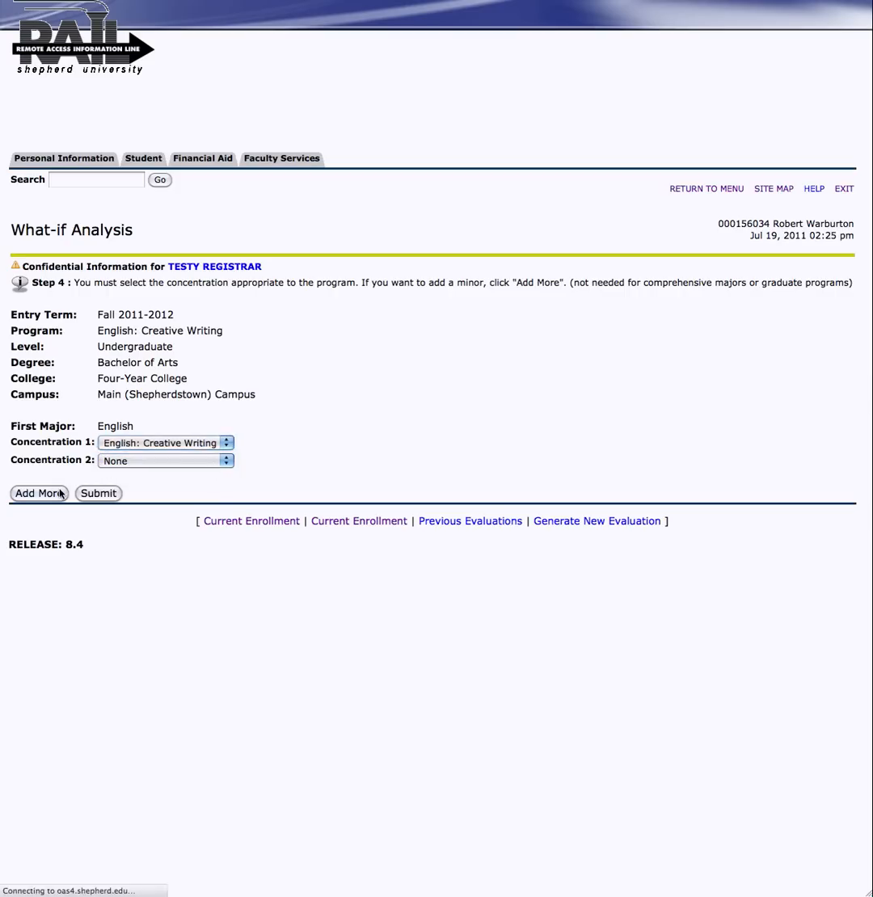
click(38, 493)
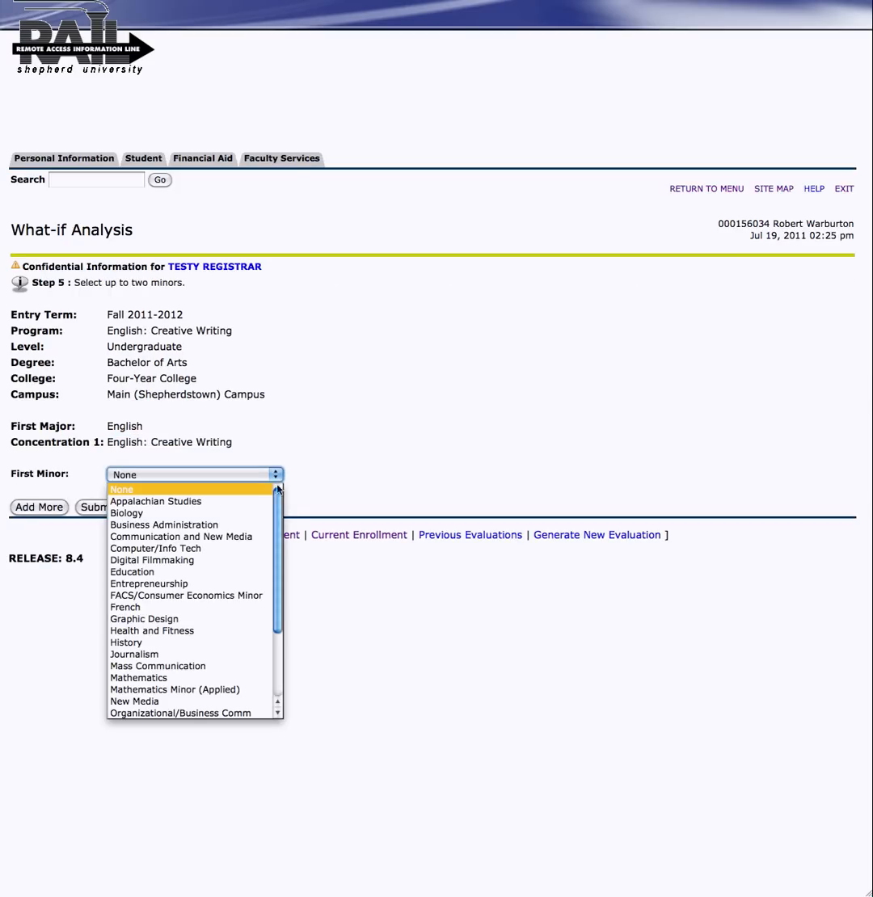
scroll(down, 3)
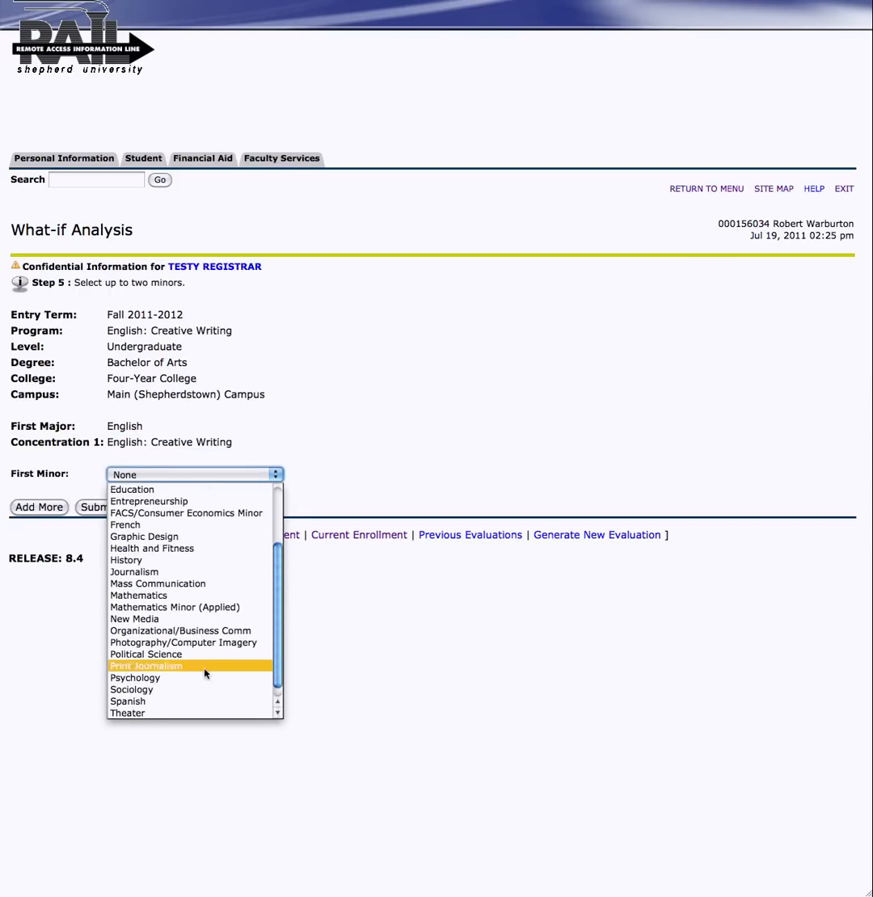
click(134, 677)
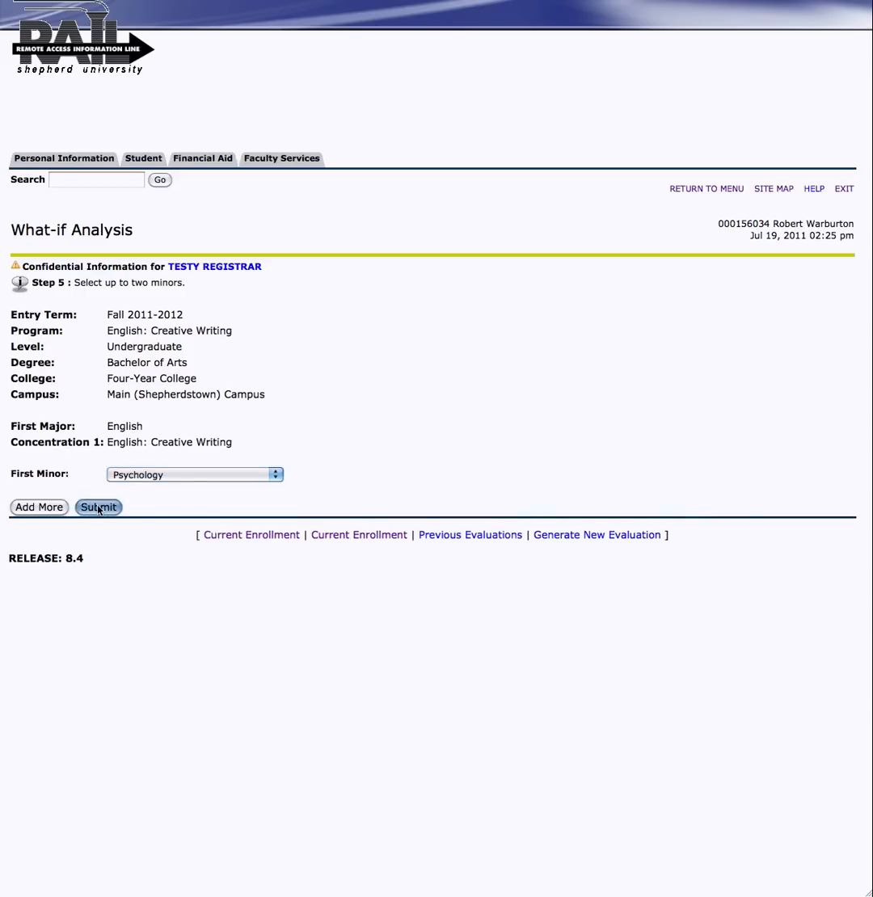
click(98, 507)
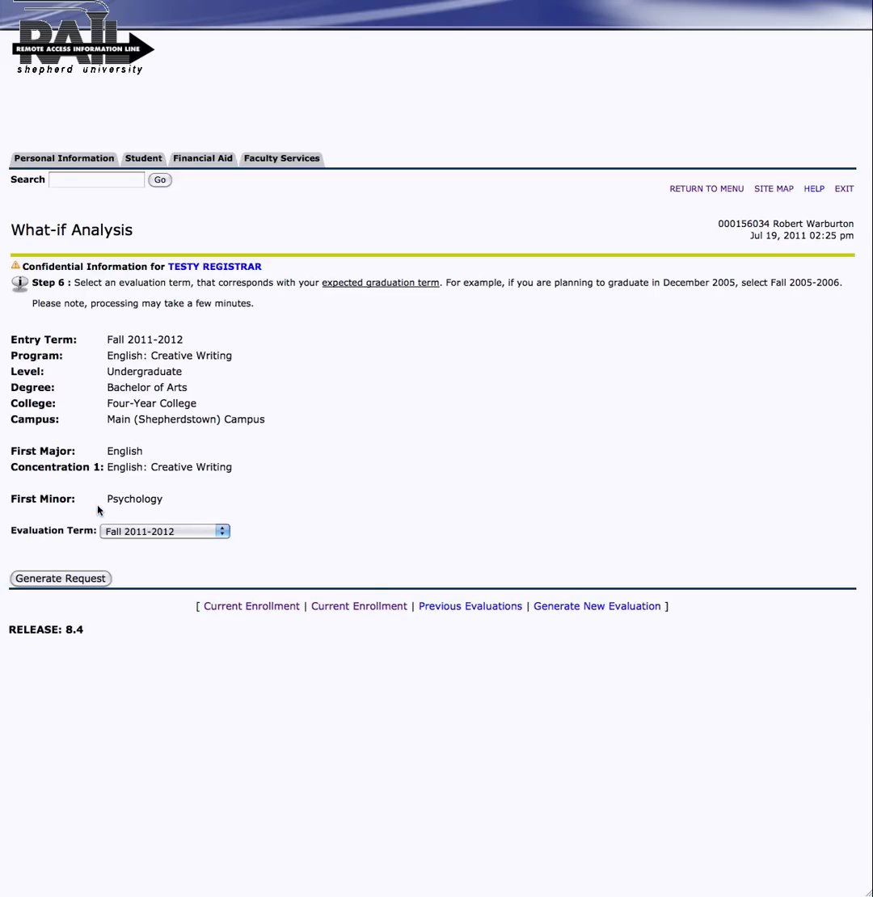
mouse_move(87, 541)
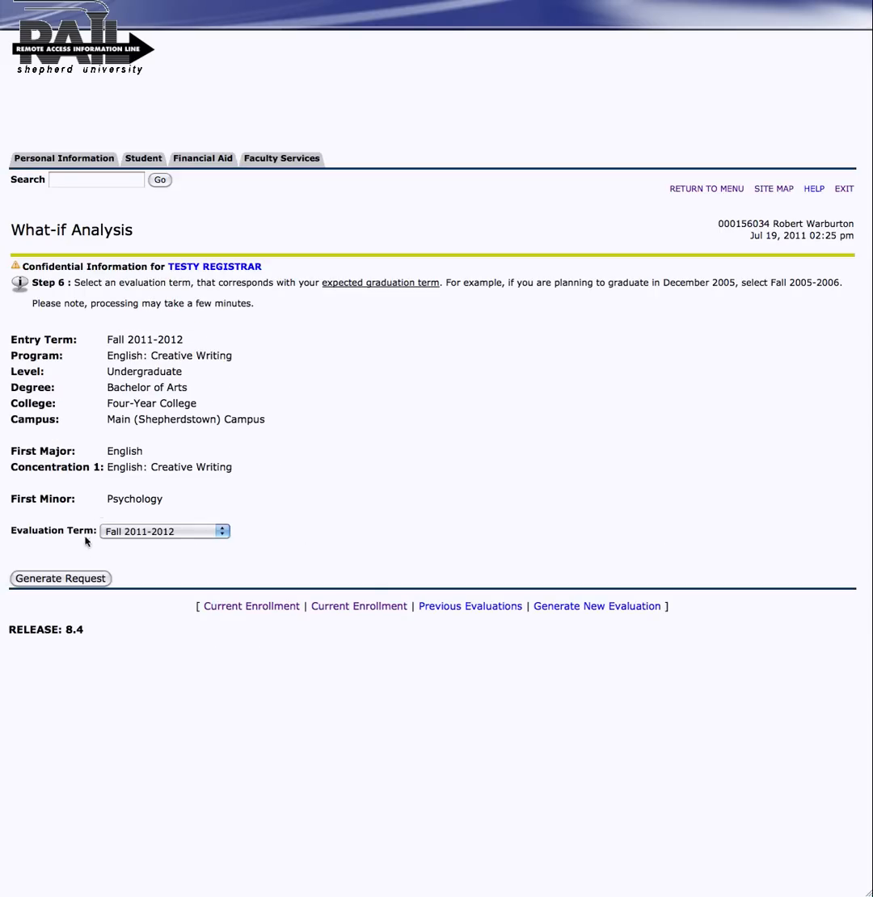
- Generate the What-if evaluation report using evaluation term Fall 2011-2012
click(60, 578)
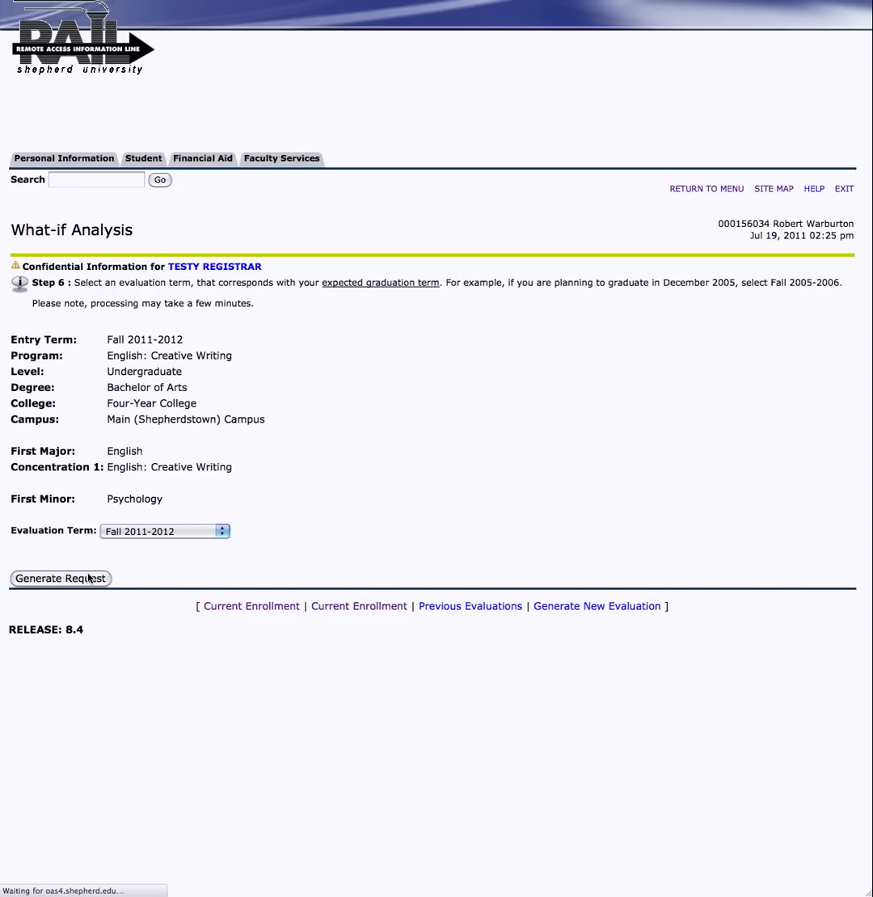
click(60, 578)
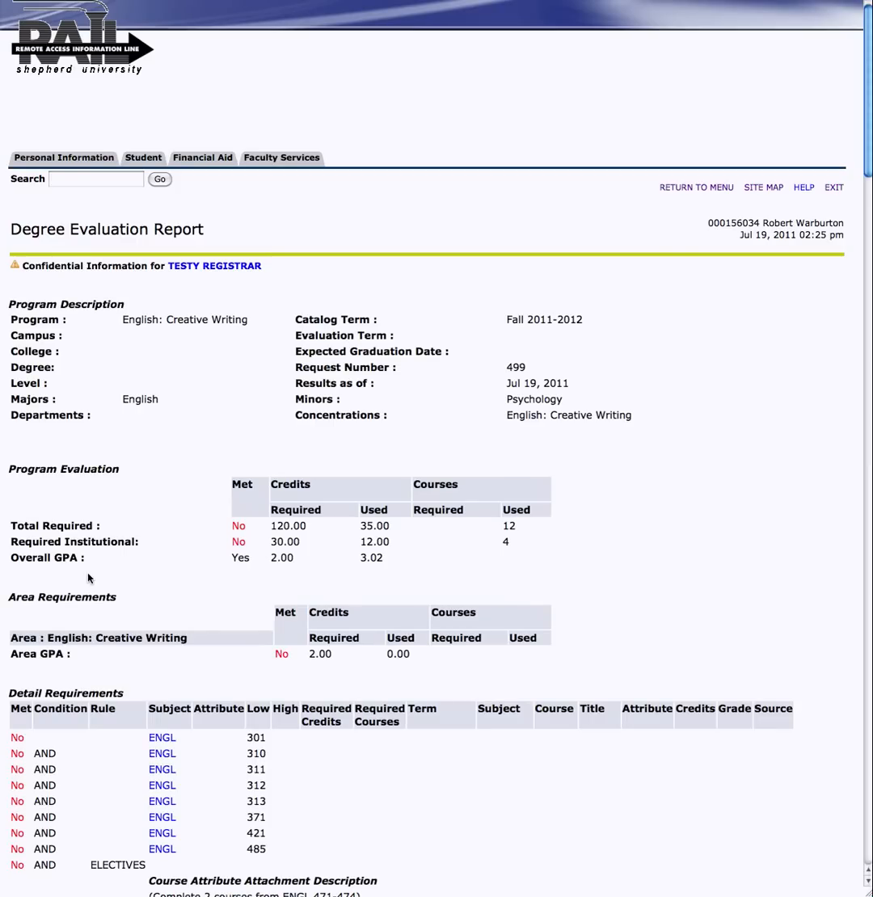
mouse_move(466, 324)
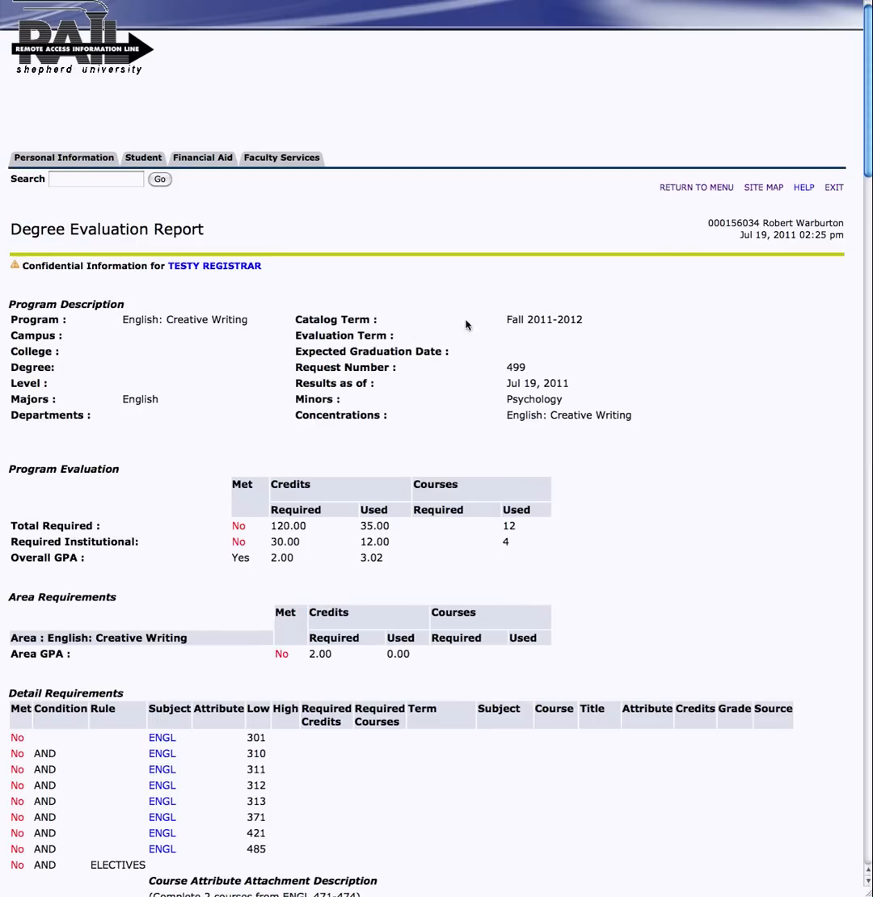
mouse_move(326, 347)
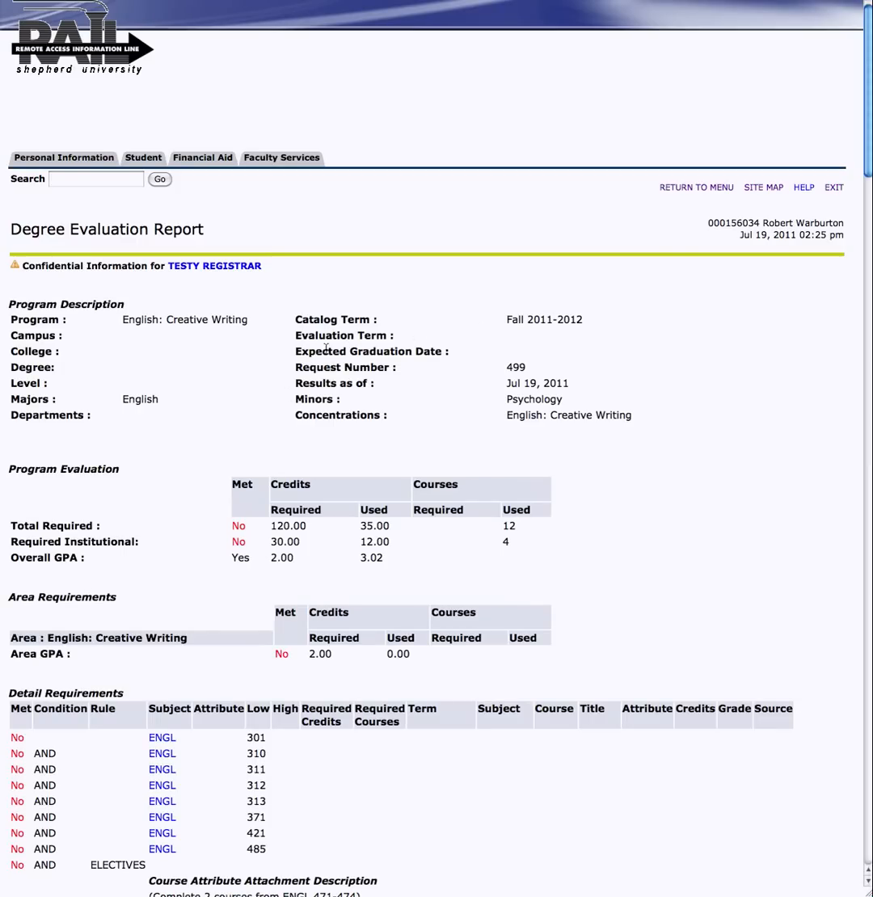
mouse_move(184, 331)
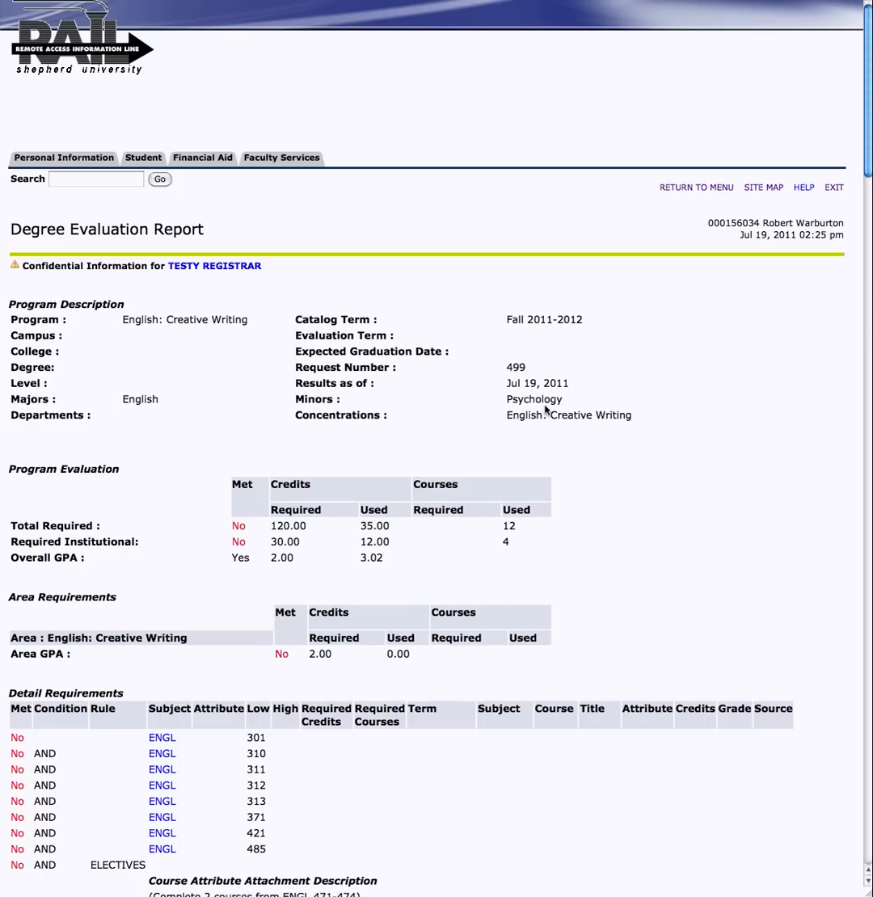
mouse_move(644, 482)
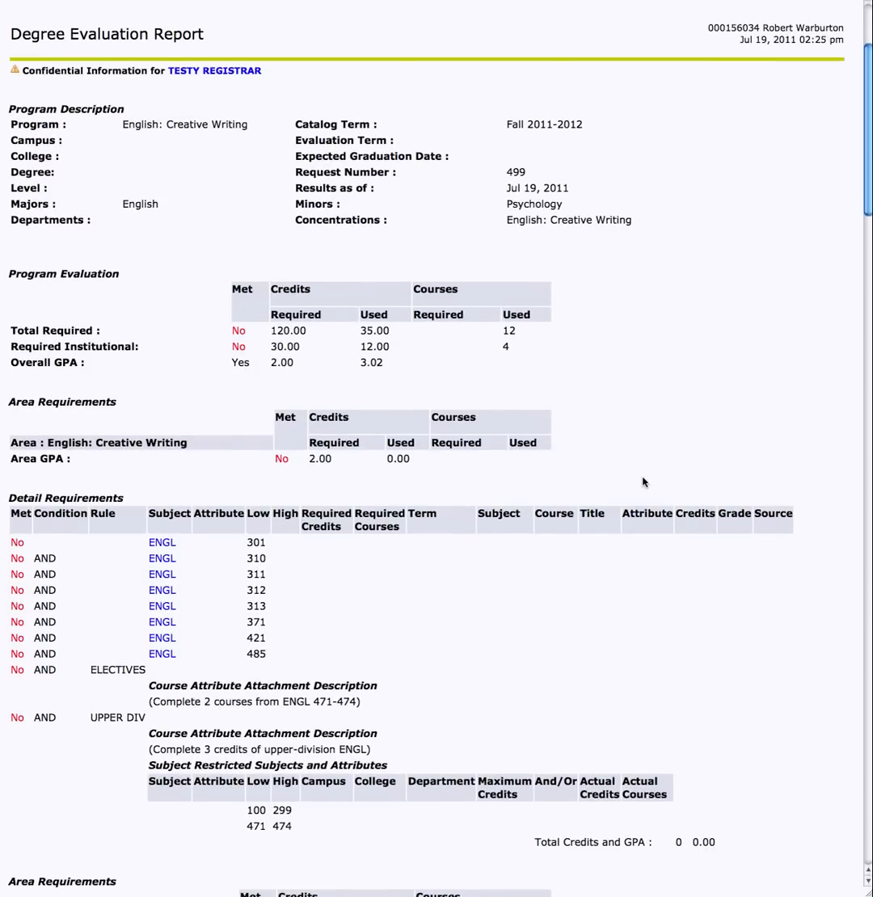
mouse_move(301, 341)
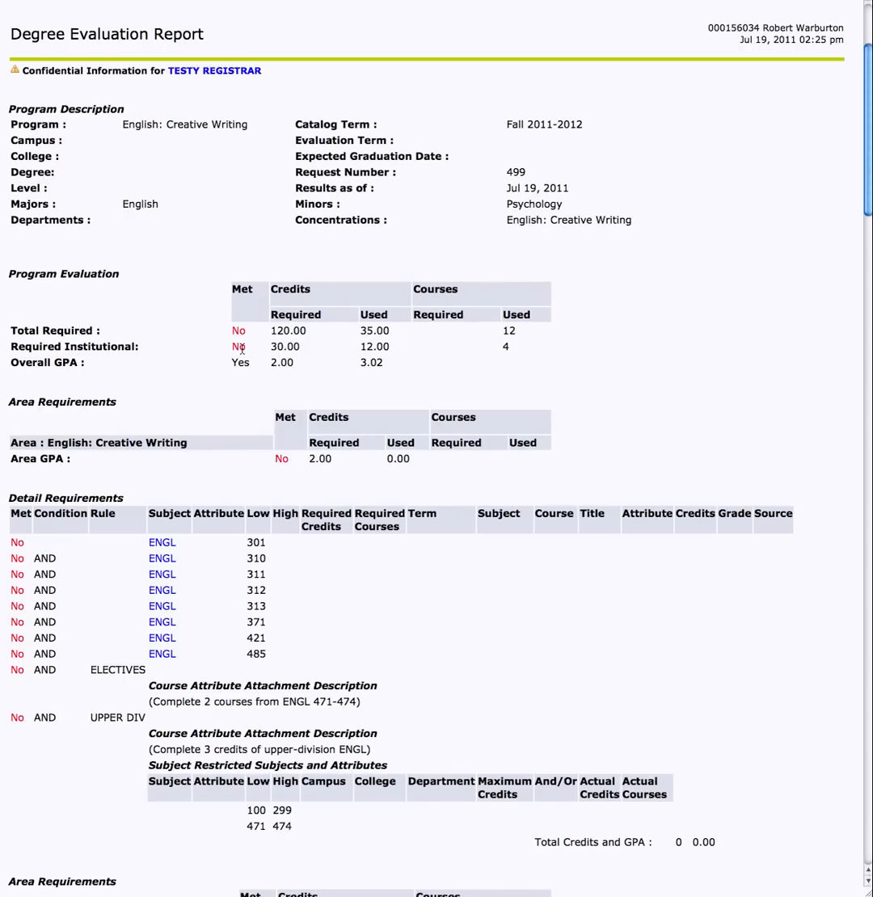
mouse_move(243, 373)
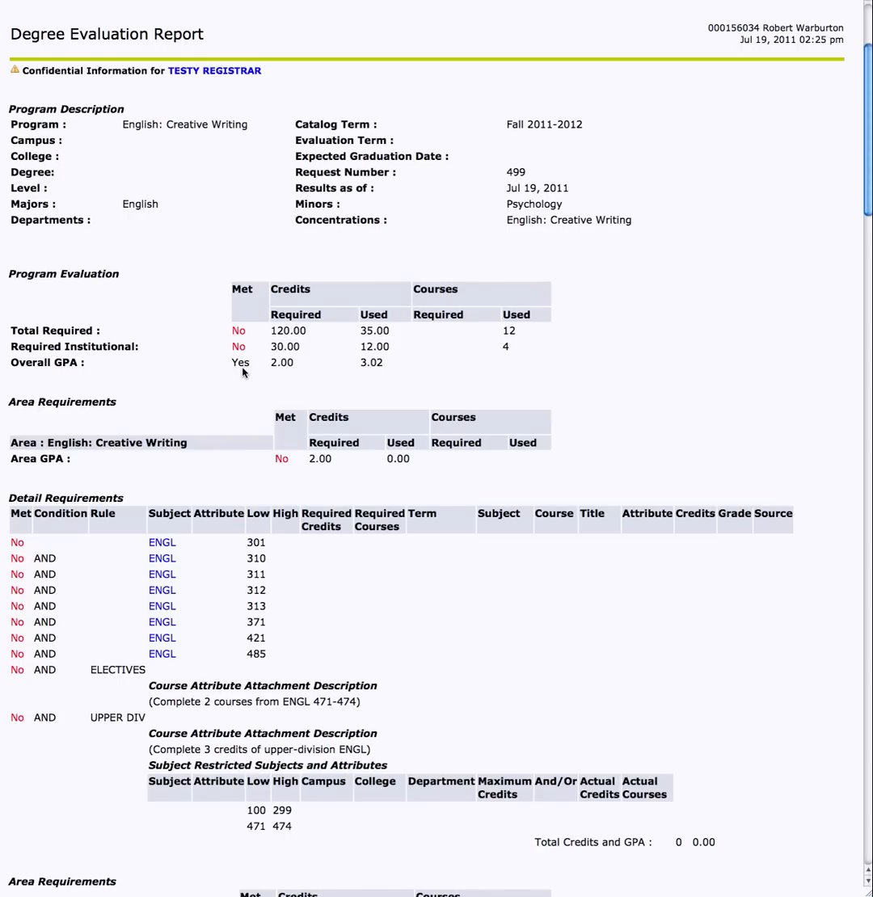
- Scroll past the English major to the Psychology Minor (6.00 credits met) and Core Curriculum heading
scroll(down, 3)
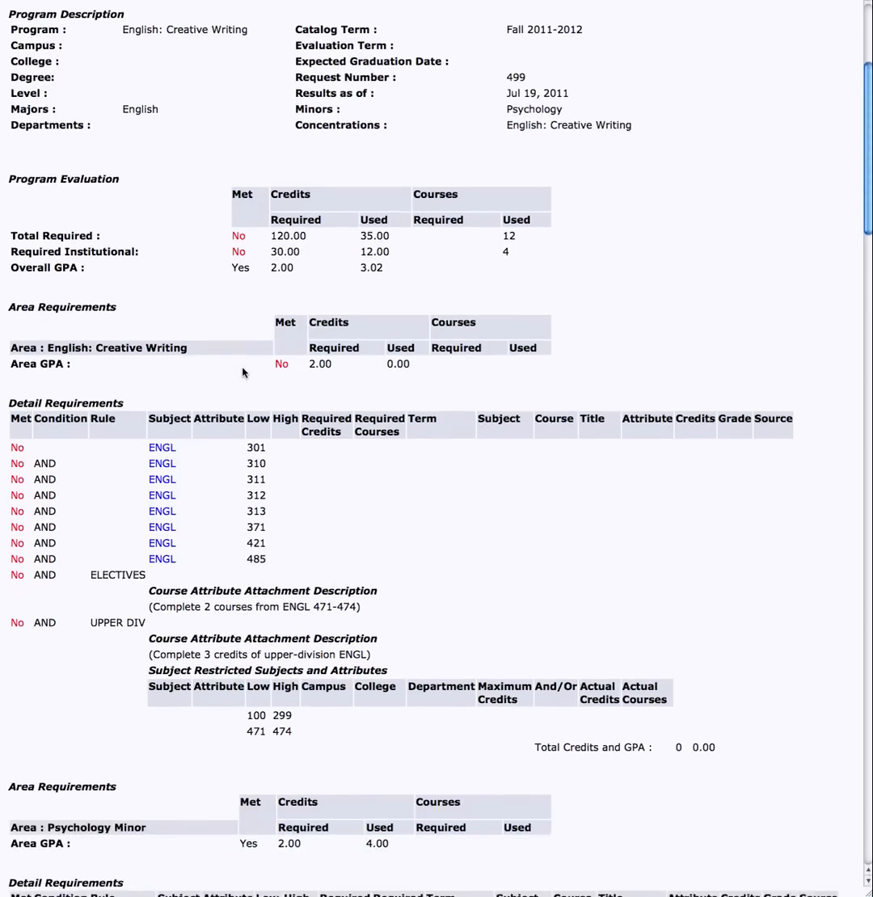
scroll(down, 3)
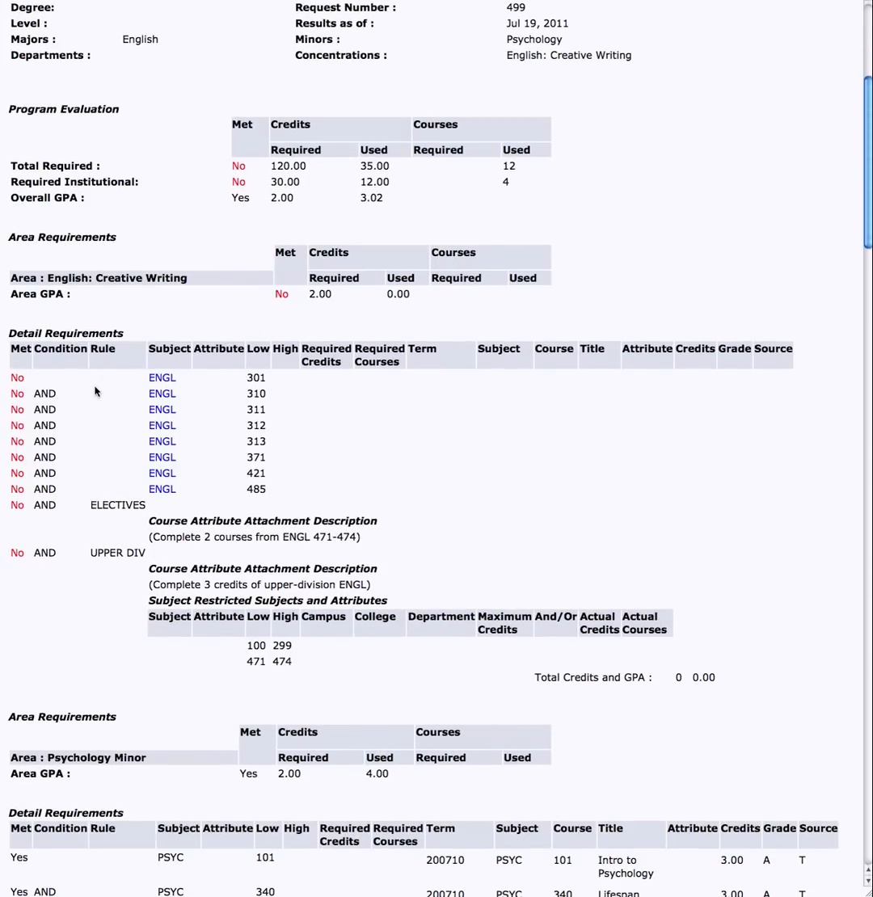
mouse_move(31, 496)
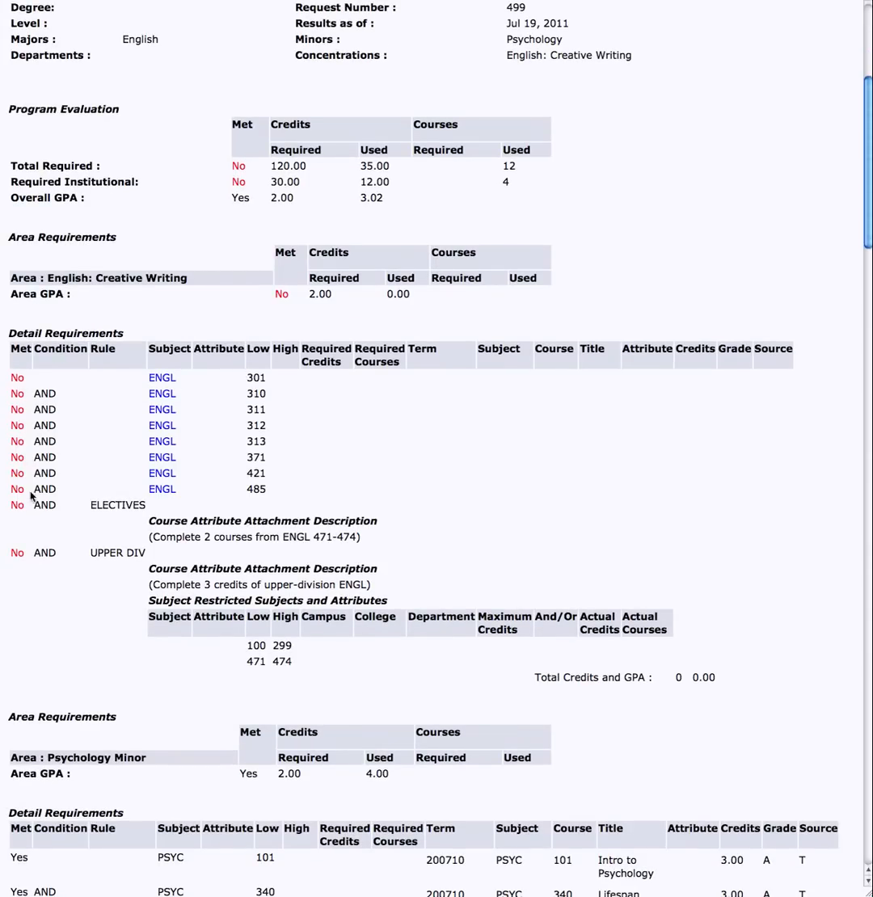
mouse_move(740, 500)
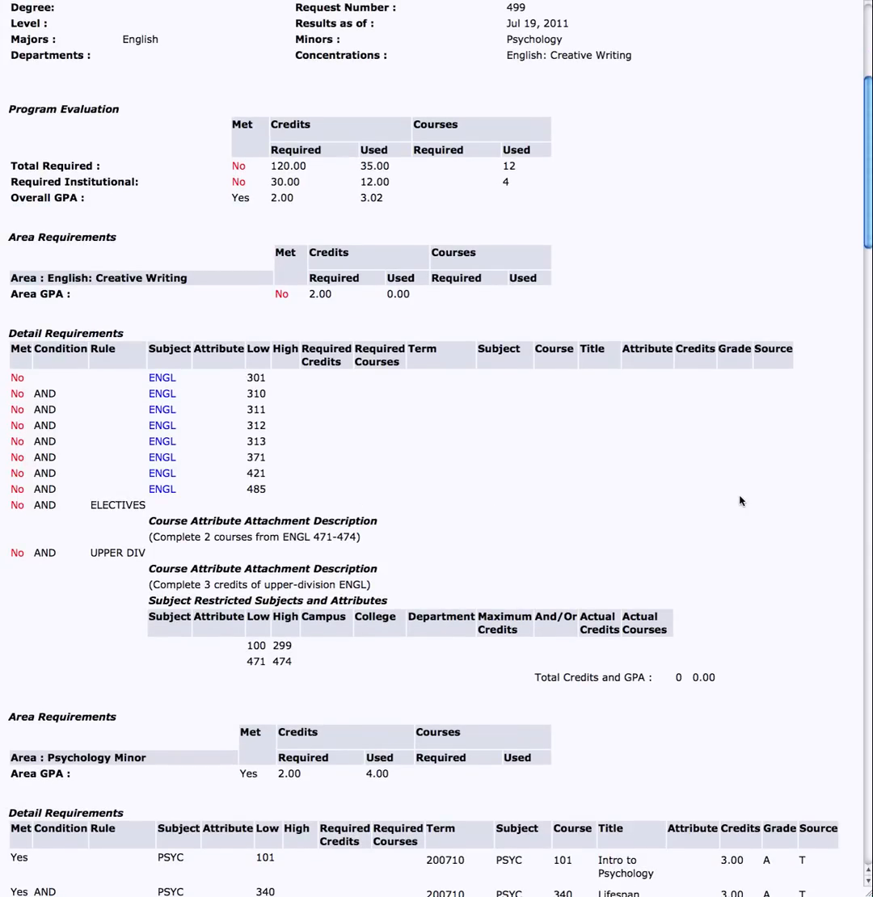
scroll(down, 3)
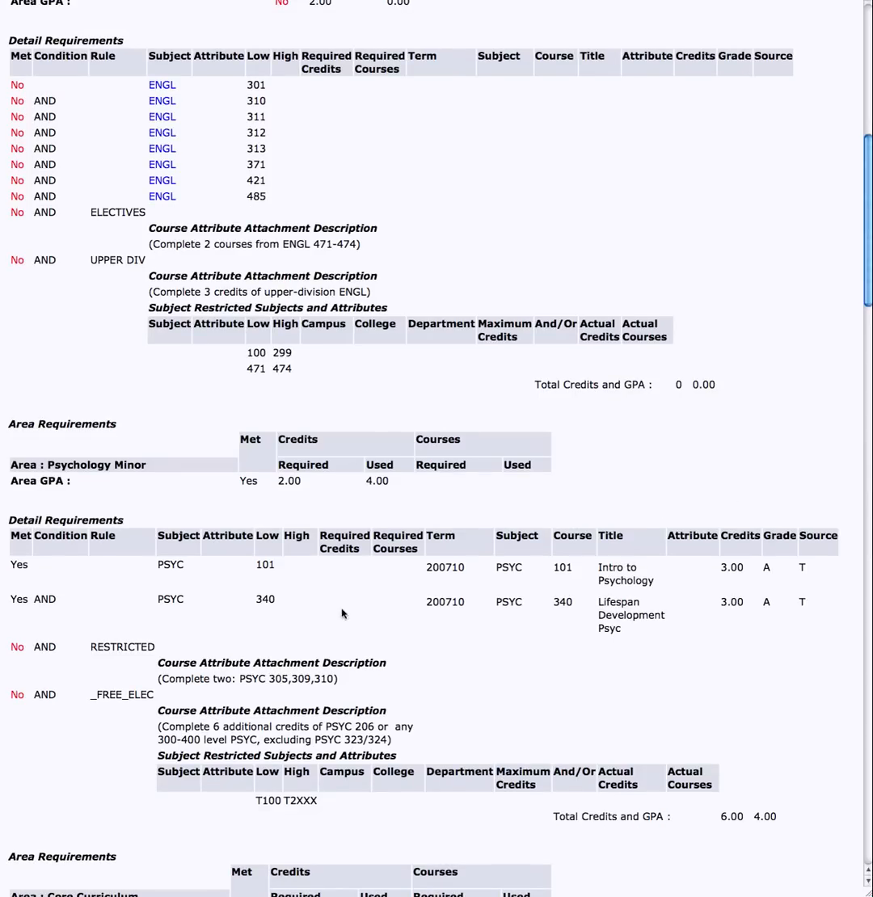
mouse_move(284, 609)
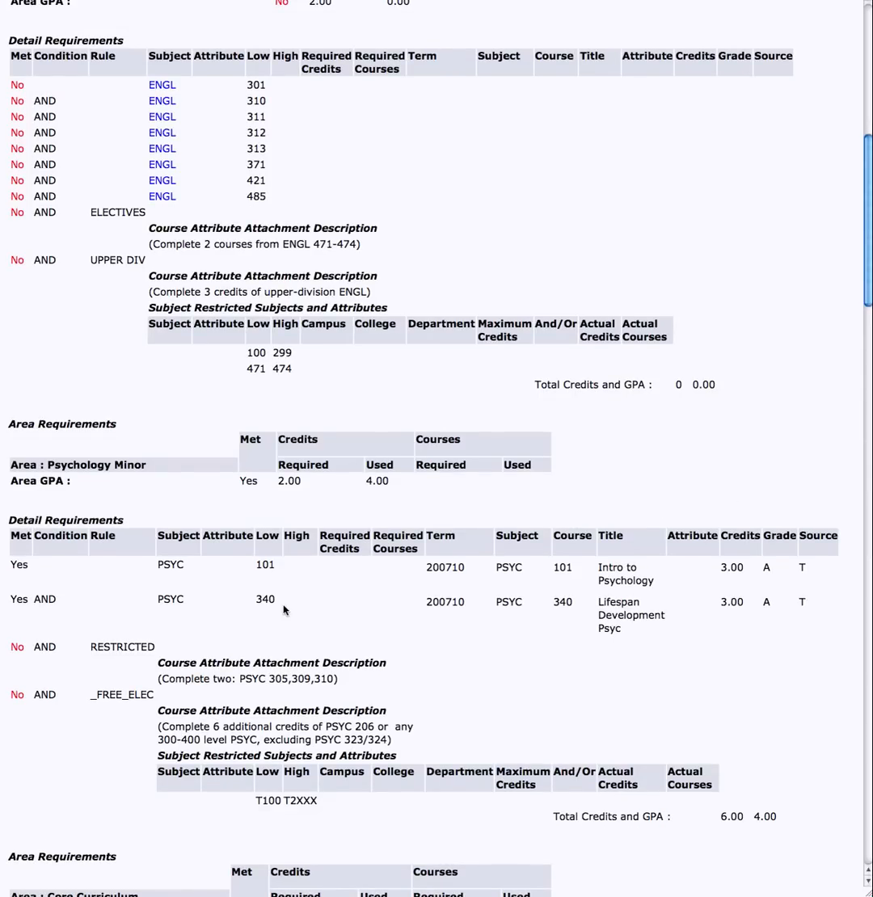
mouse_move(812, 616)
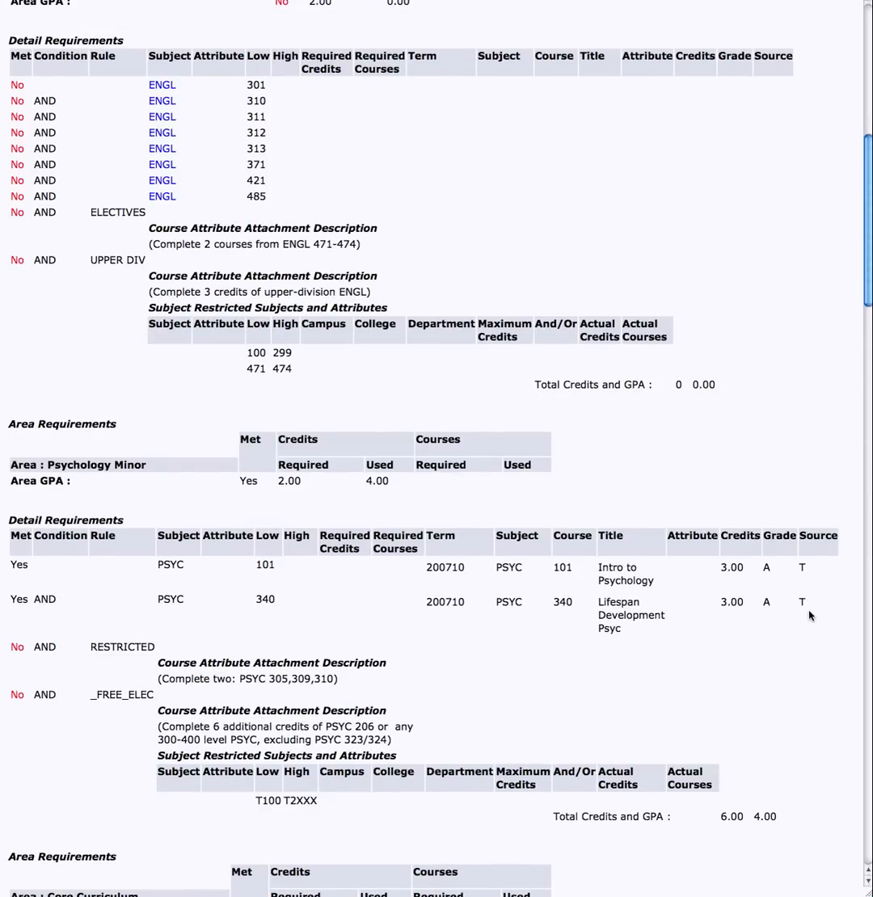
mouse_move(805, 615)
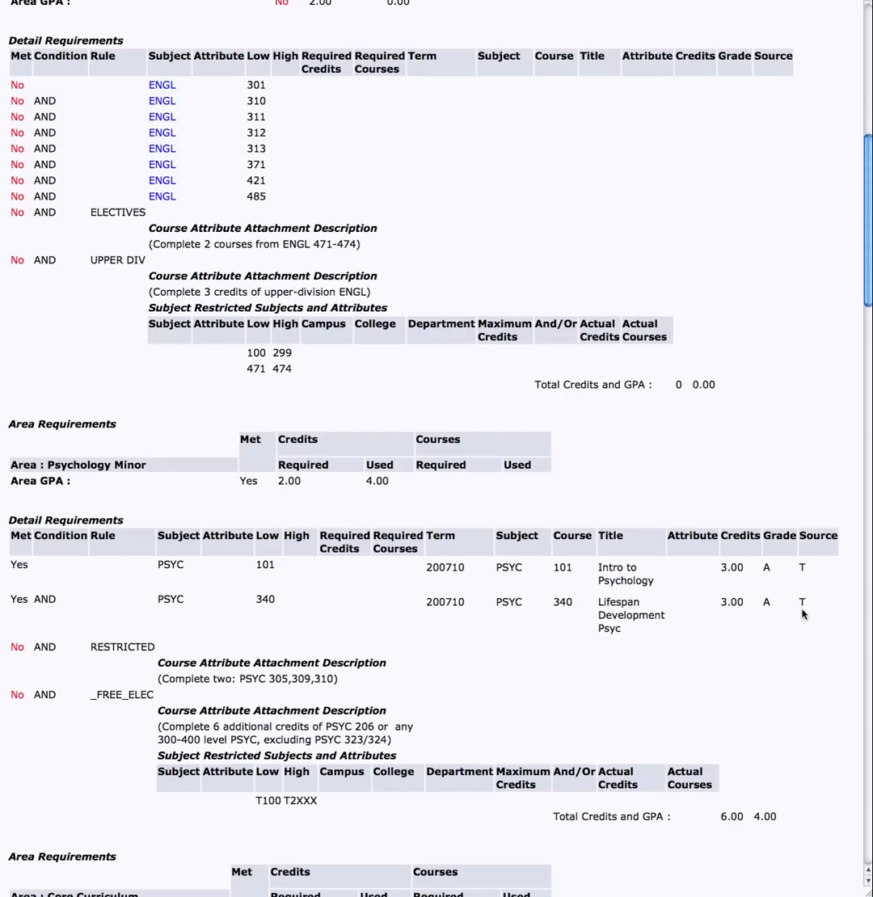
mouse_move(763, 616)
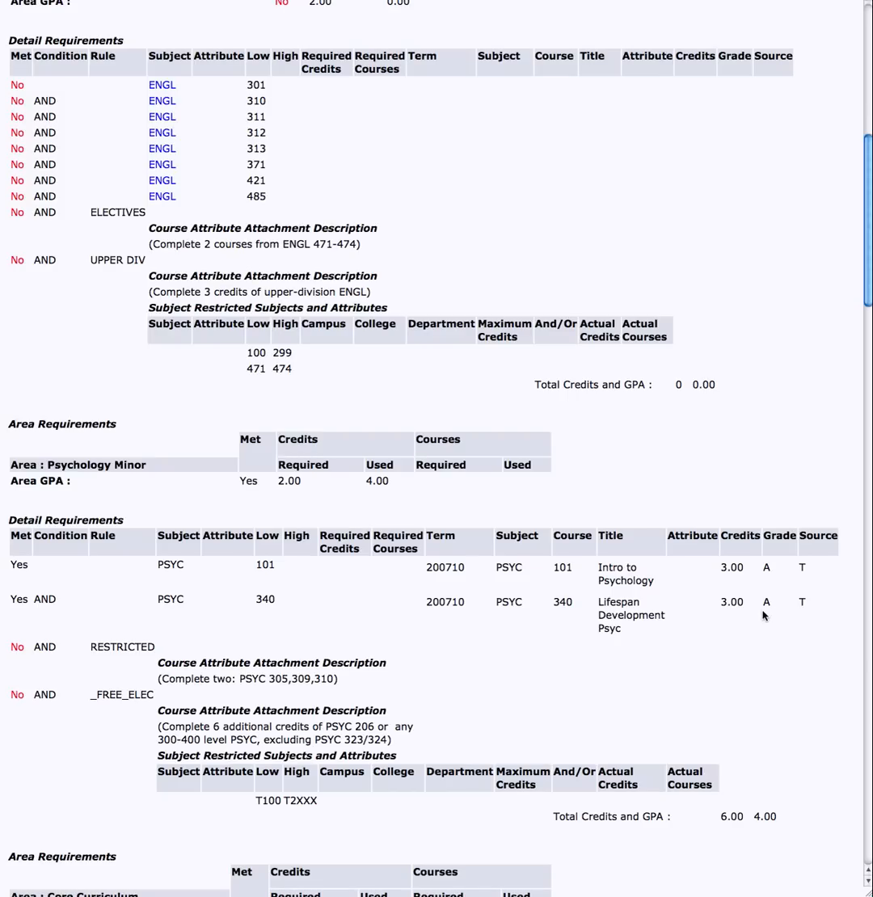
mouse_move(735, 618)
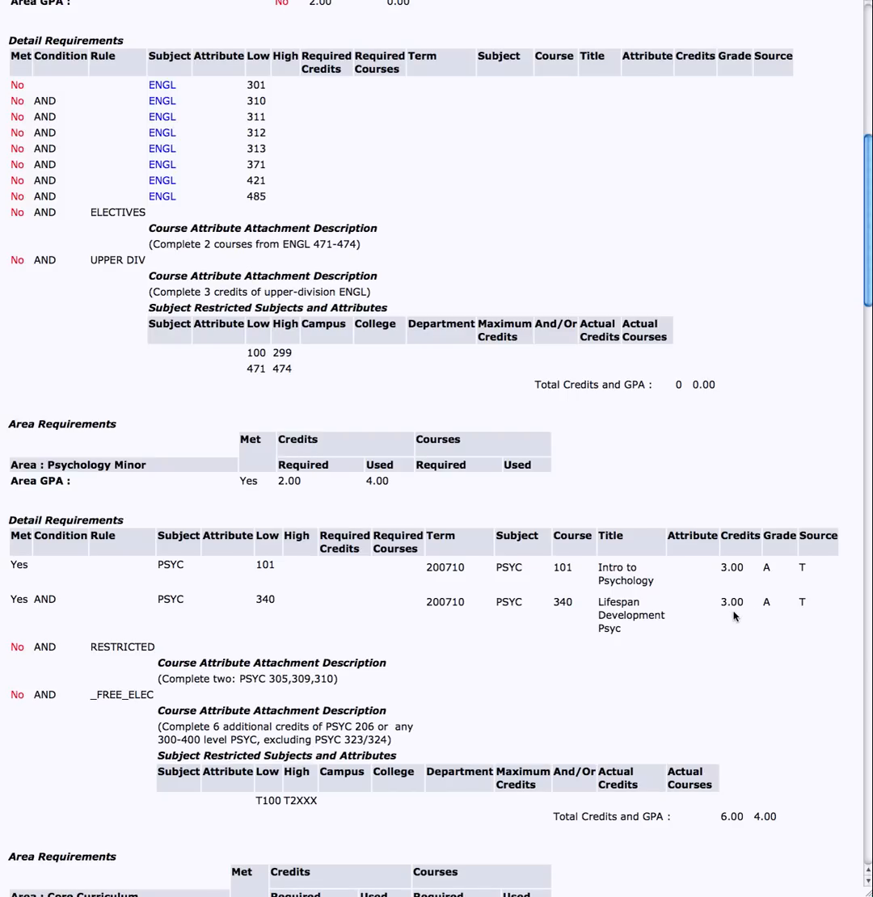
mouse_move(440, 655)
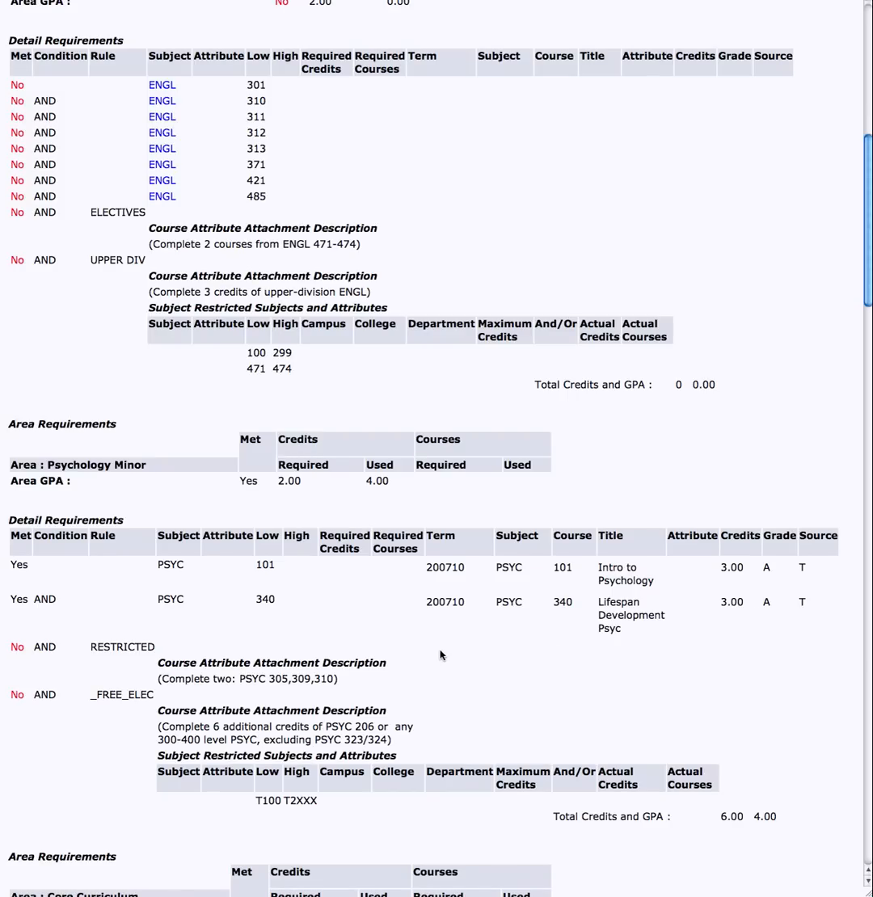
scroll(down, 3)
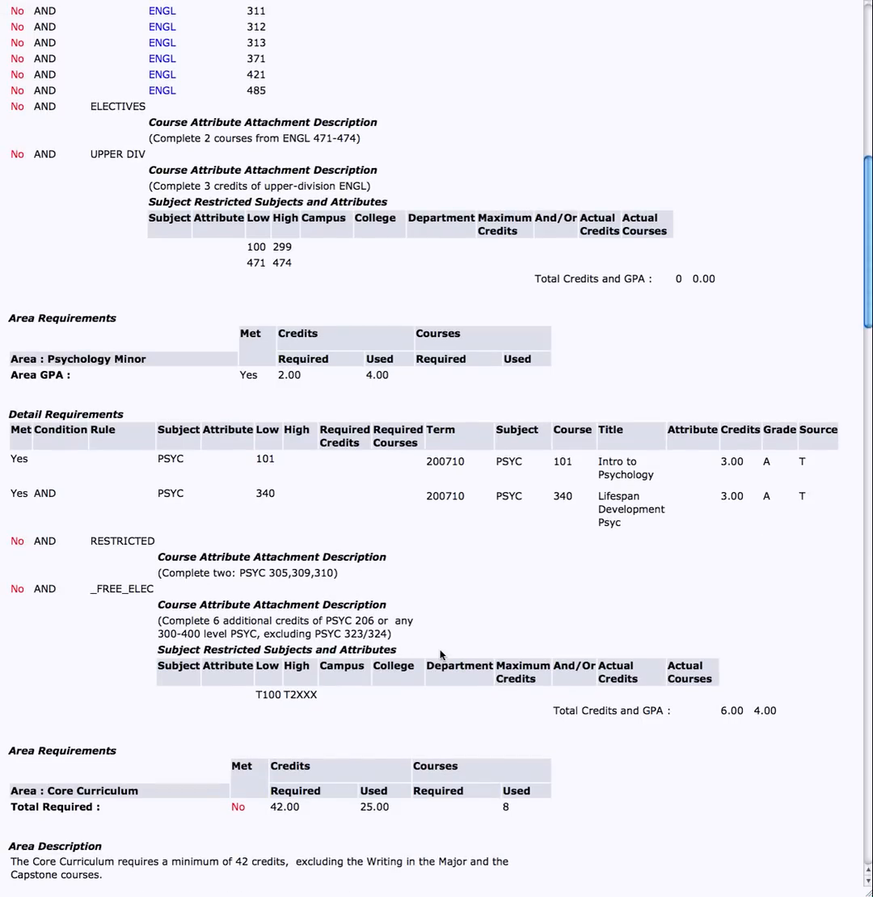
mouse_move(730, 722)
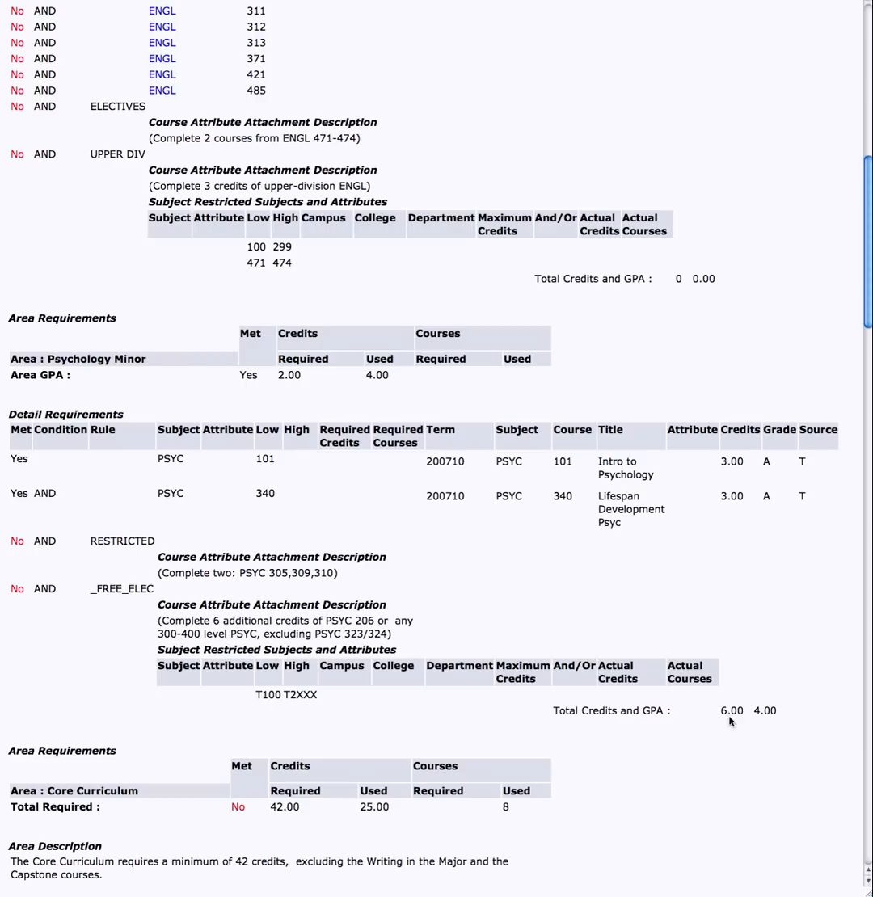
mouse_move(816, 687)
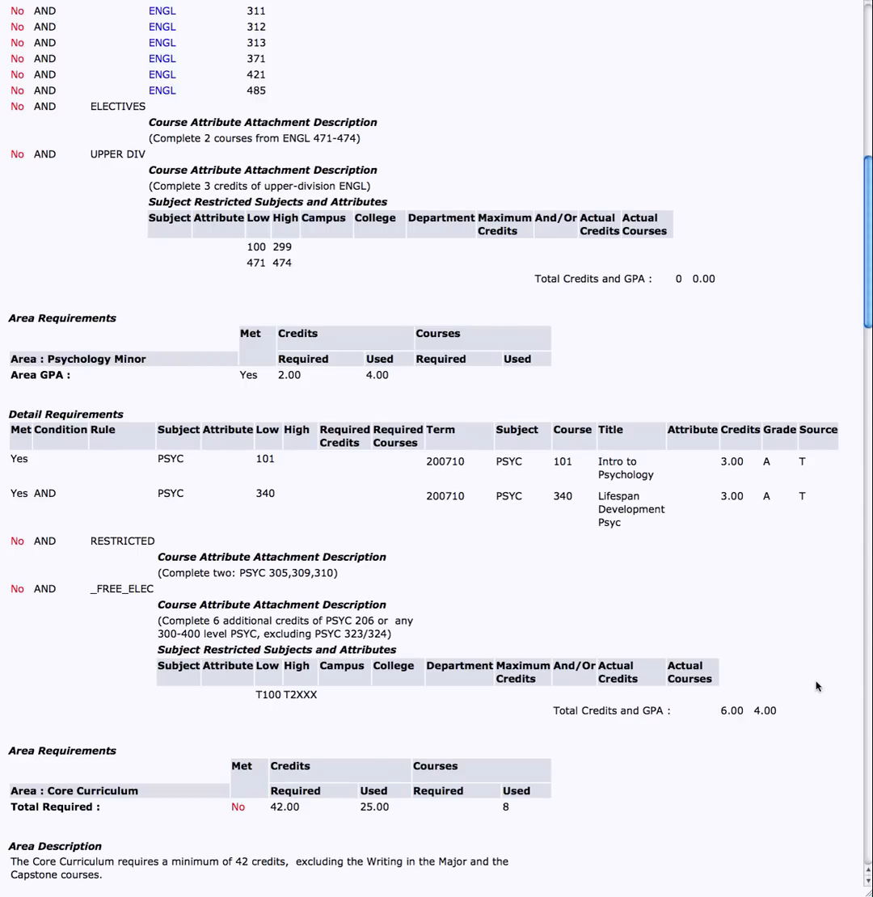
scroll(down, 3)
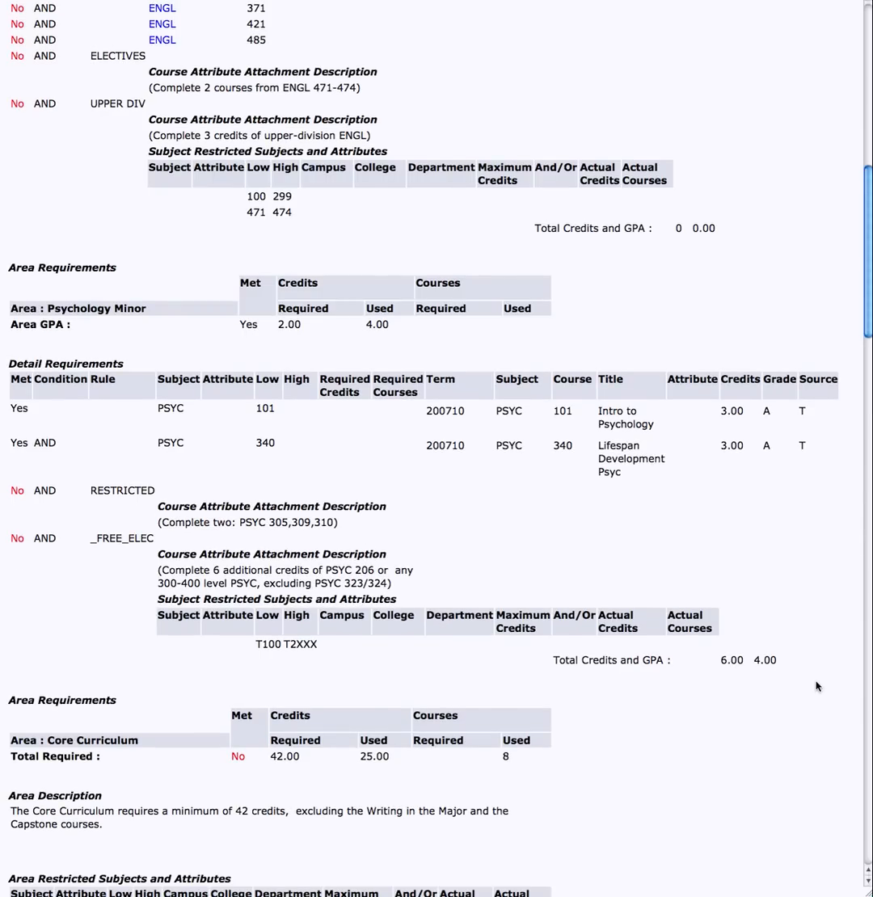
mouse_move(688, 247)
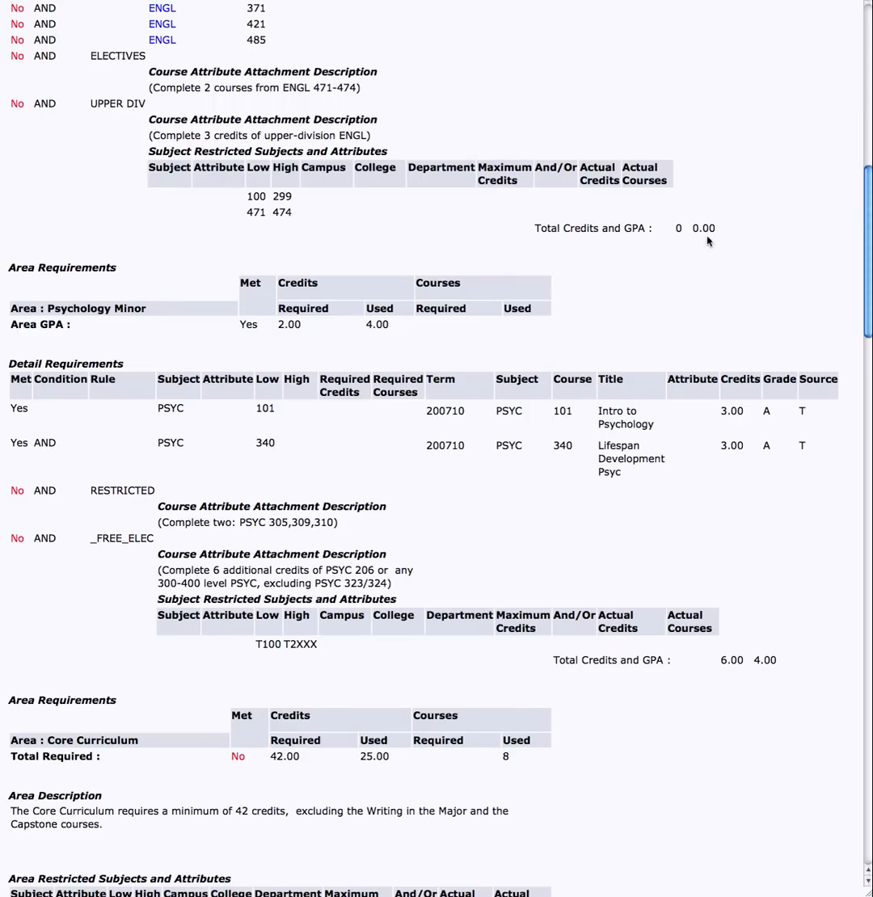
mouse_move(809, 481)
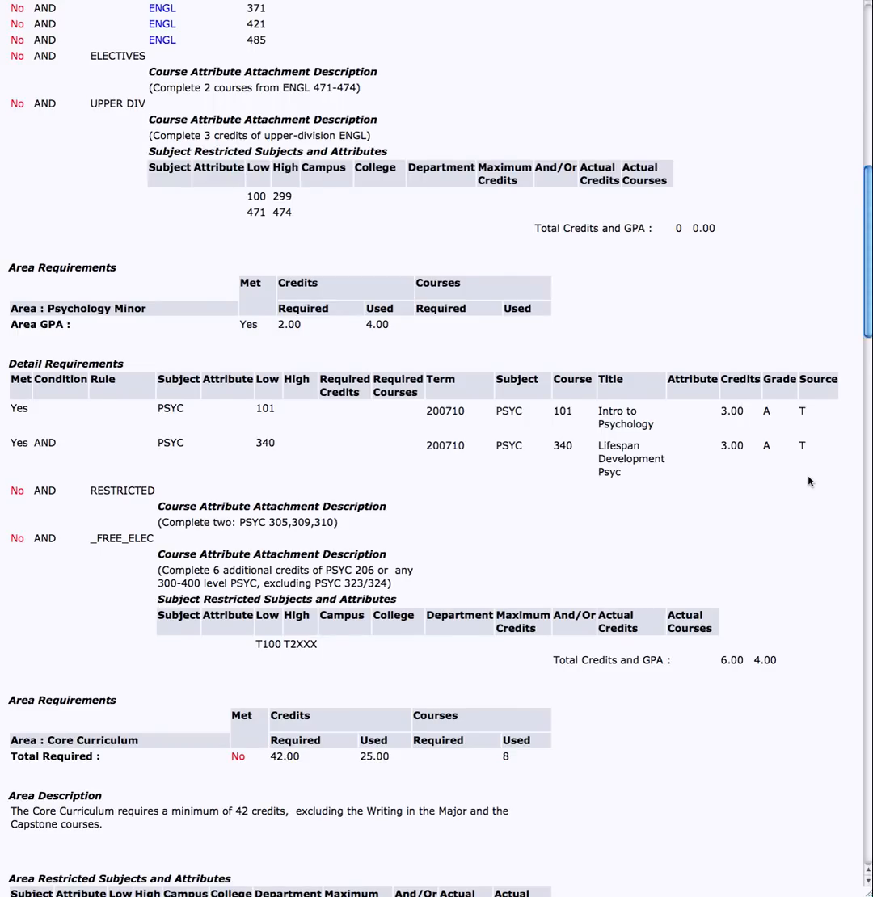
- Scroll through the Core Curriculum detail rules from 1_COMP down to 3_CAPSTONE
scroll(down, 3)
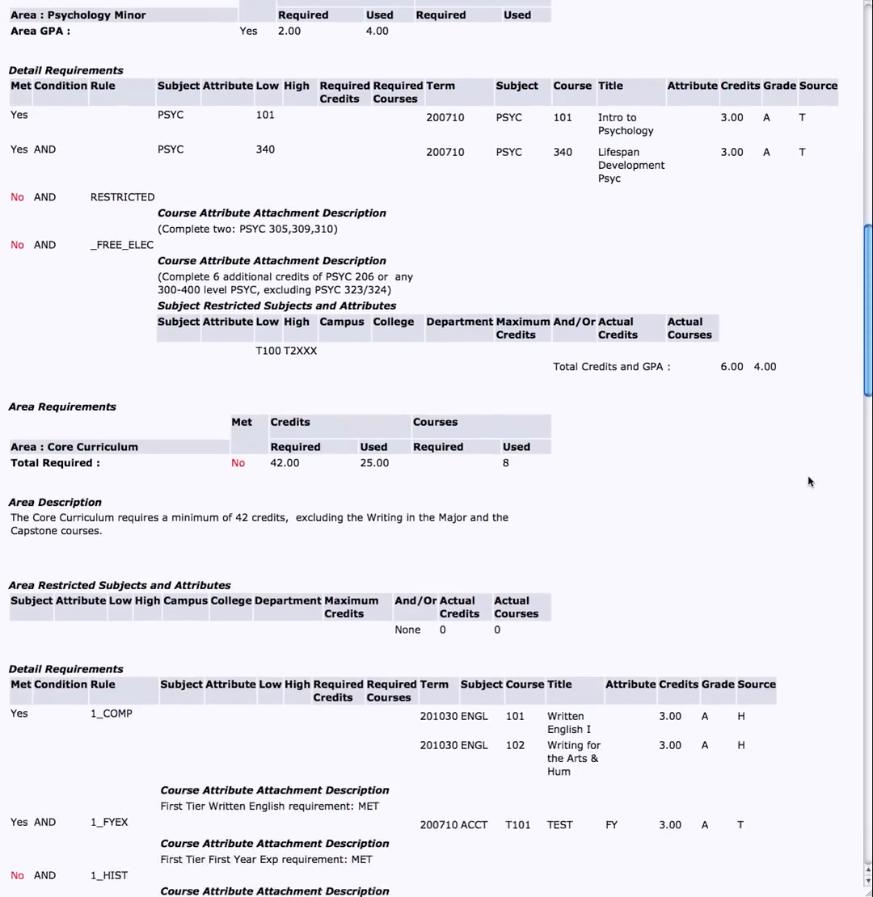
scroll(down, 3)
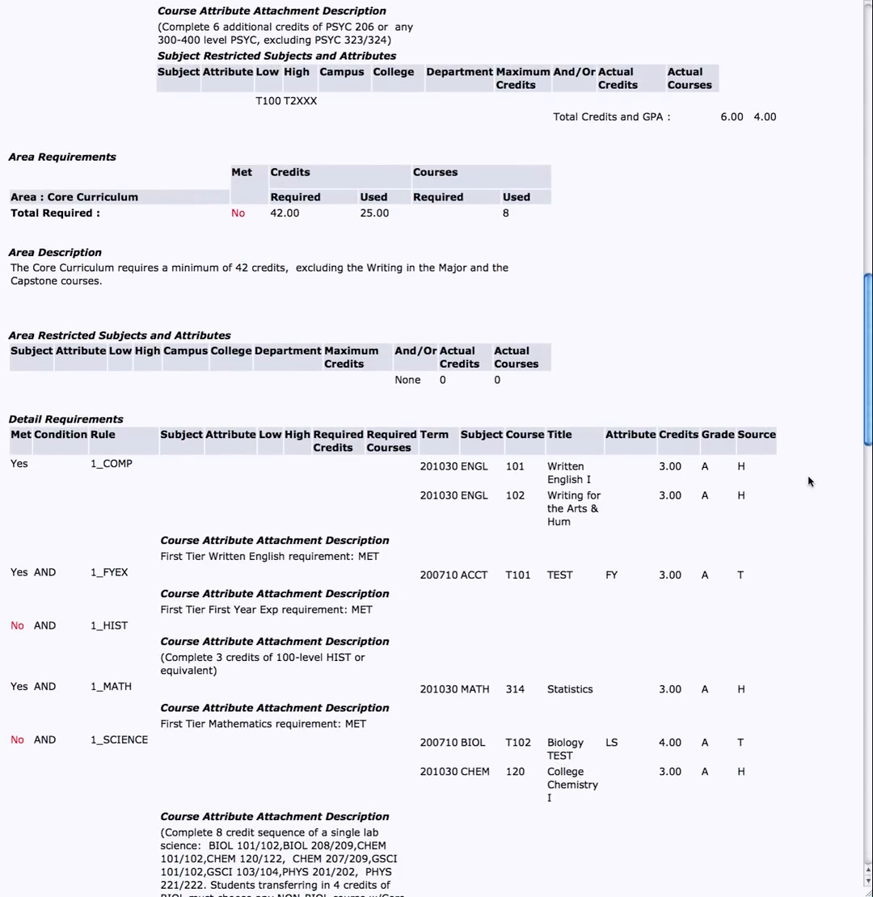
mouse_move(111, 478)
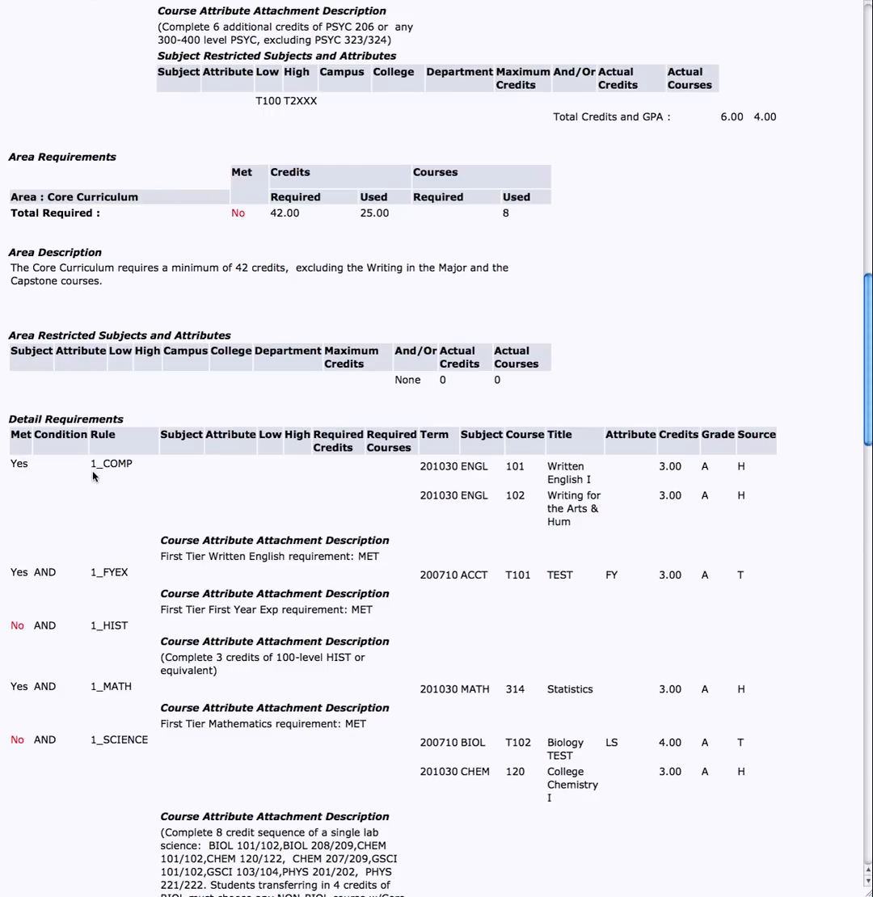
mouse_move(117, 477)
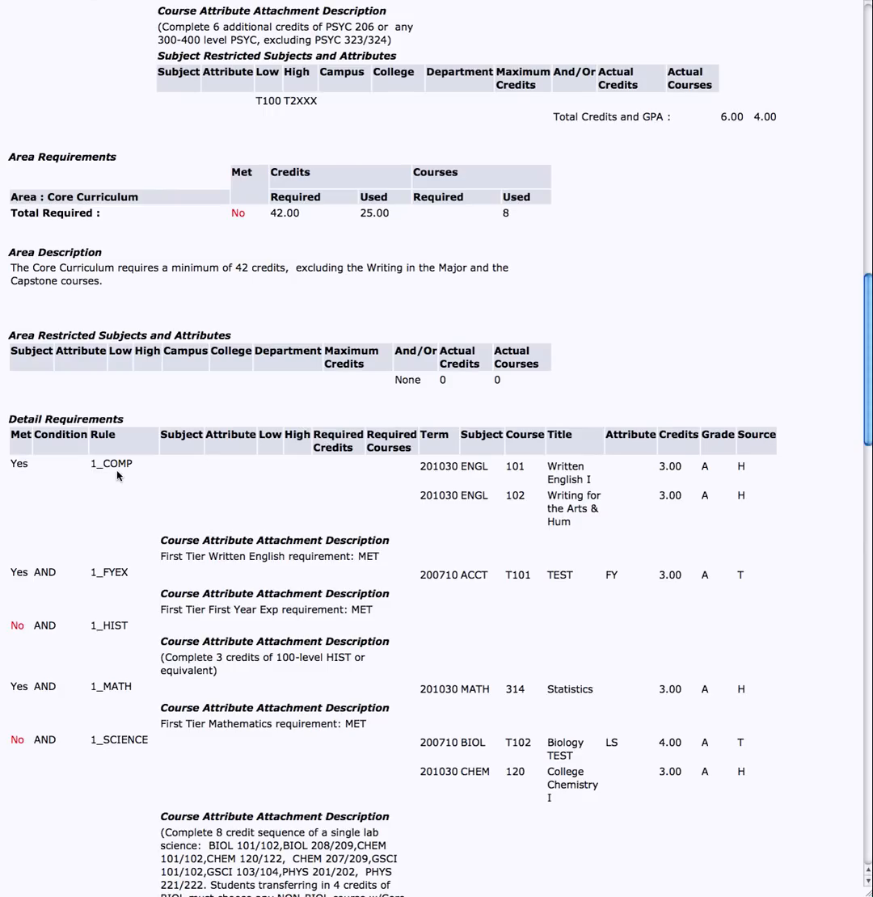
mouse_move(128, 626)
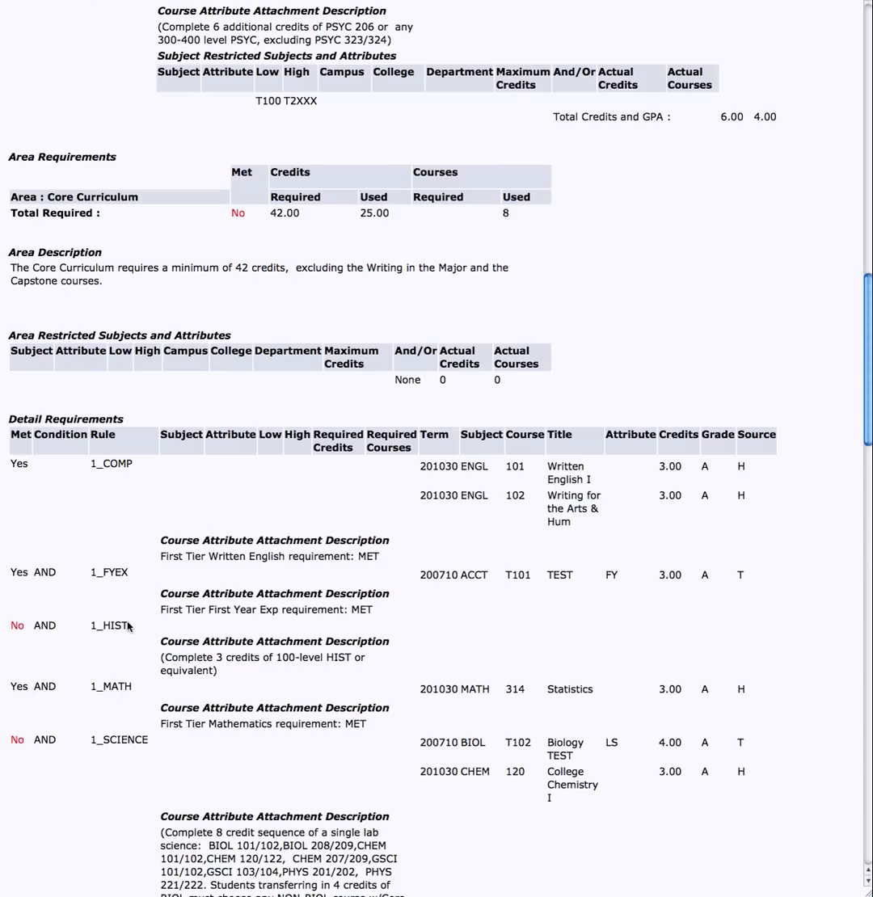
mouse_move(131, 633)
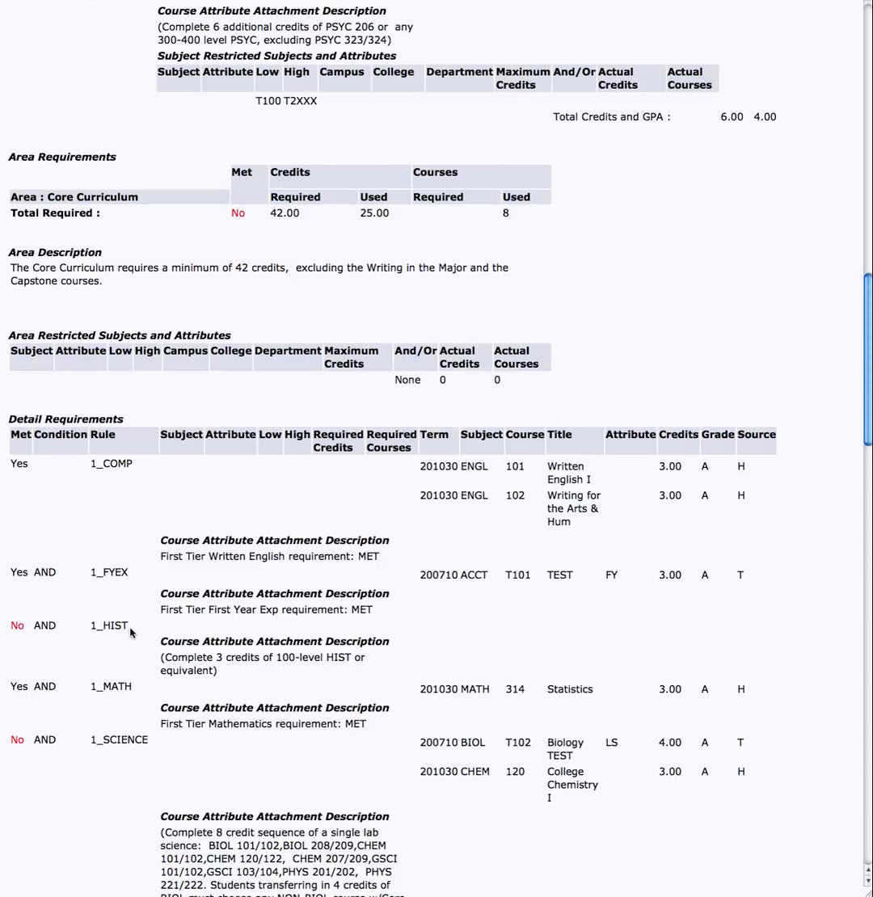
mouse_move(742, 509)
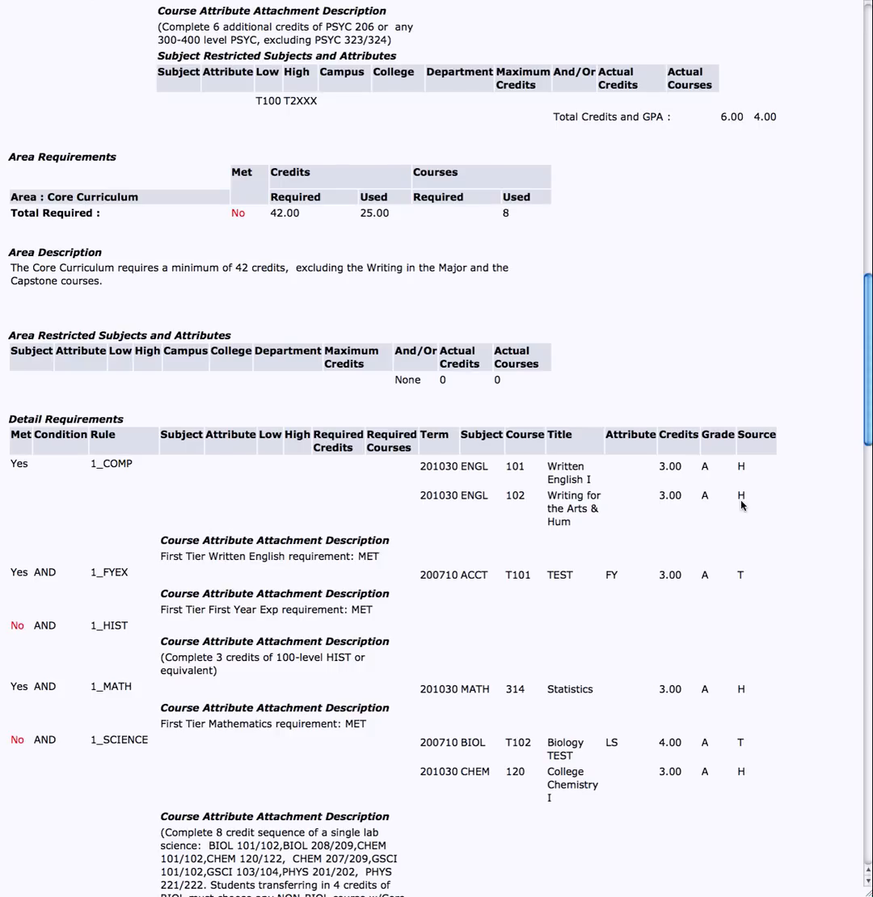
mouse_move(674, 508)
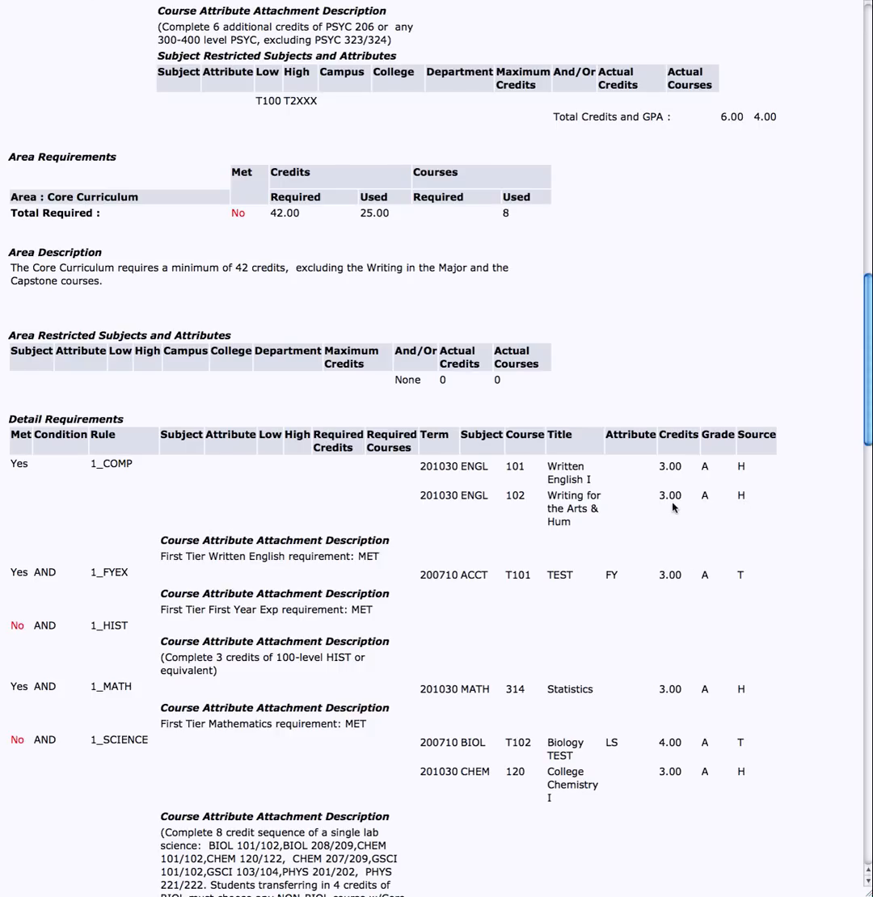
mouse_move(804, 508)
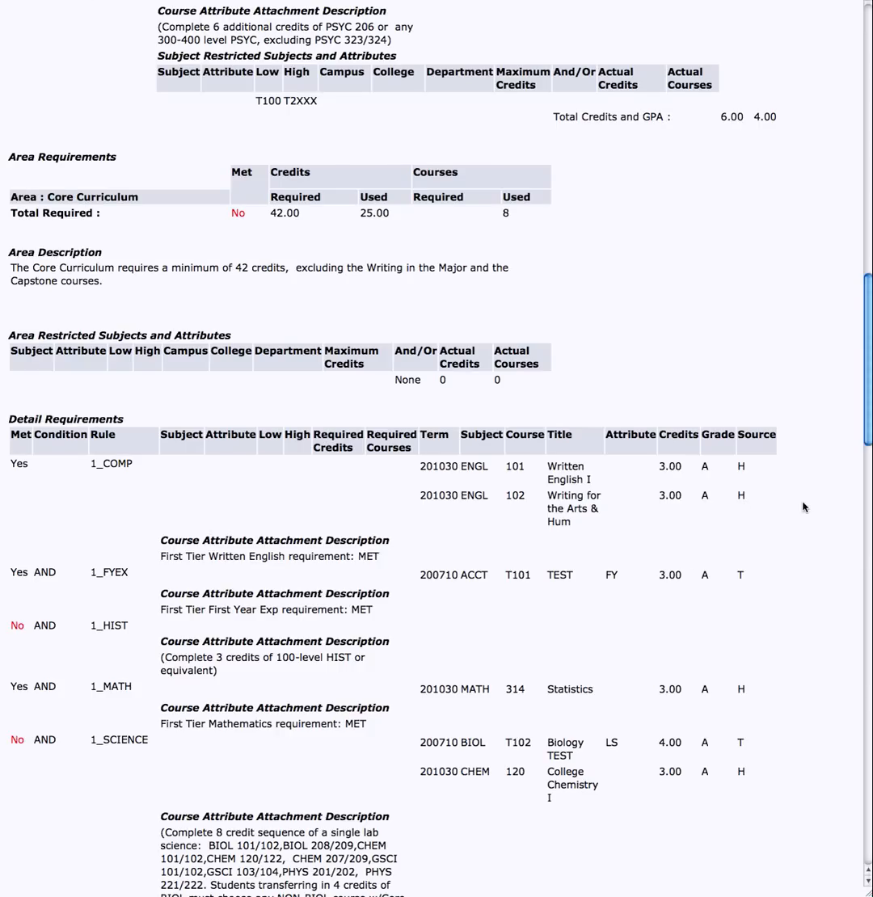
scroll(down, 3)
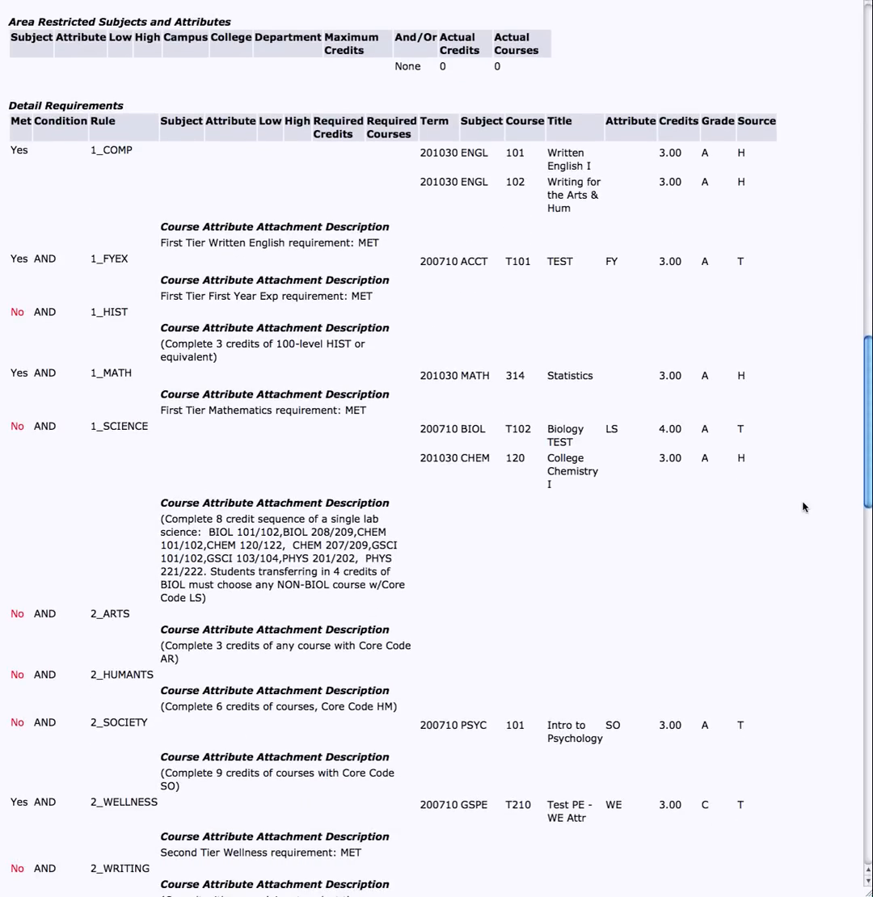
mouse_move(629, 500)
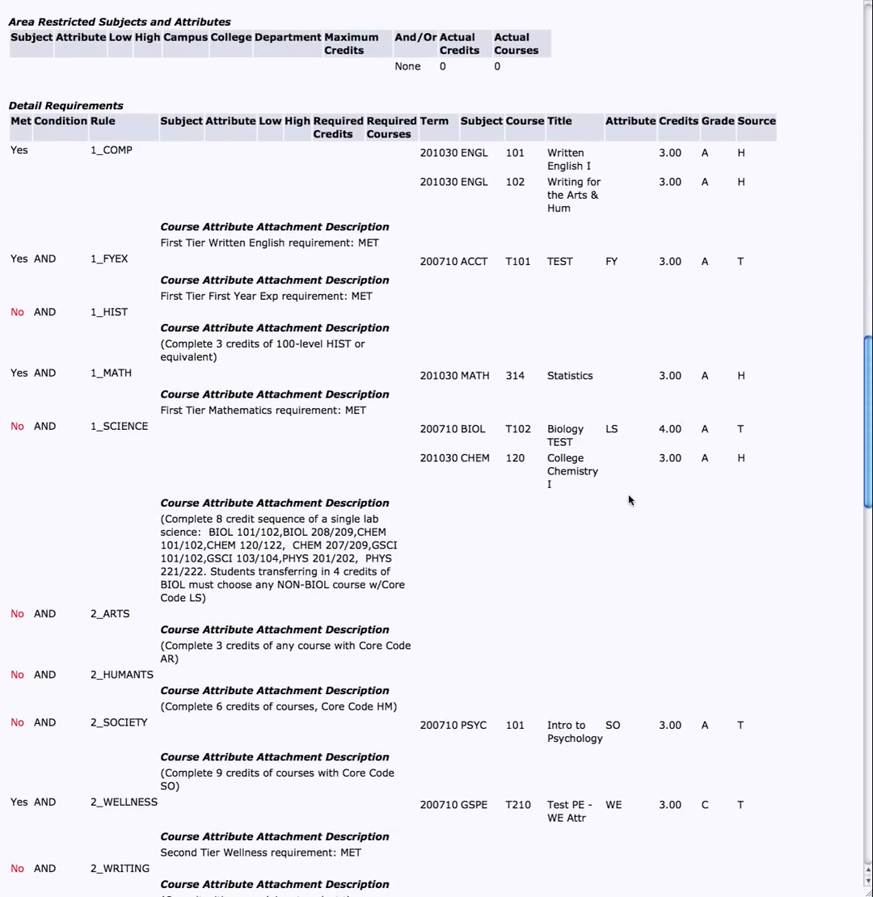
mouse_move(632, 469)
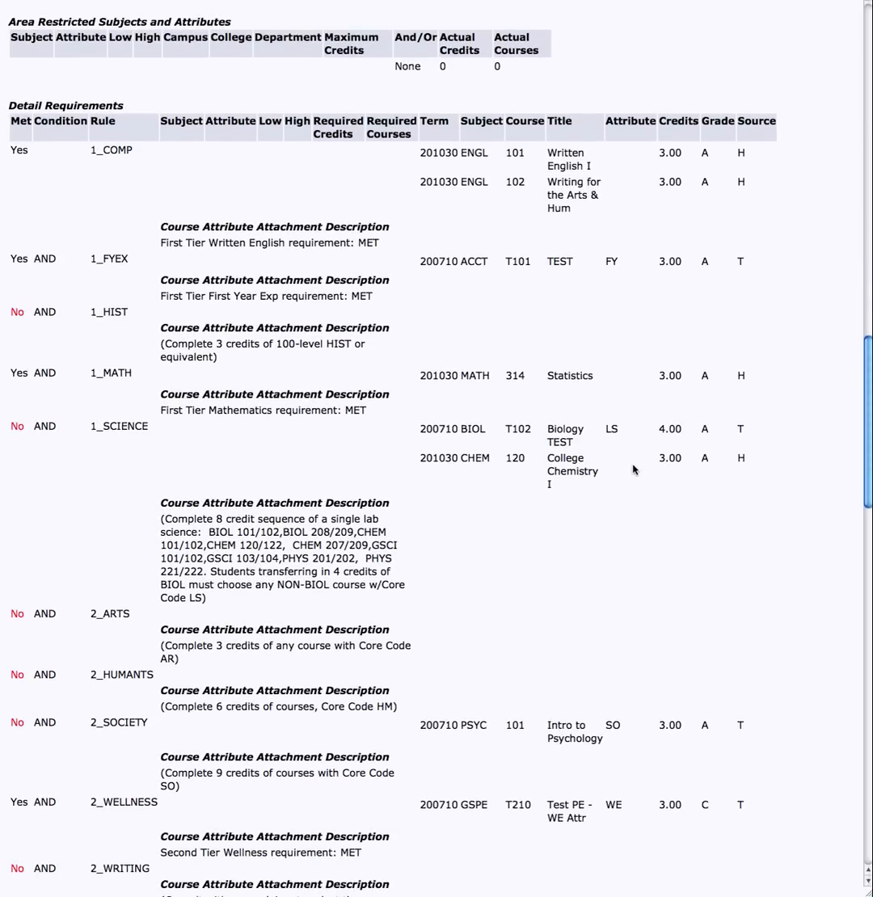
scroll(down, 3)
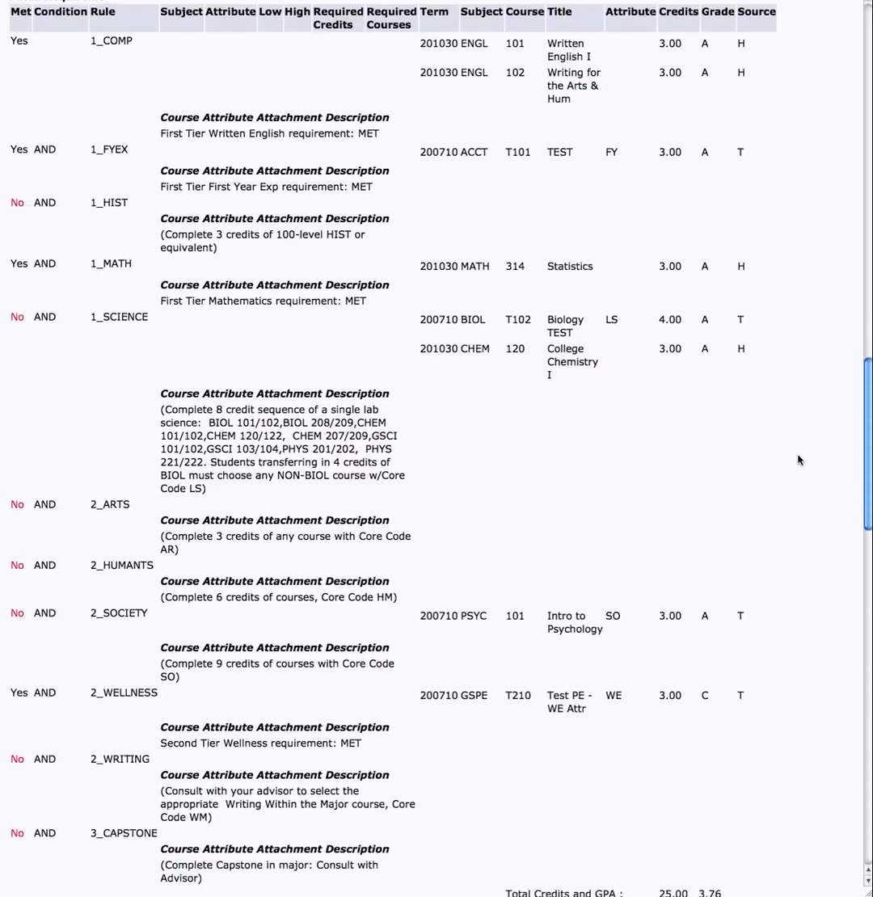
- Scroll below the capstone rule to the second Core Curriculum area, met at 9.00 of 9.00 credits
scroll(down, 3)
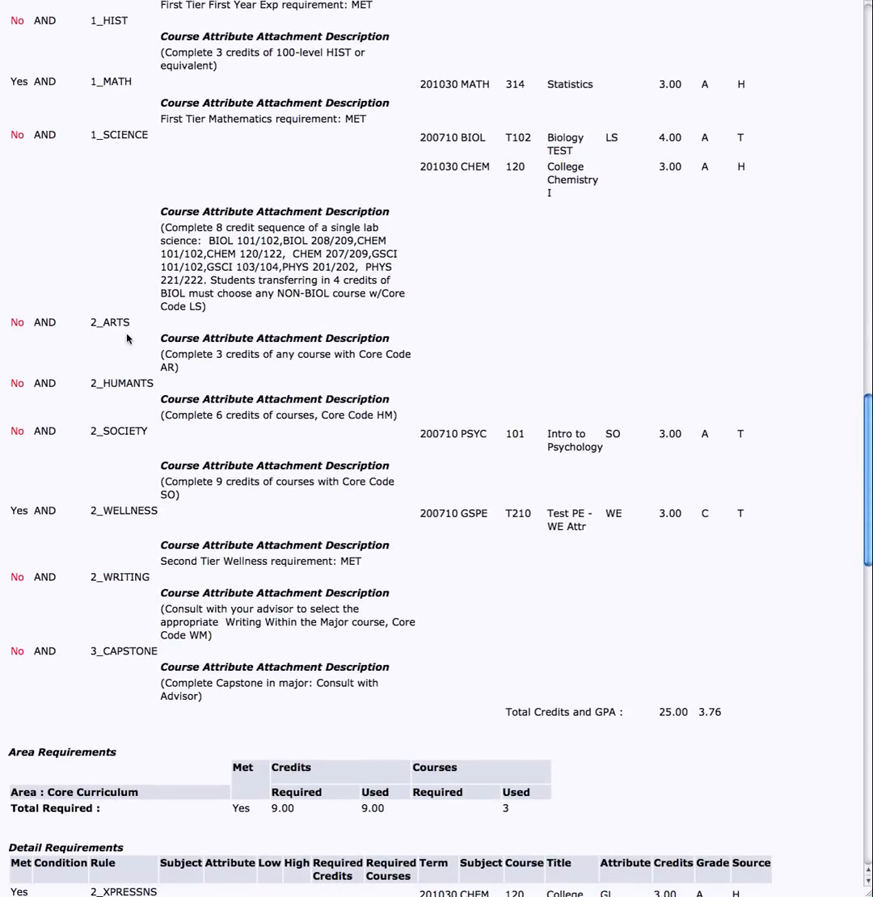
mouse_move(139, 446)
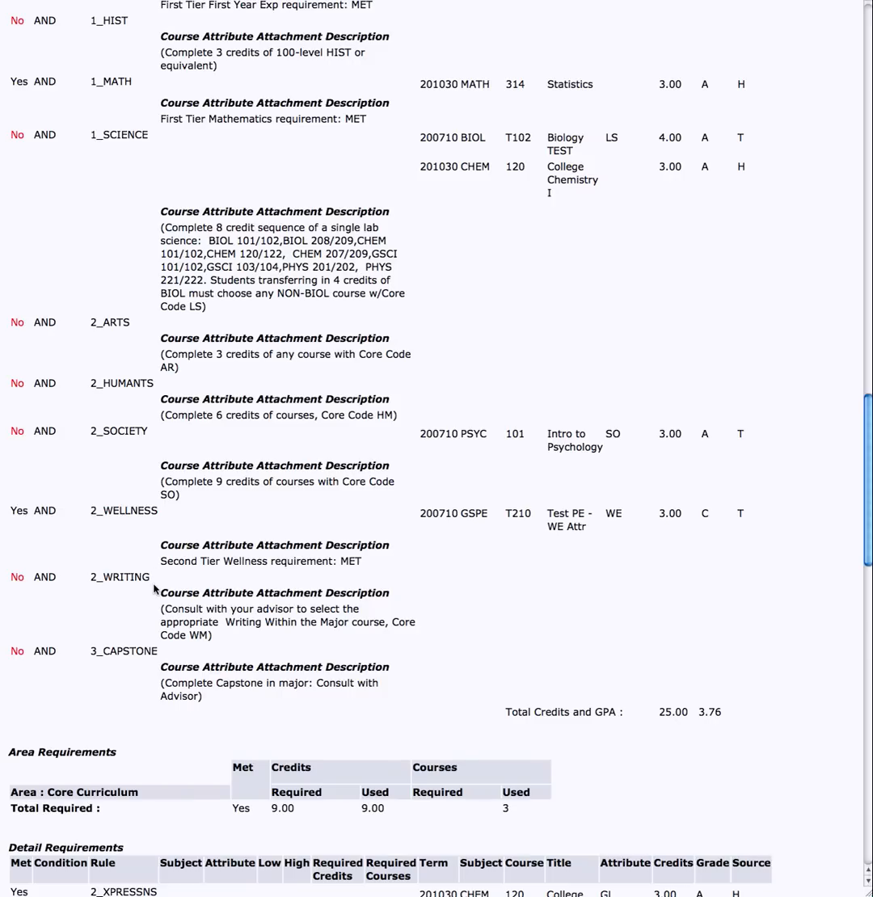
mouse_move(134, 575)
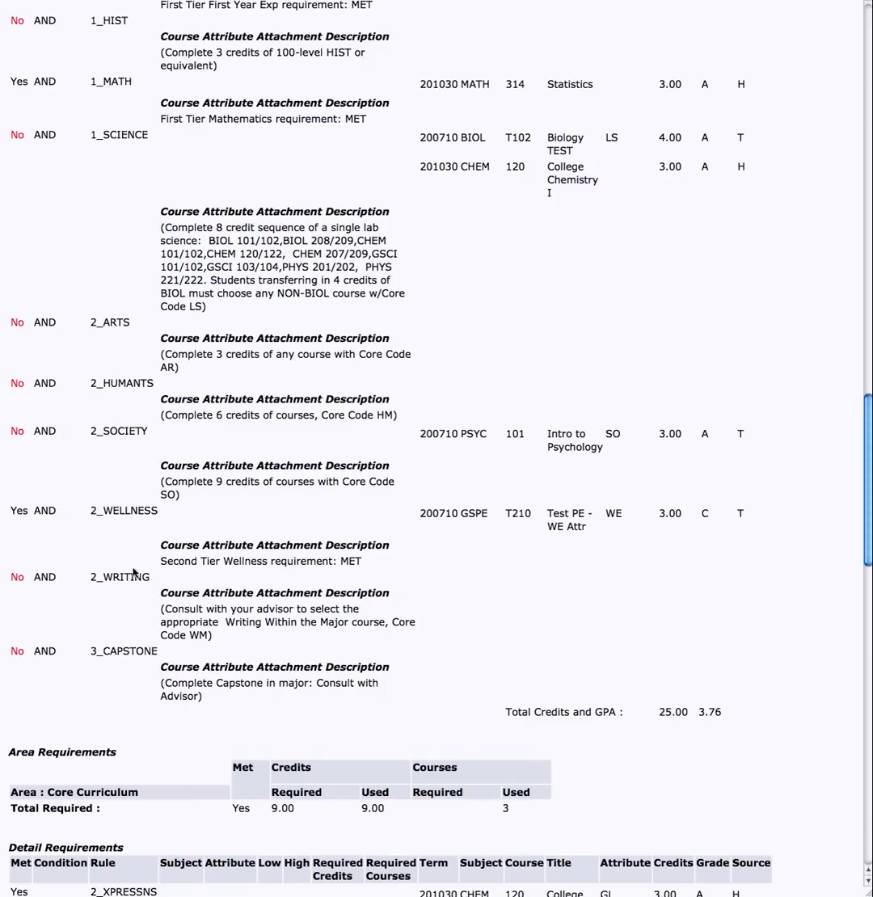
mouse_move(24, 529)
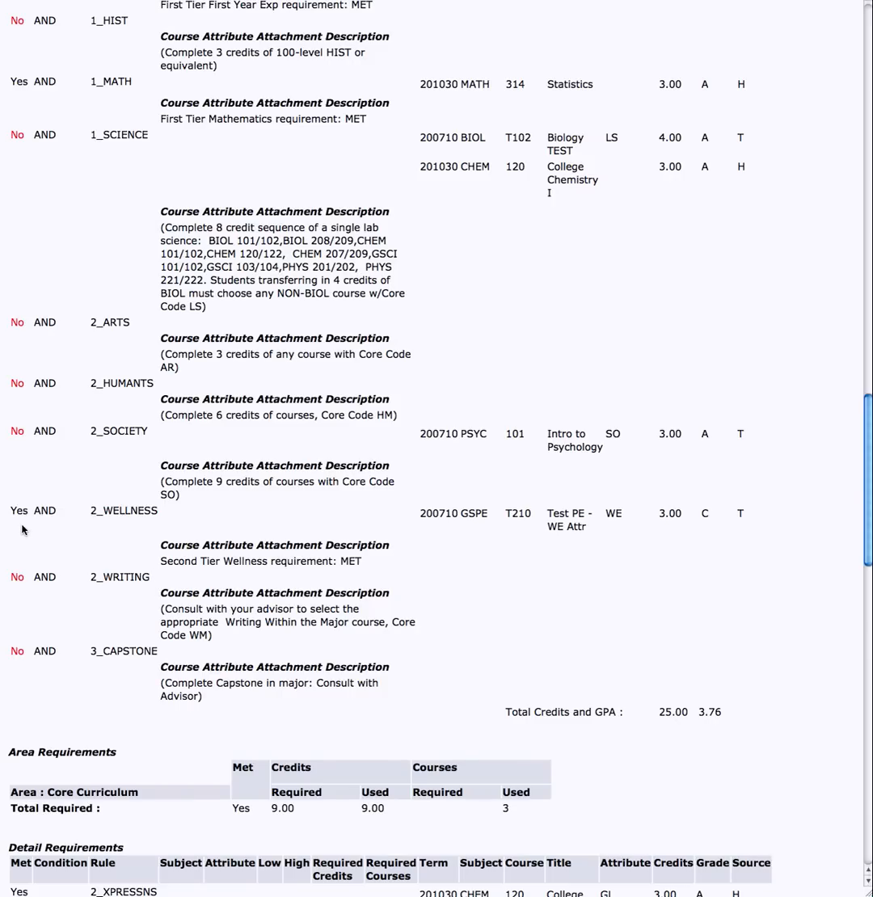
mouse_move(517, 452)
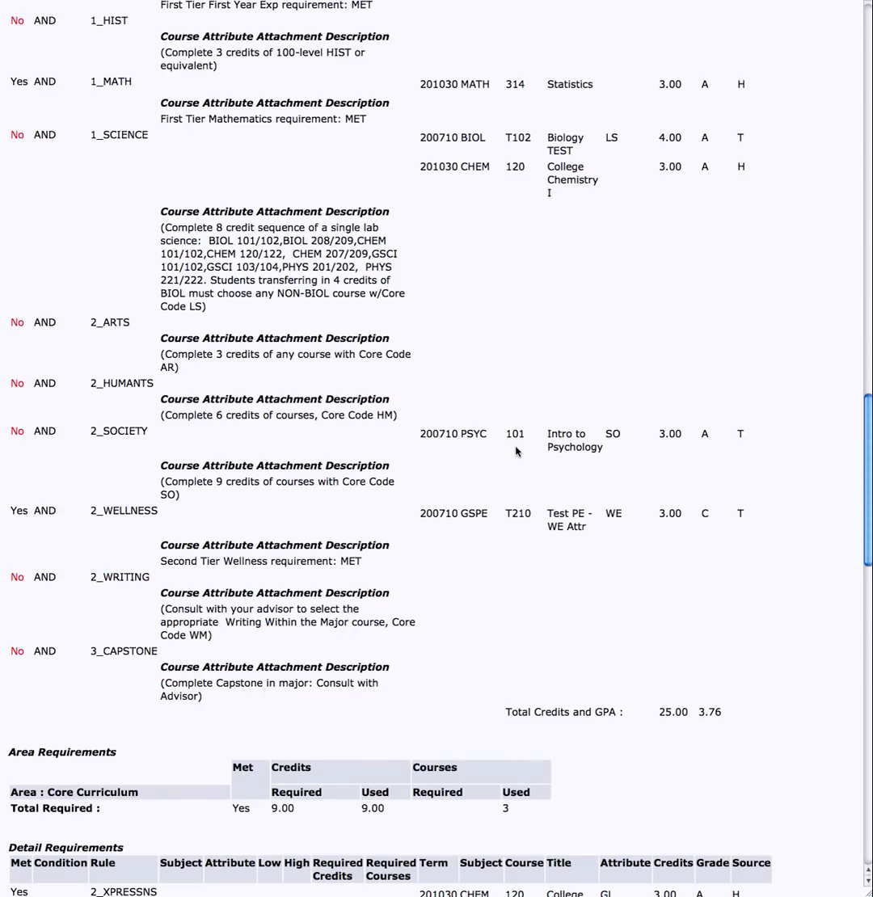
mouse_move(617, 442)
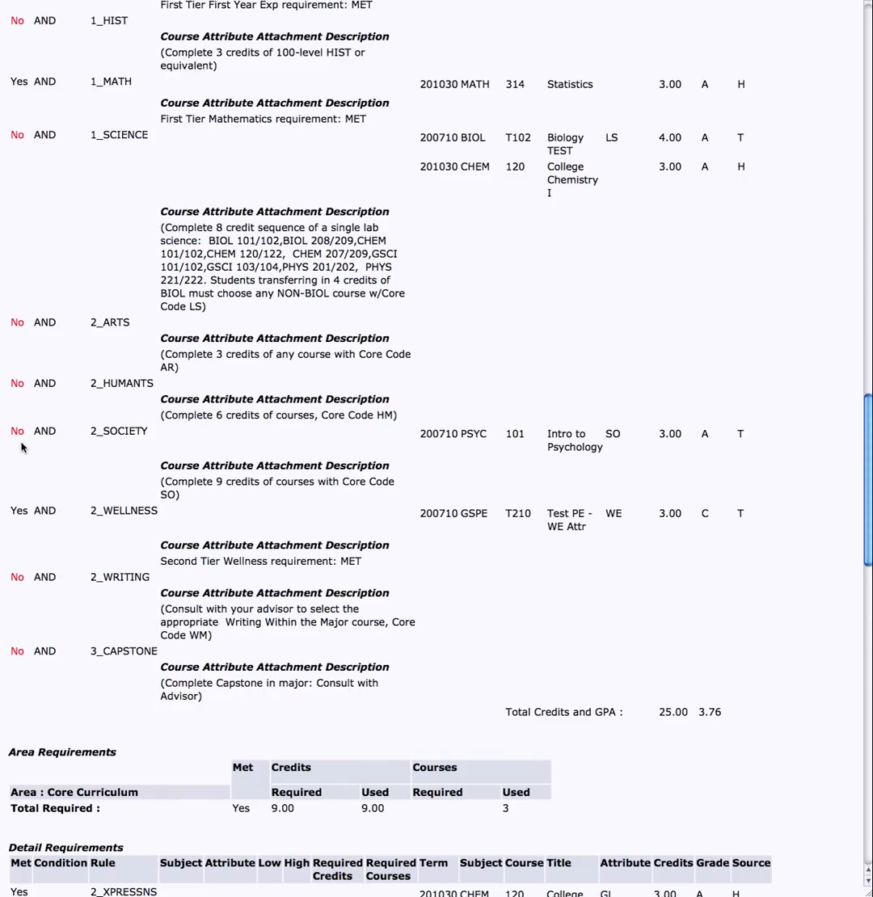
mouse_move(17, 441)
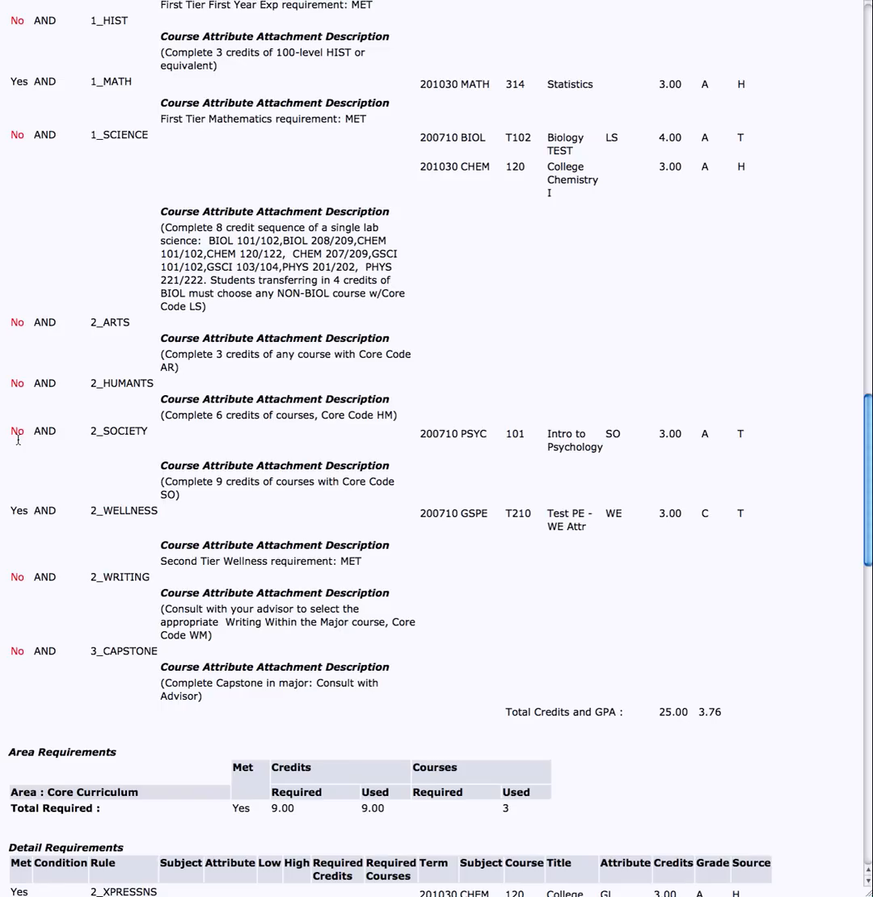
mouse_move(801, 517)
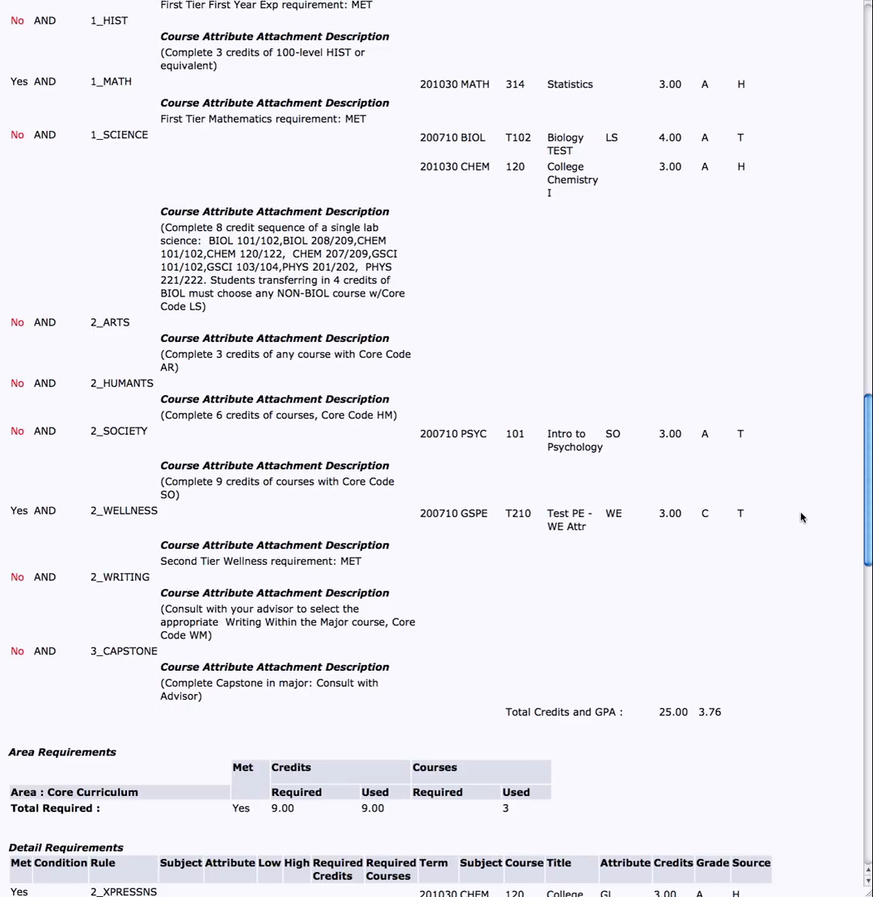
- Scroll to BA Foreign Language (unmet, 0 of 12 credits) and Non Program Electives (7.00 credits)
scroll(down, 3)
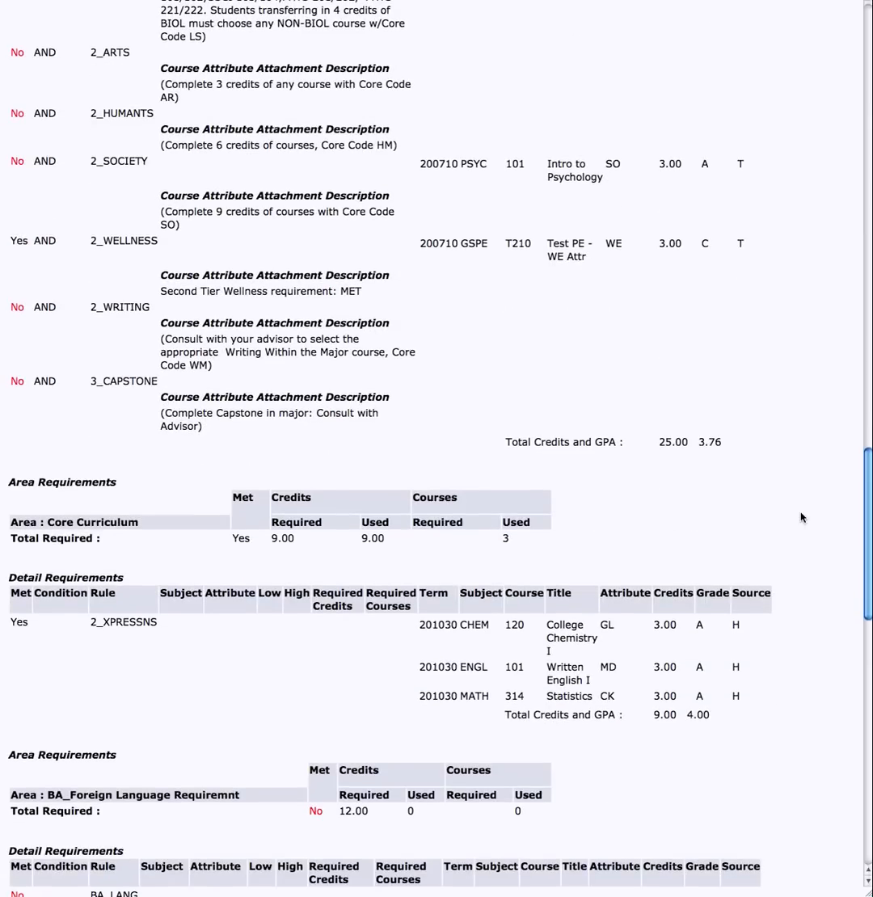
mouse_move(427, 362)
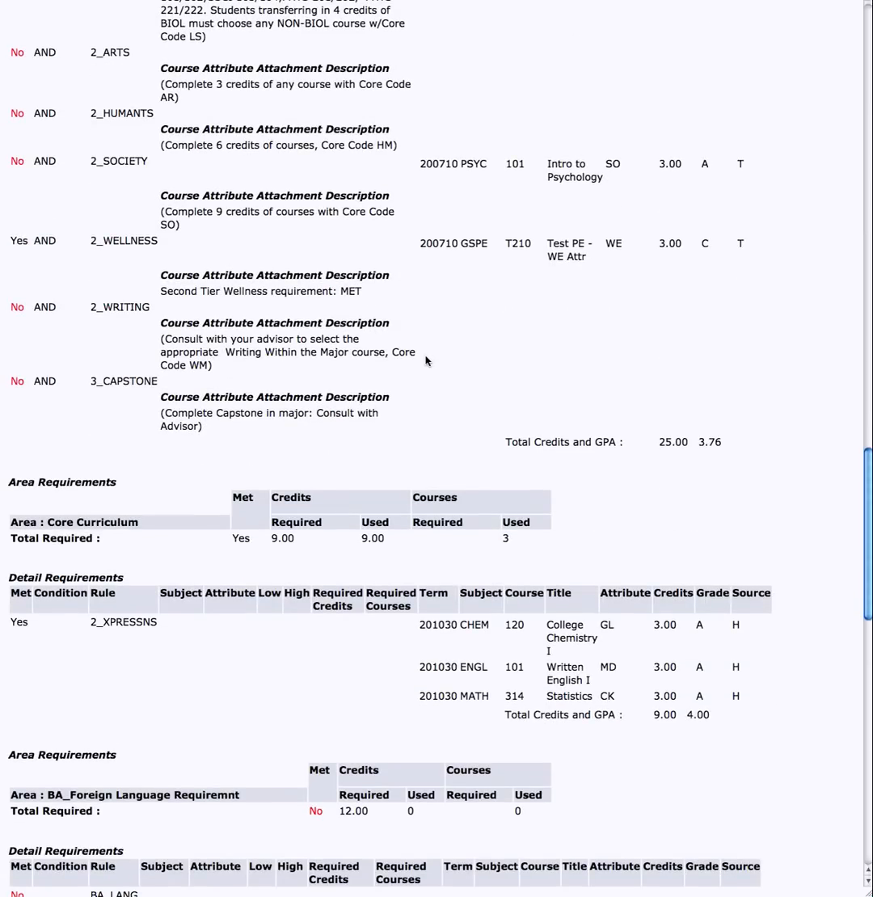
mouse_move(406, 424)
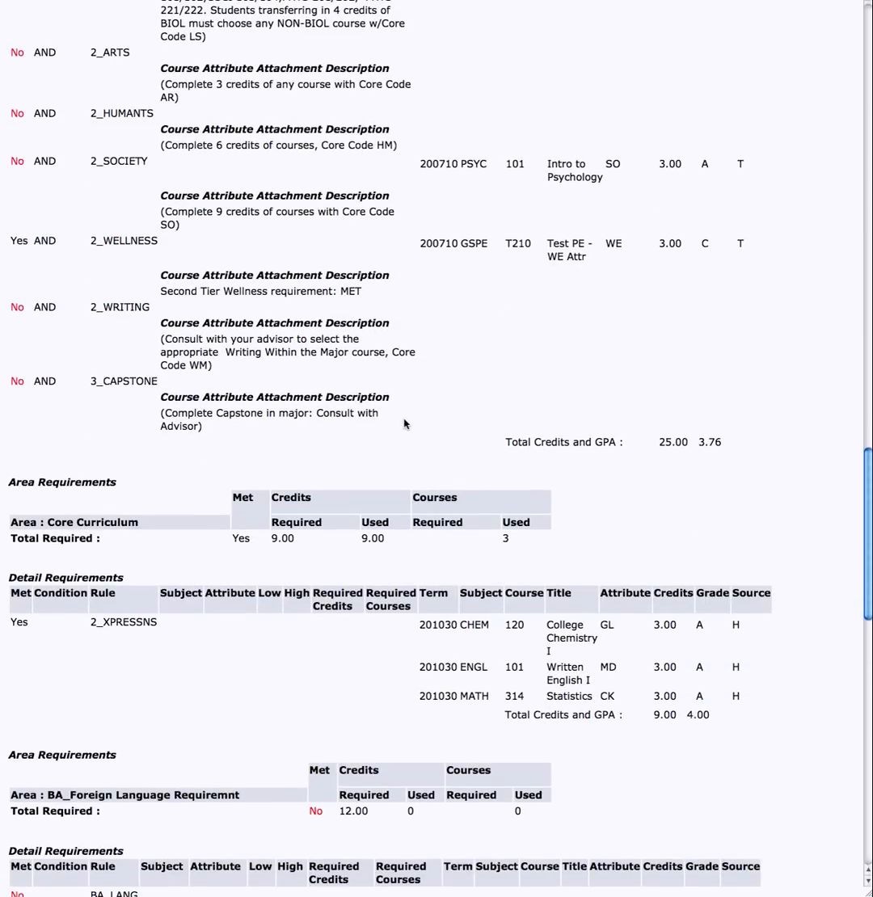
mouse_move(399, 431)
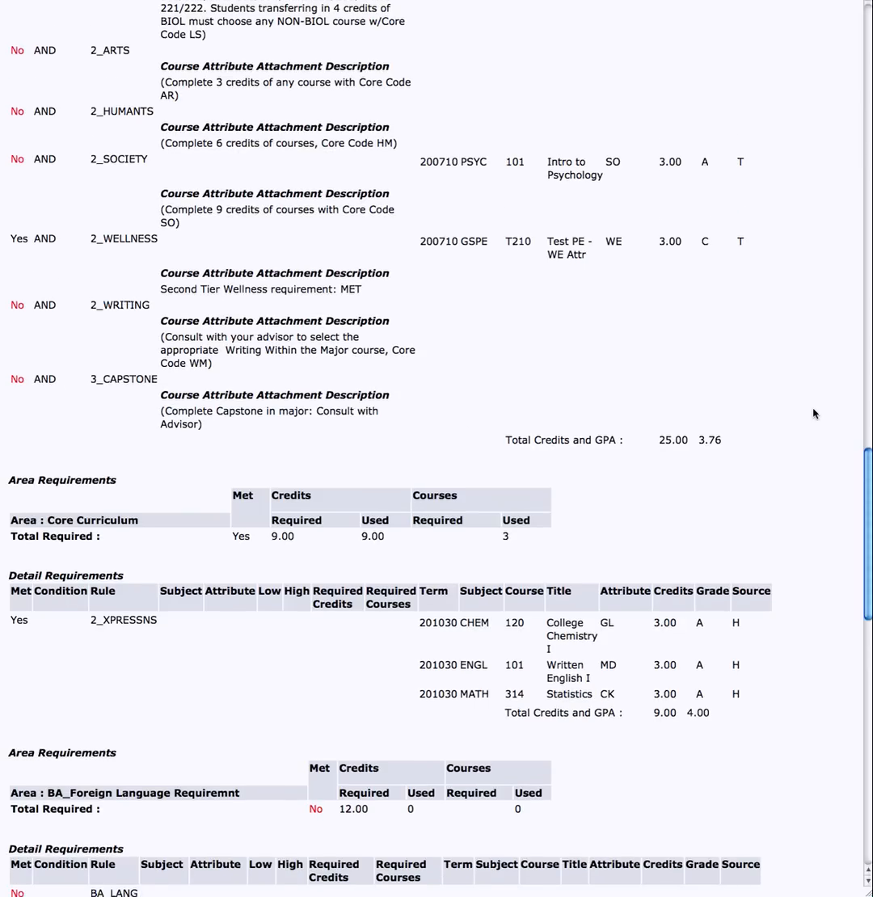
scroll(down, 3)
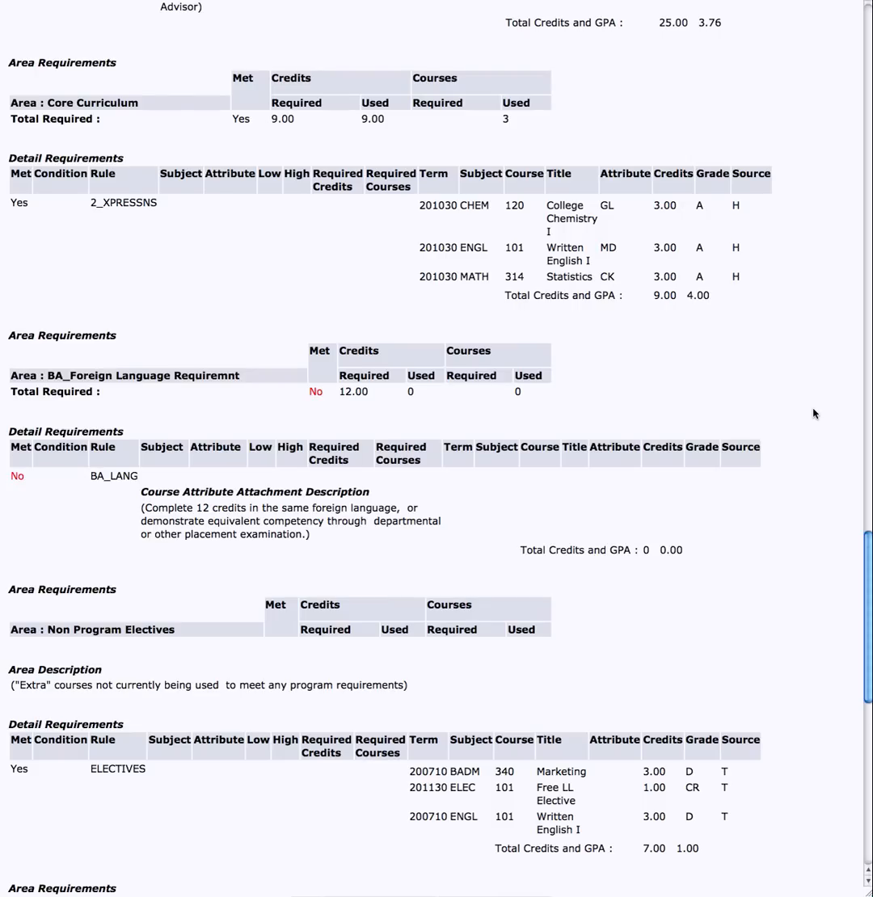
mouse_move(266, 250)
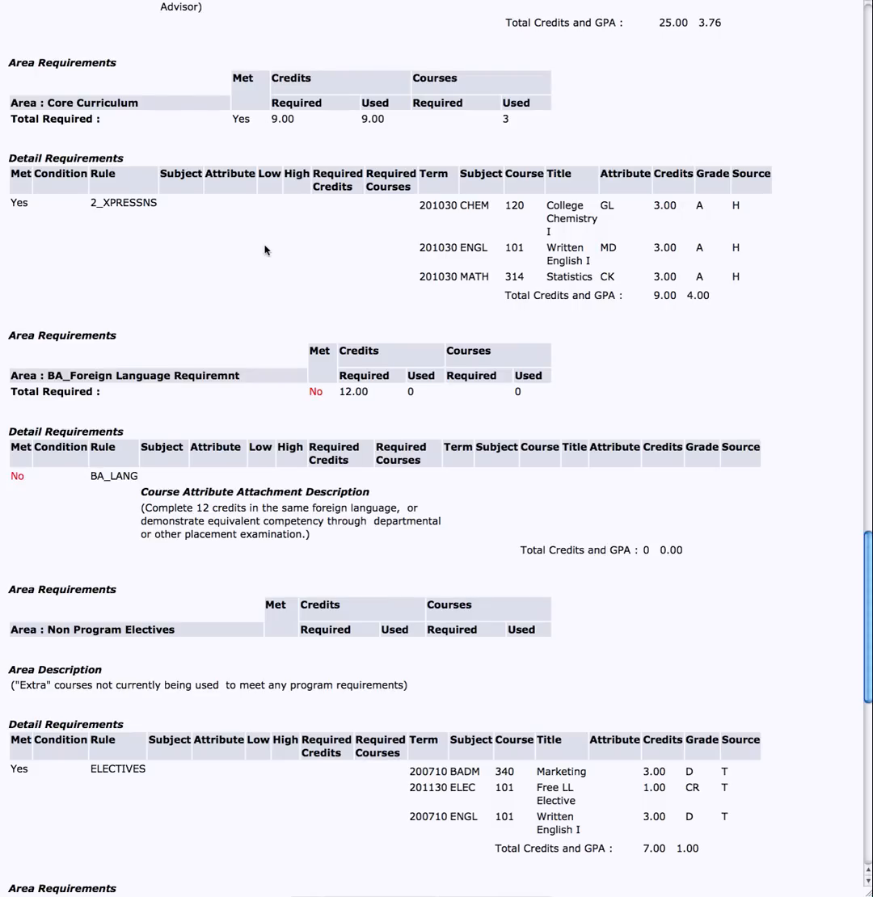
mouse_move(93, 213)
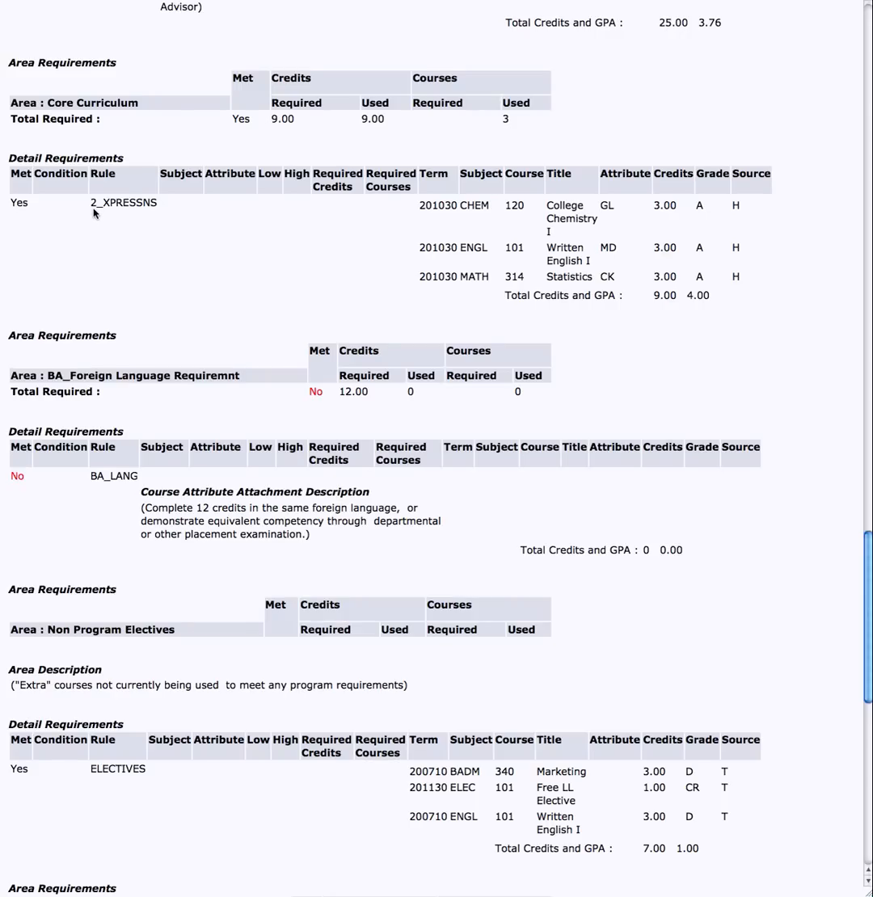
mouse_move(550, 267)
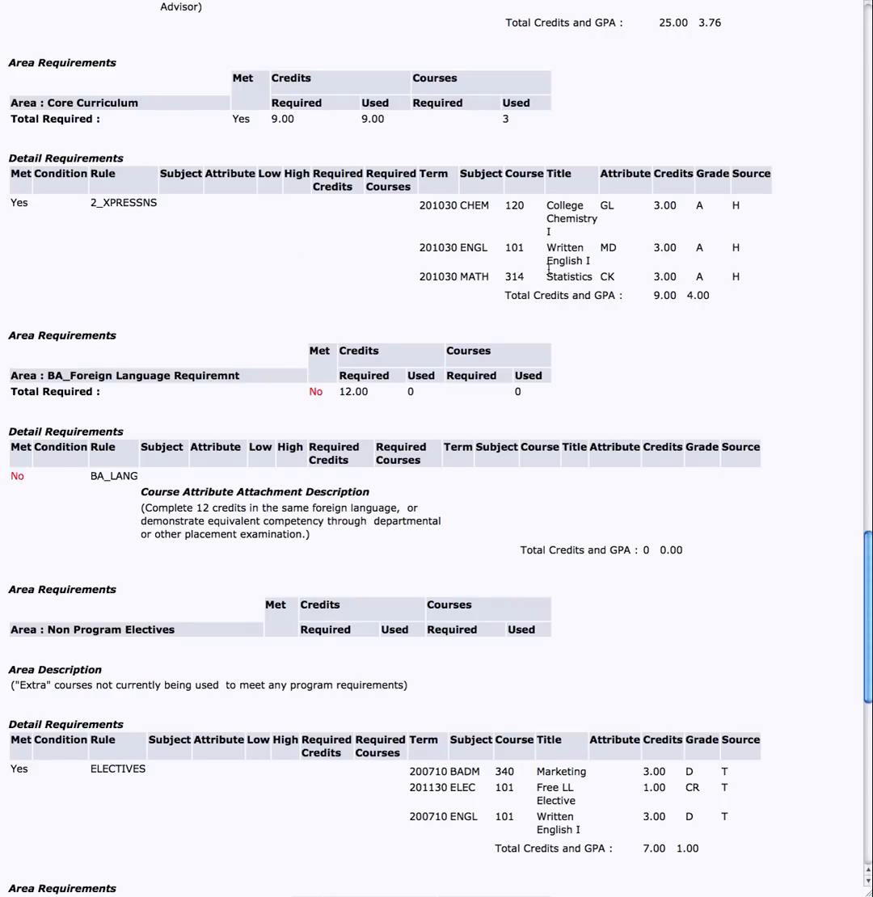
mouse_move(625, 211)
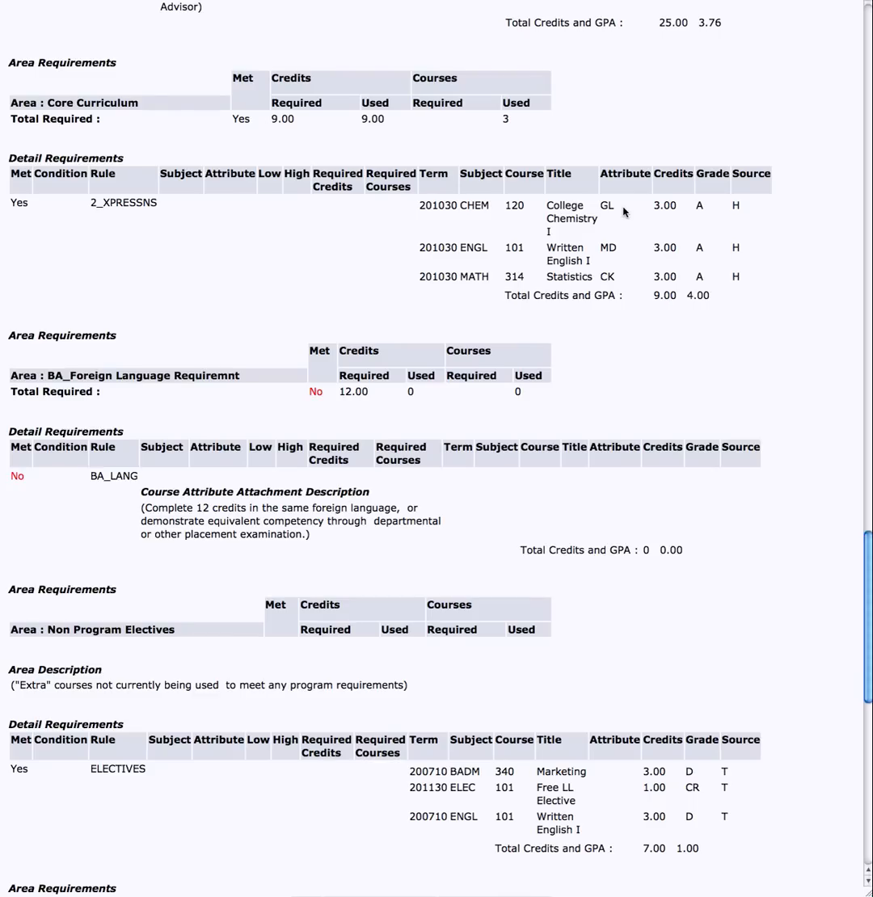
mouse_move(625, 256)
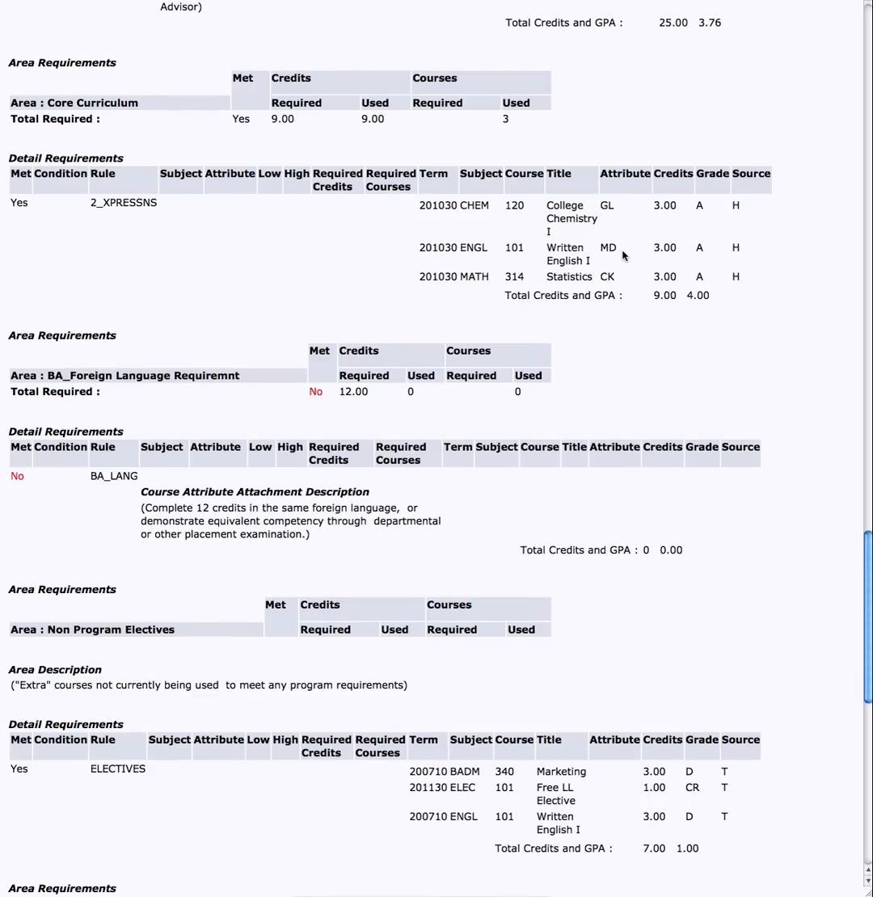
mouse_move(628, 291)
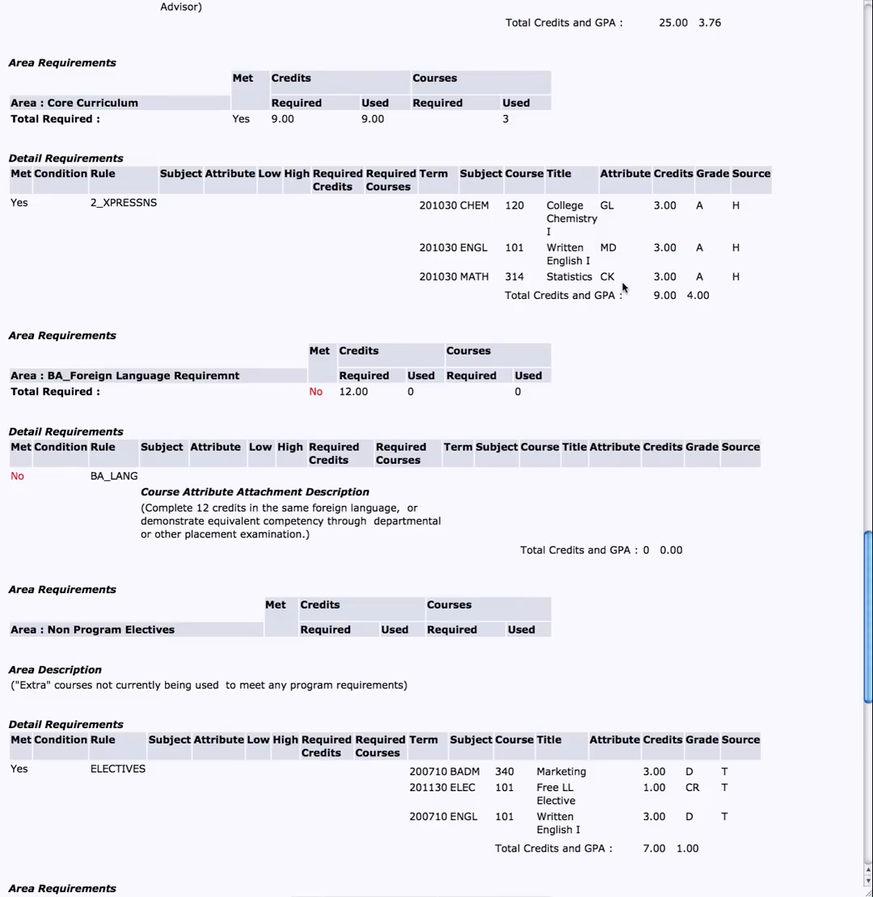
mouse_move(800, 228)
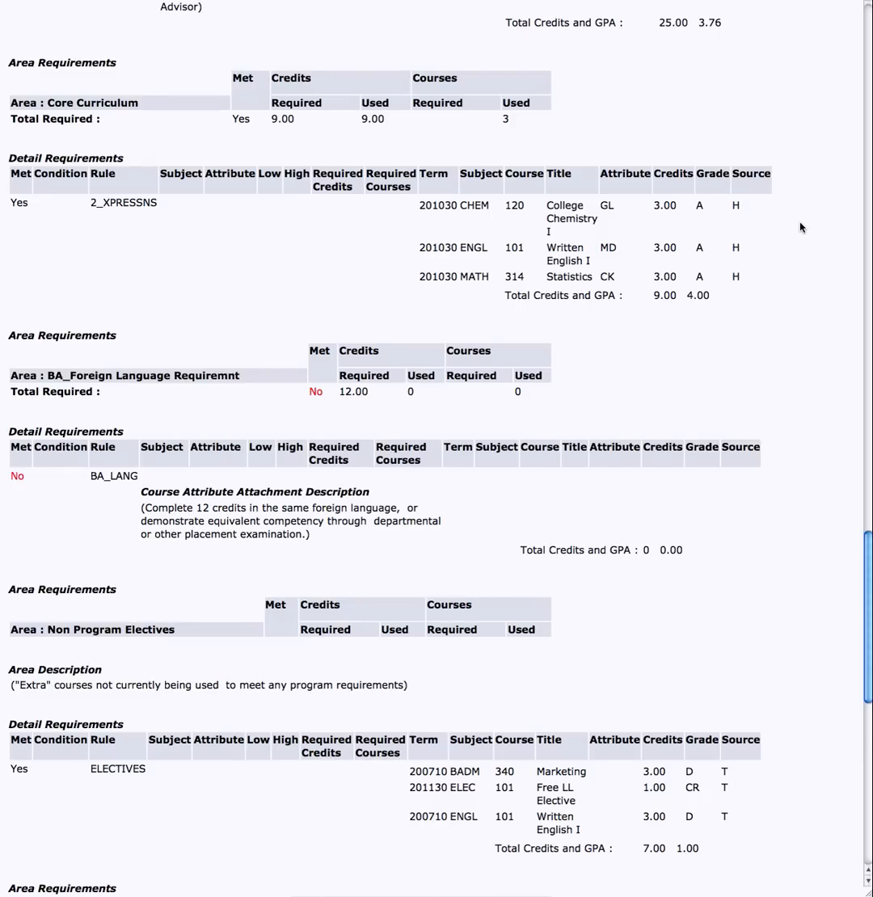
mouse_move(642, 206)
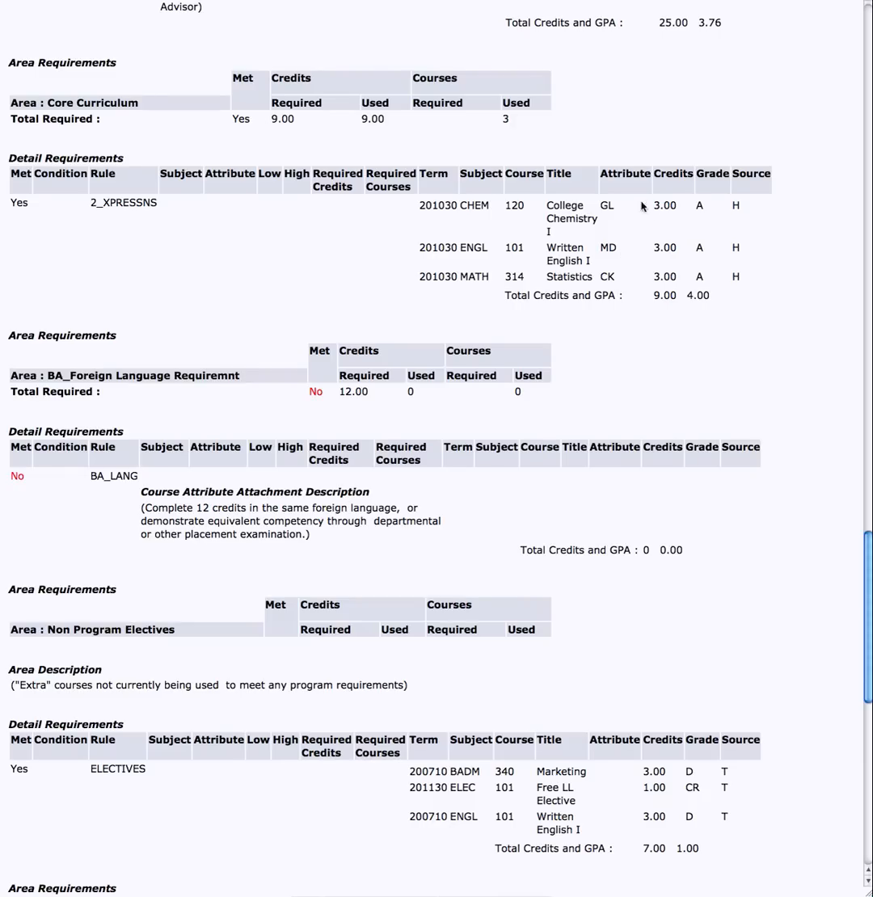
mouse_move(828, 209)
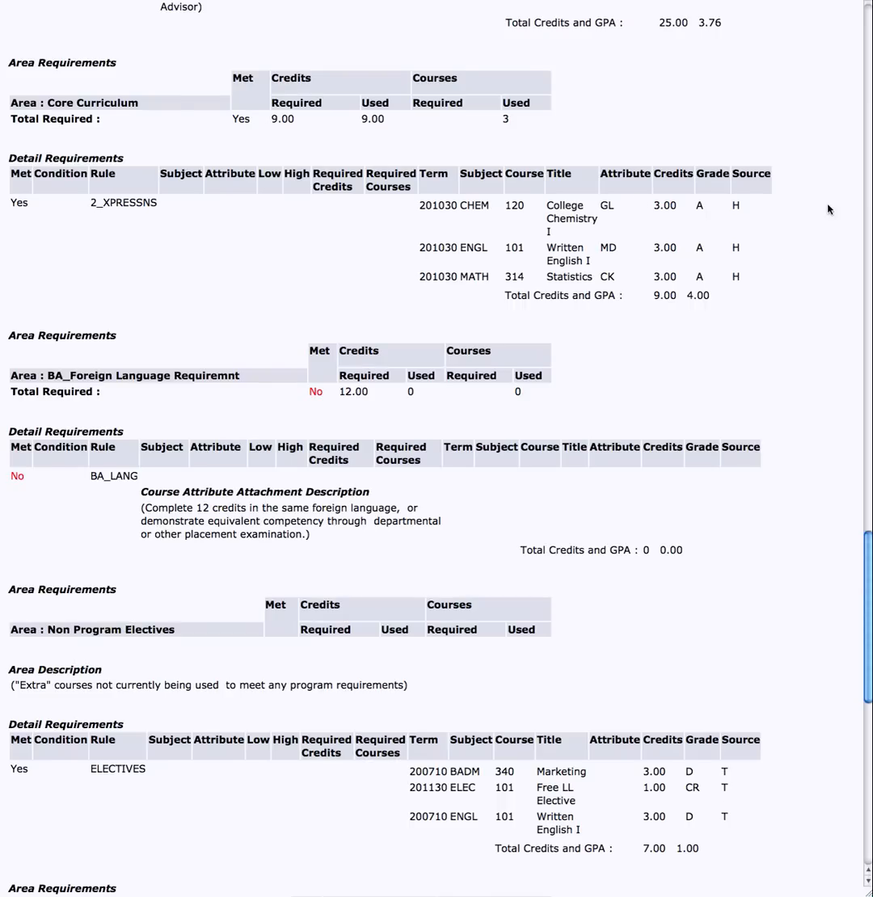
- Scroll to Upper Division Requirements, unmet at 9.00 credits from BADM 340, MATH 314, PSYC 340
scroll(down, 3)
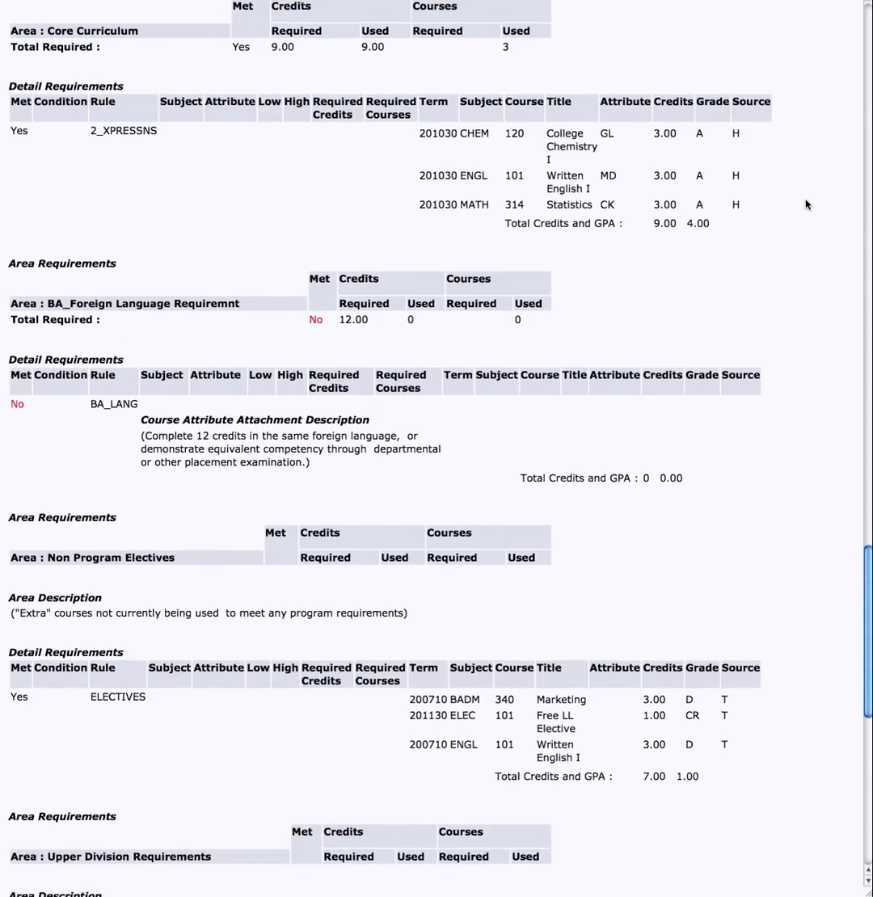
scroll(down, 3)
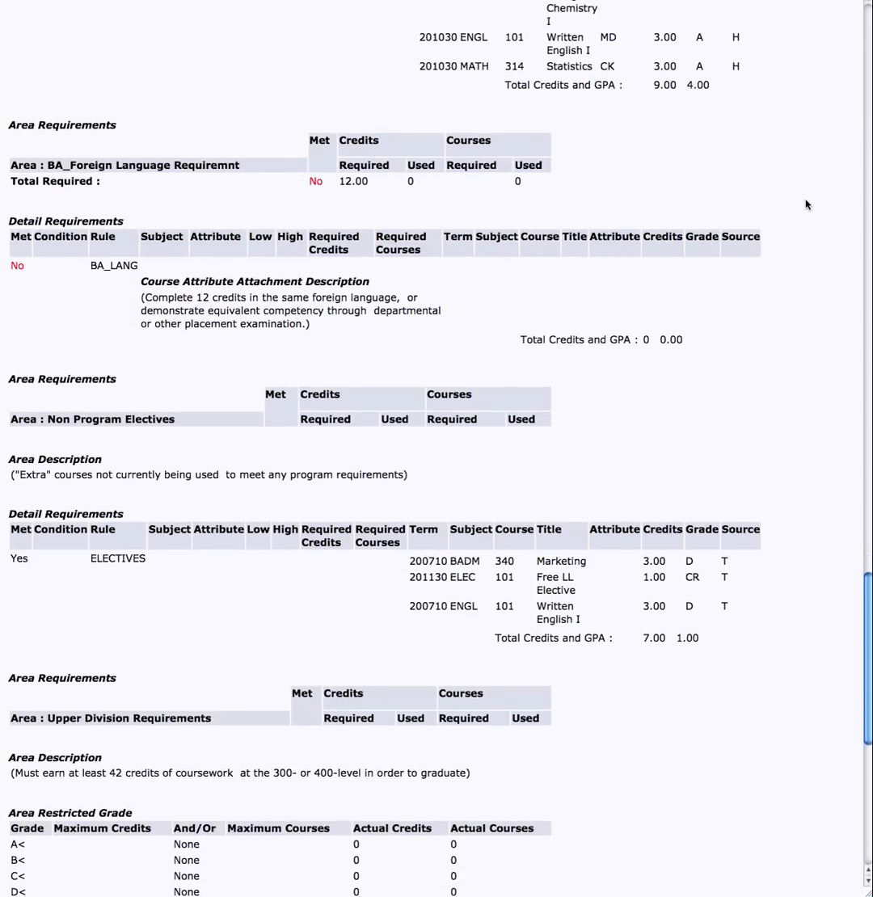
mouse_move(373, 193)
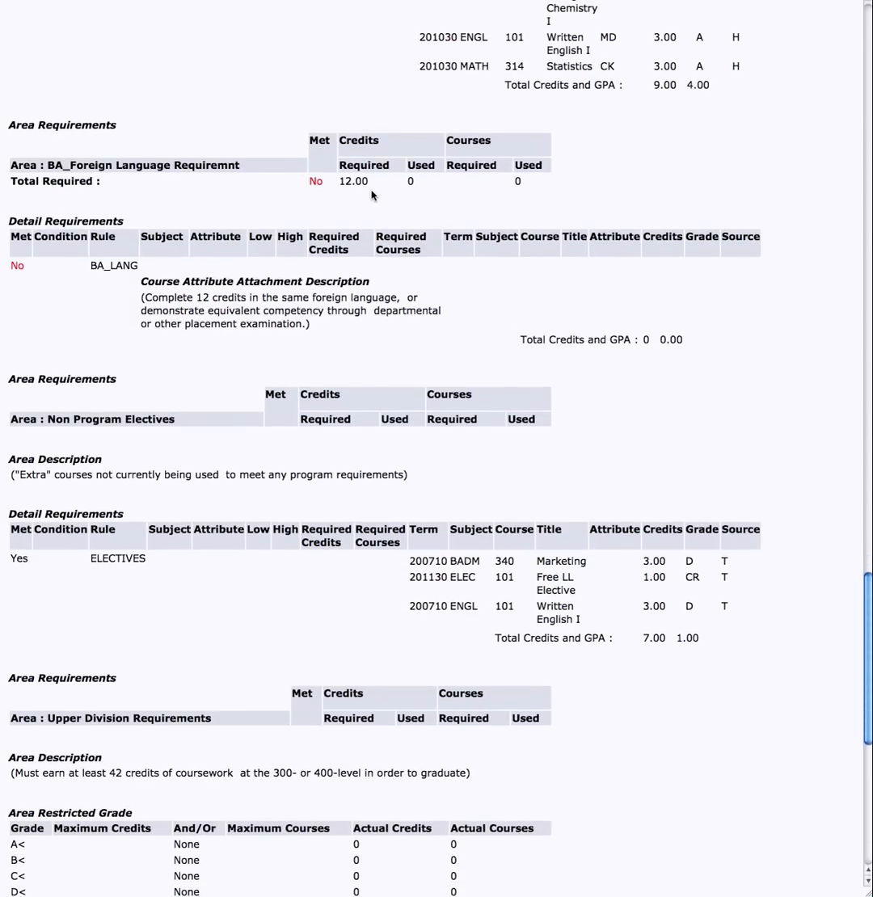
mouse_move(388, 196)
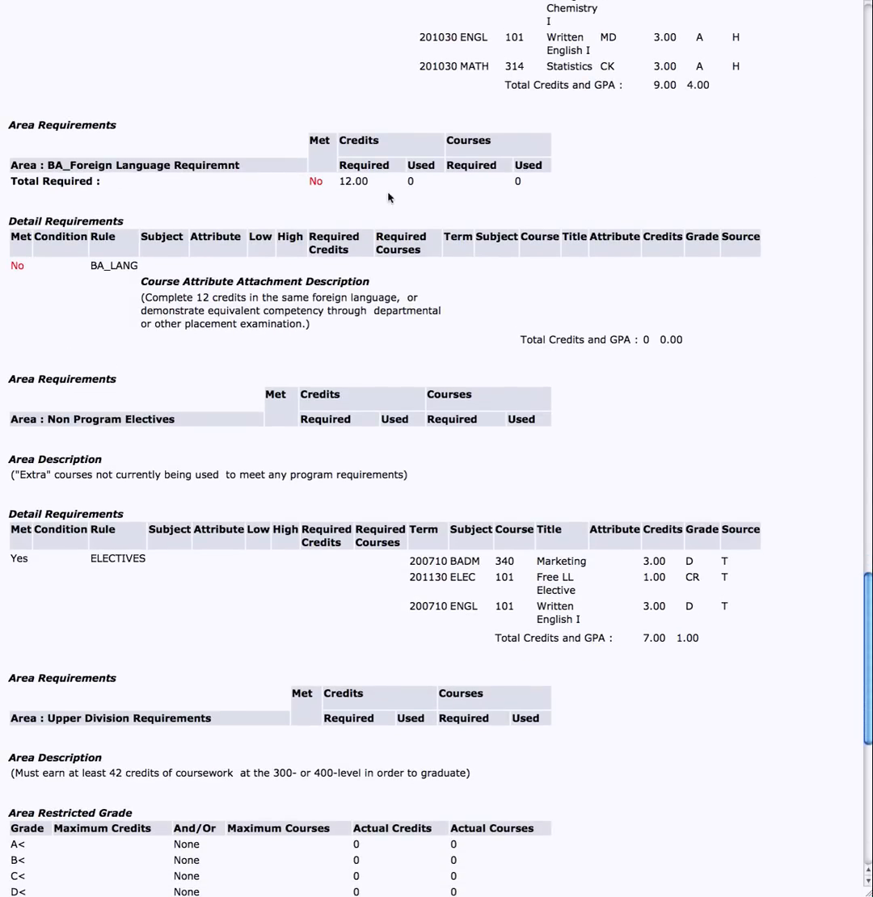
scroll(down, 3)
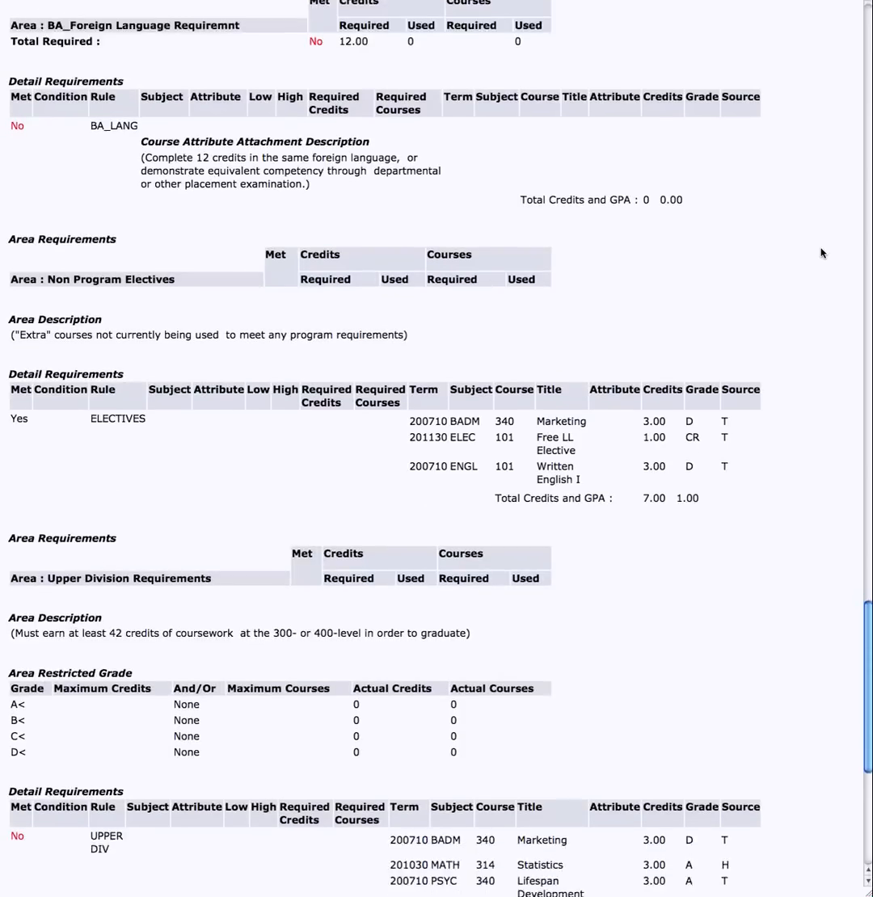
scroll(down, 3)
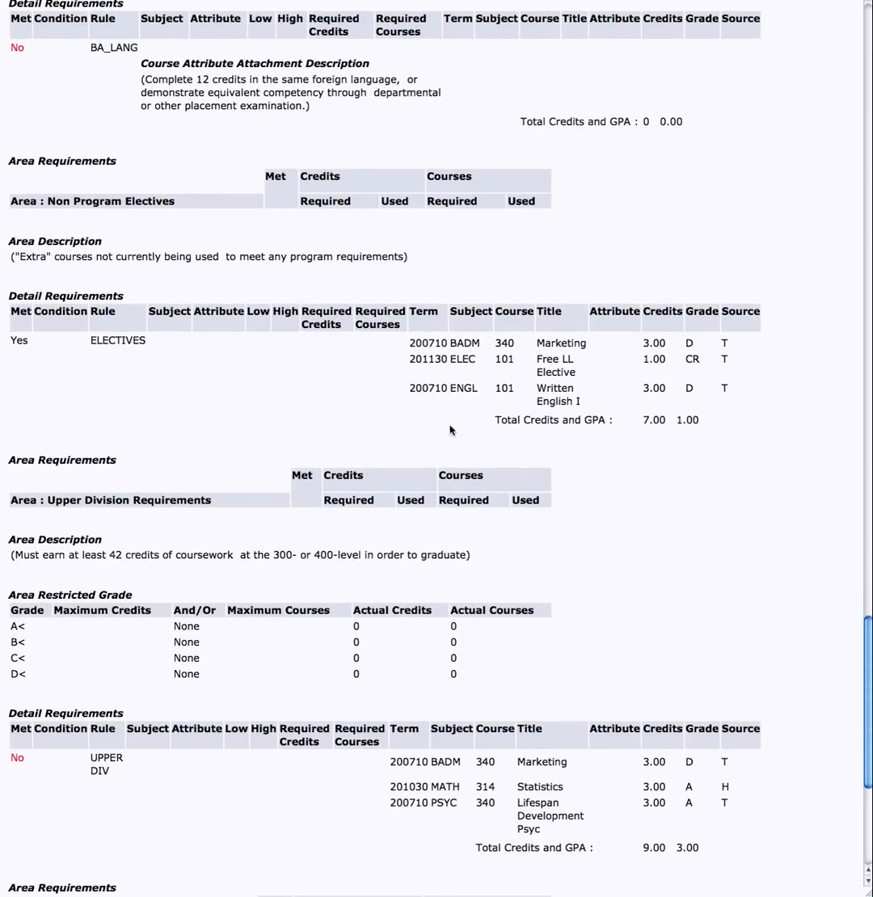
mouse_move(691, 287)
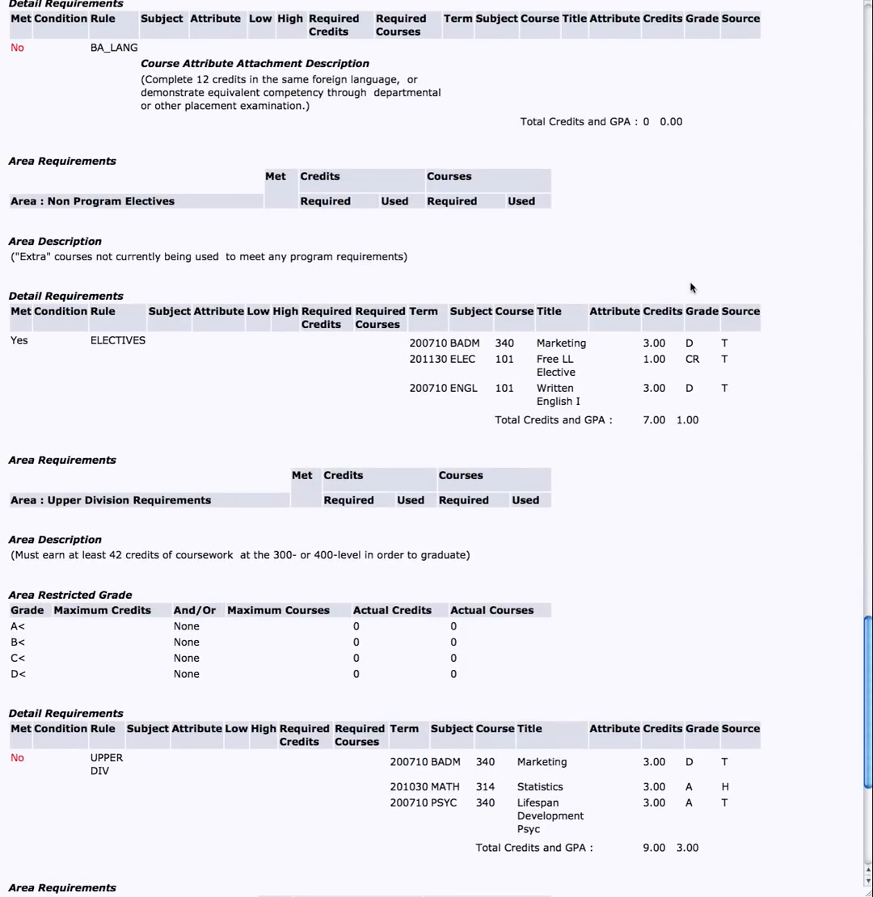
mouse_move(772, 373)
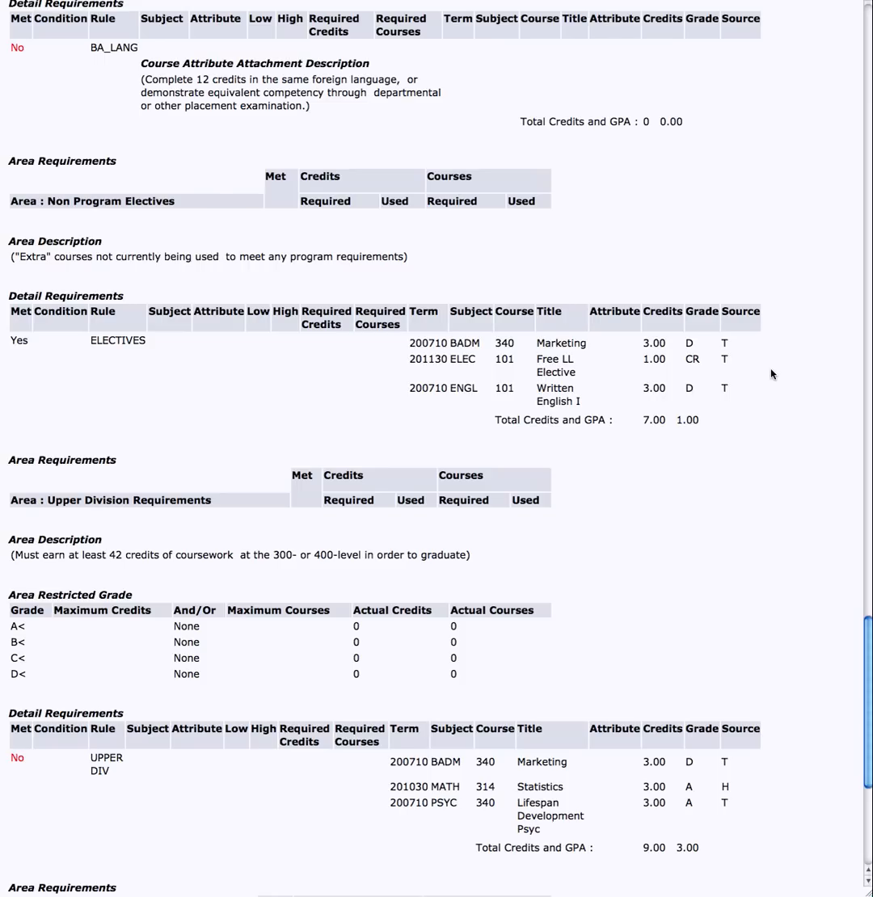
- Scroll to the page bottom, where All Shepherd Courses is met with 4.00 GPA over 12.00 credits
scroll(down, 3)
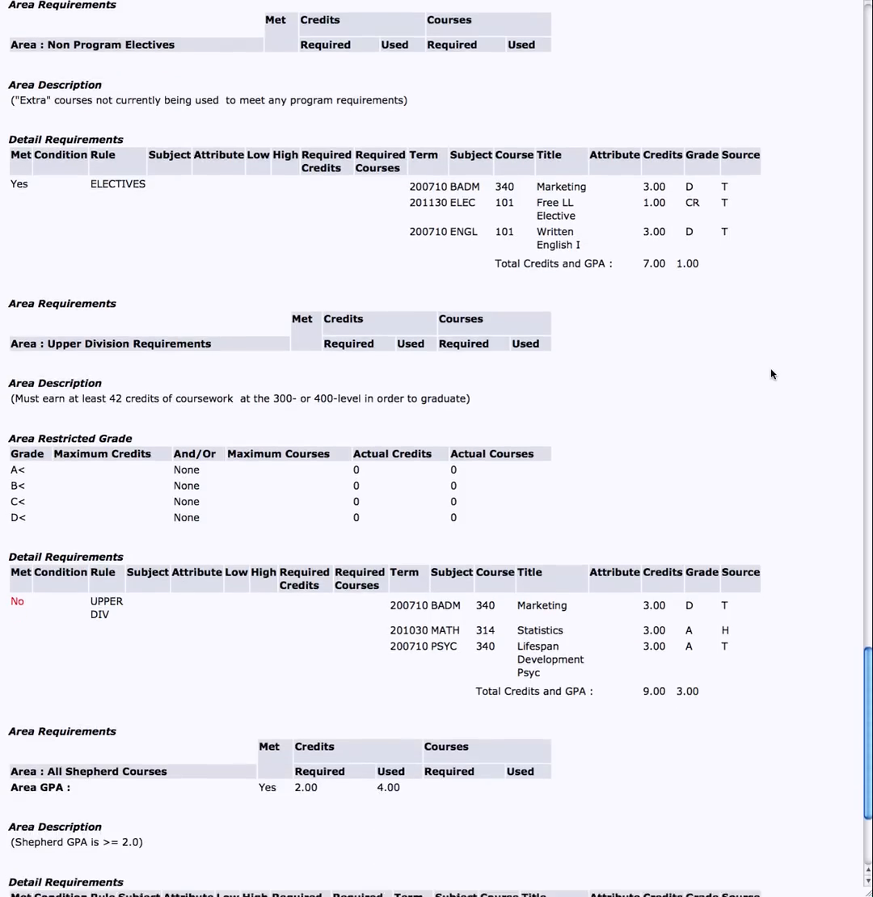
scroll(down, 3)
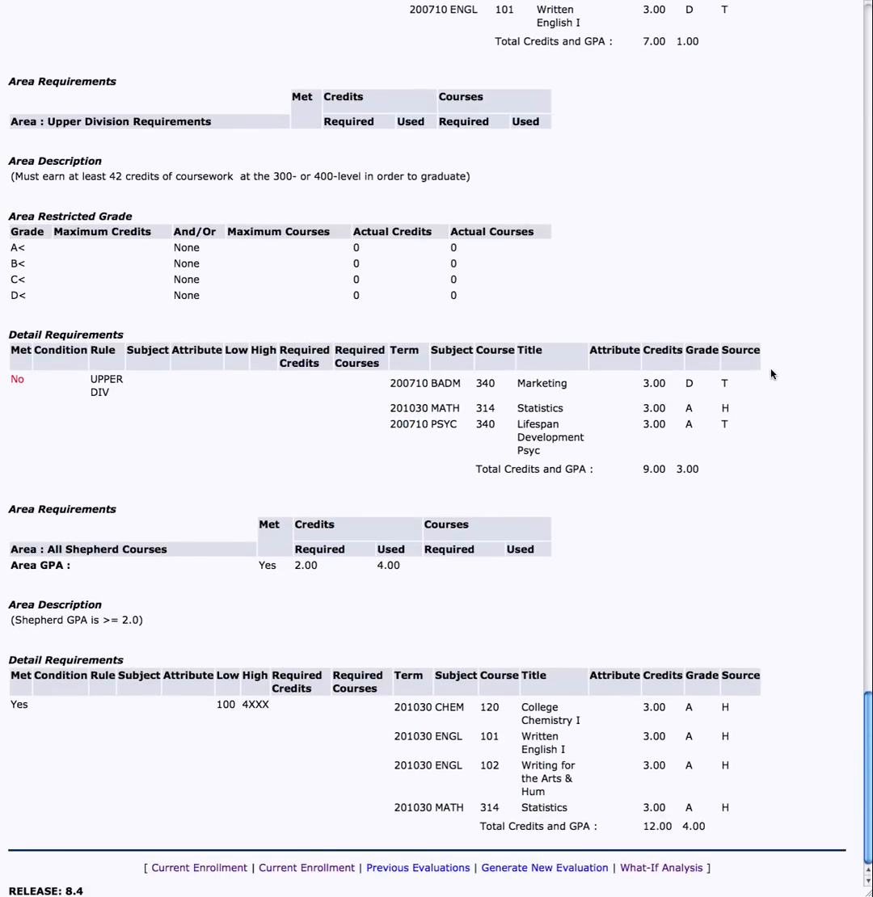
mouse_move(769, 429)
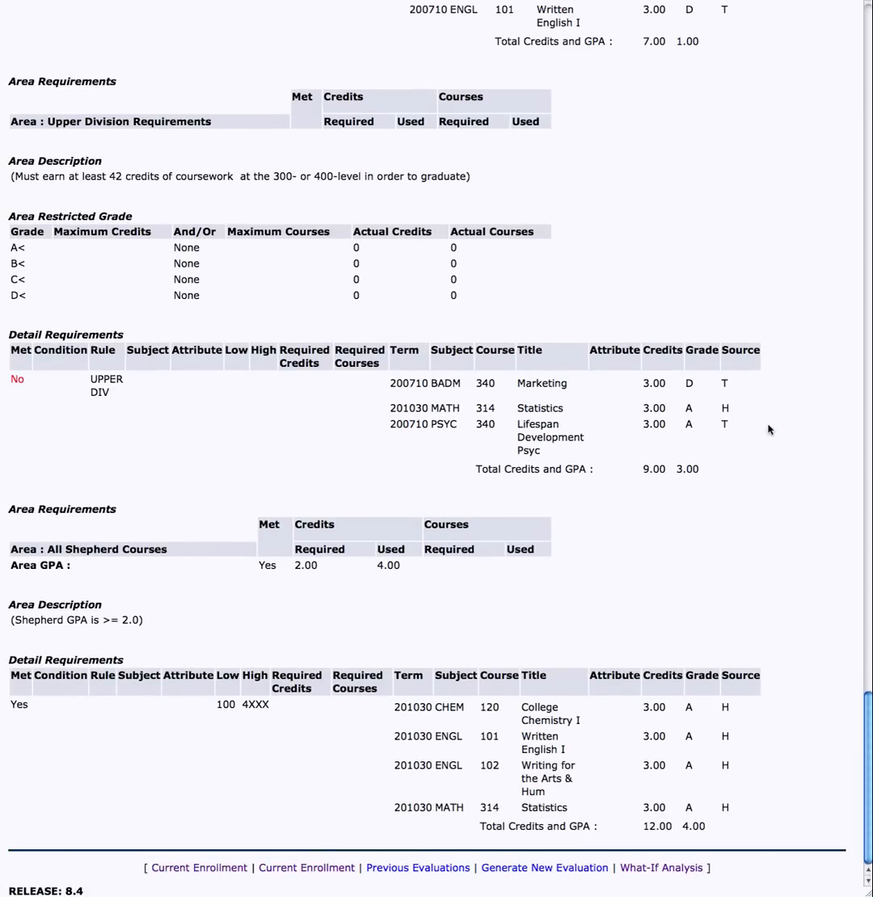
mouse_move(50, 395)
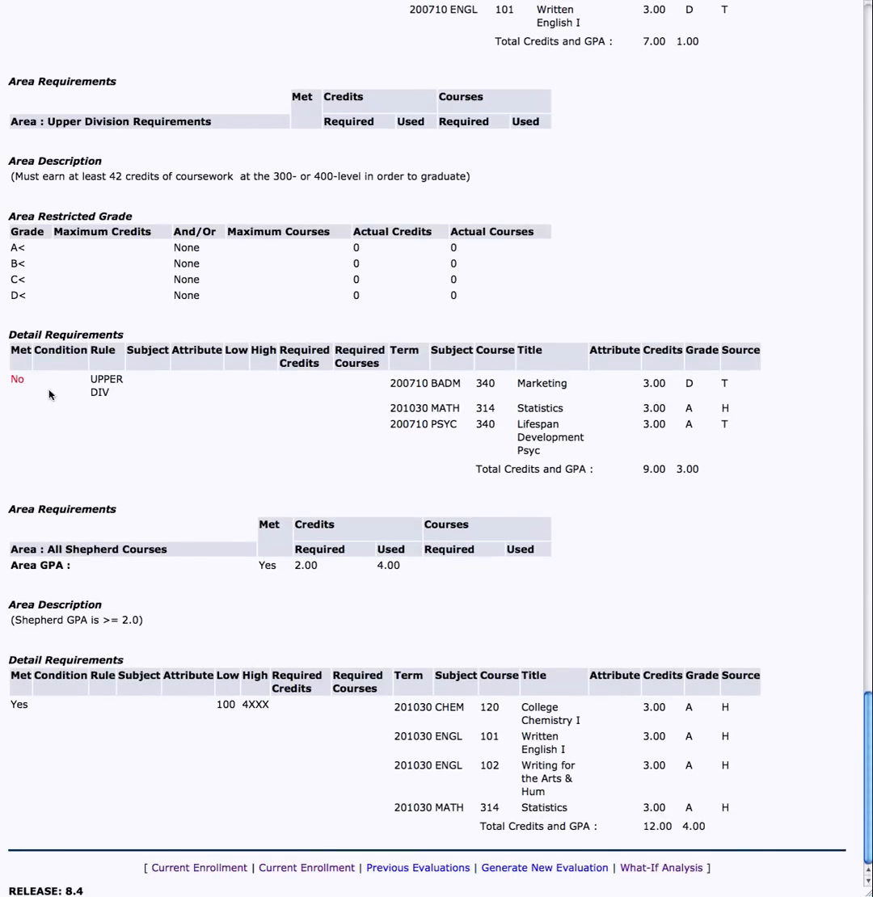
mouse_move(169, 533)
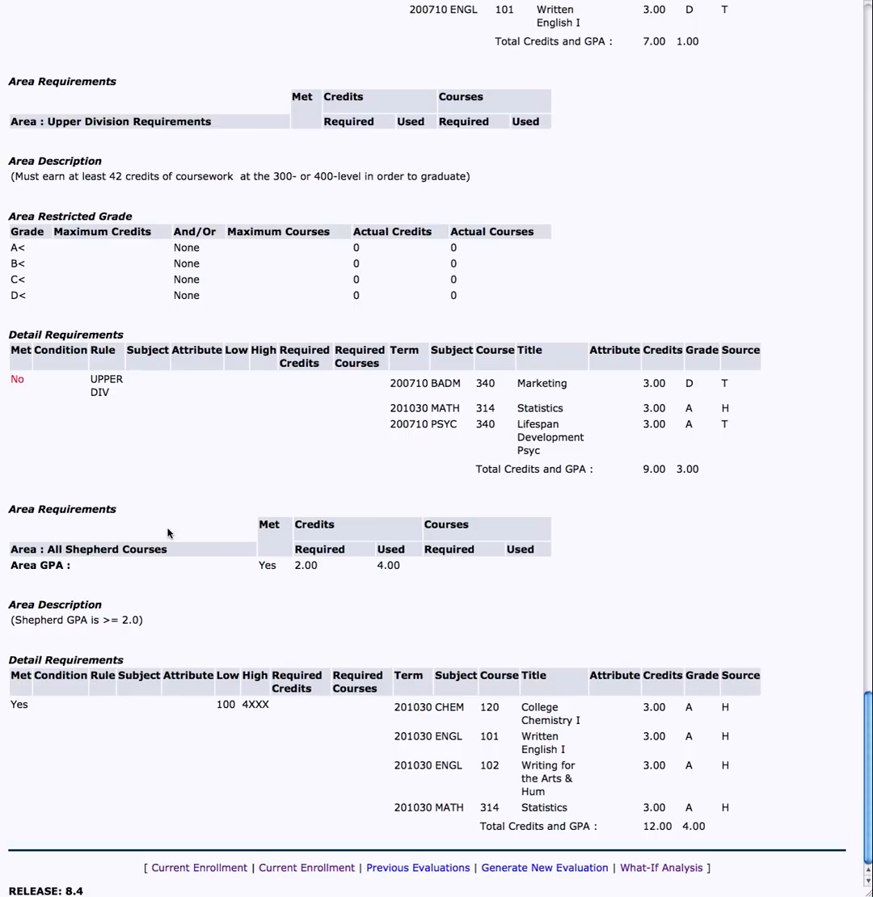
mouse_move(816, 314)
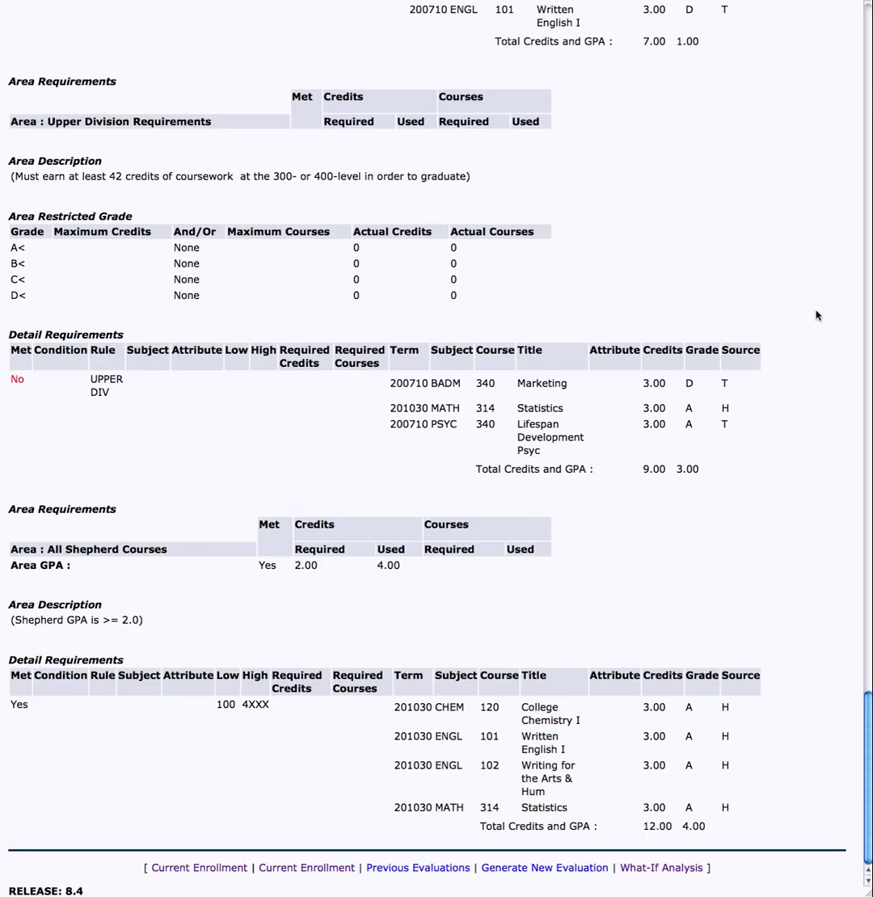